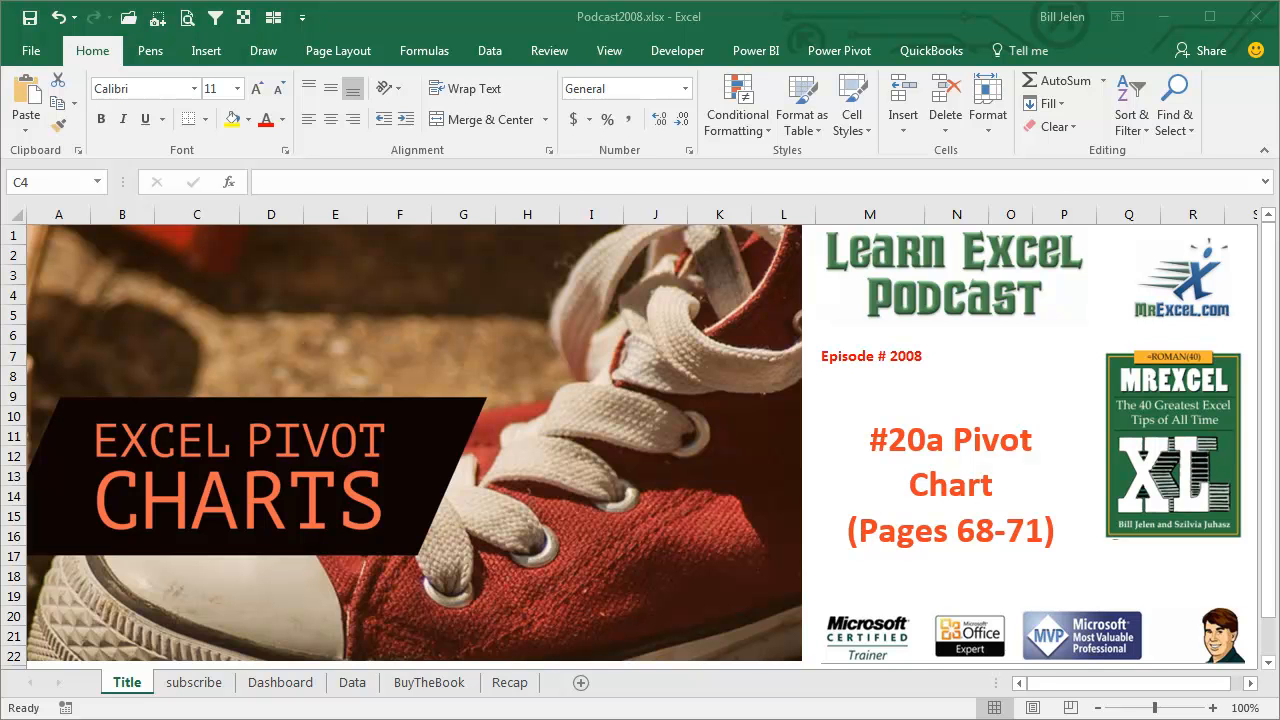
Move from the title sheet through the subscribe sheet to the empty Dashboard sheet
click(193, 682)
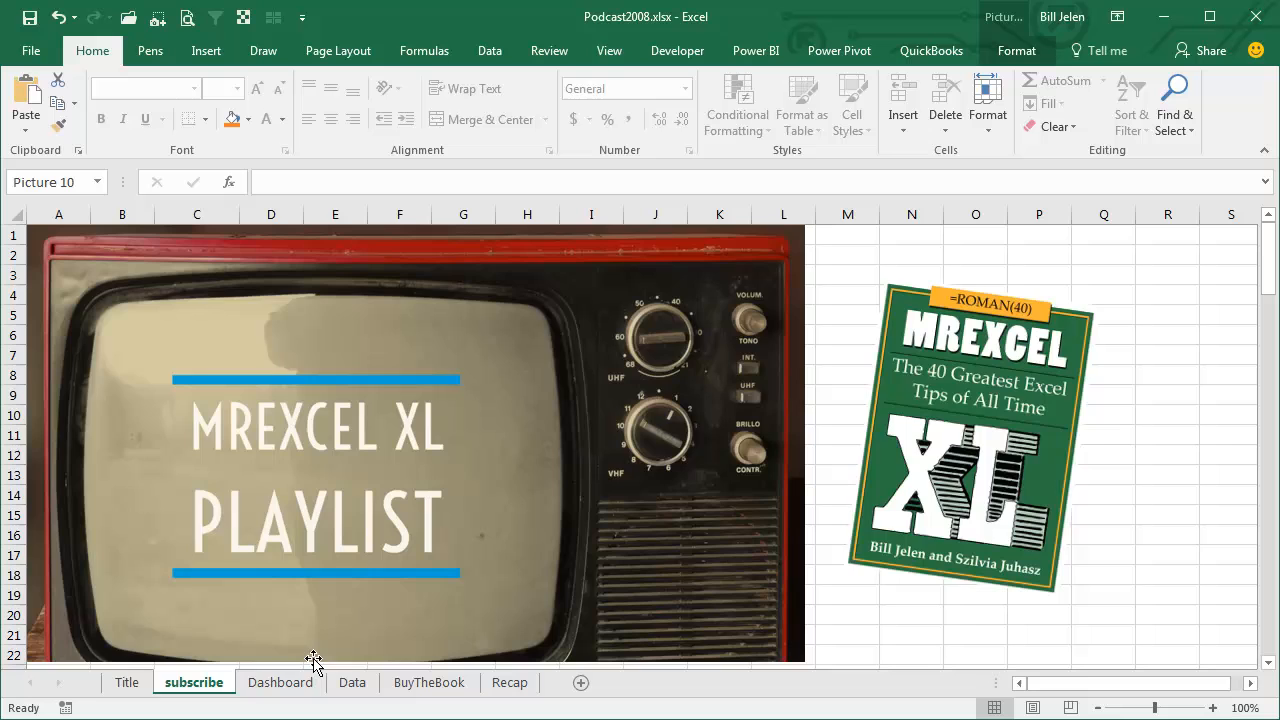
click(280, 682)
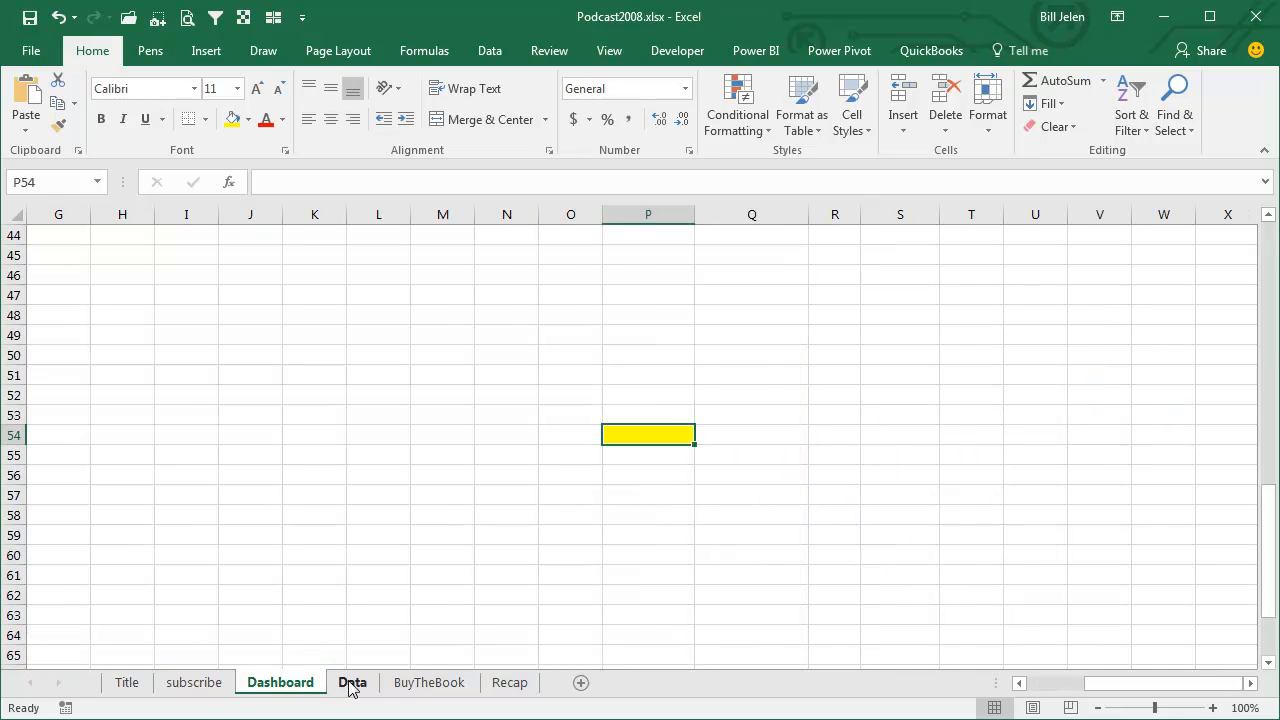
Show the Data sheet's sales table of names, years, values, lines and regions, with Insert commands displayed
click(351, 682)
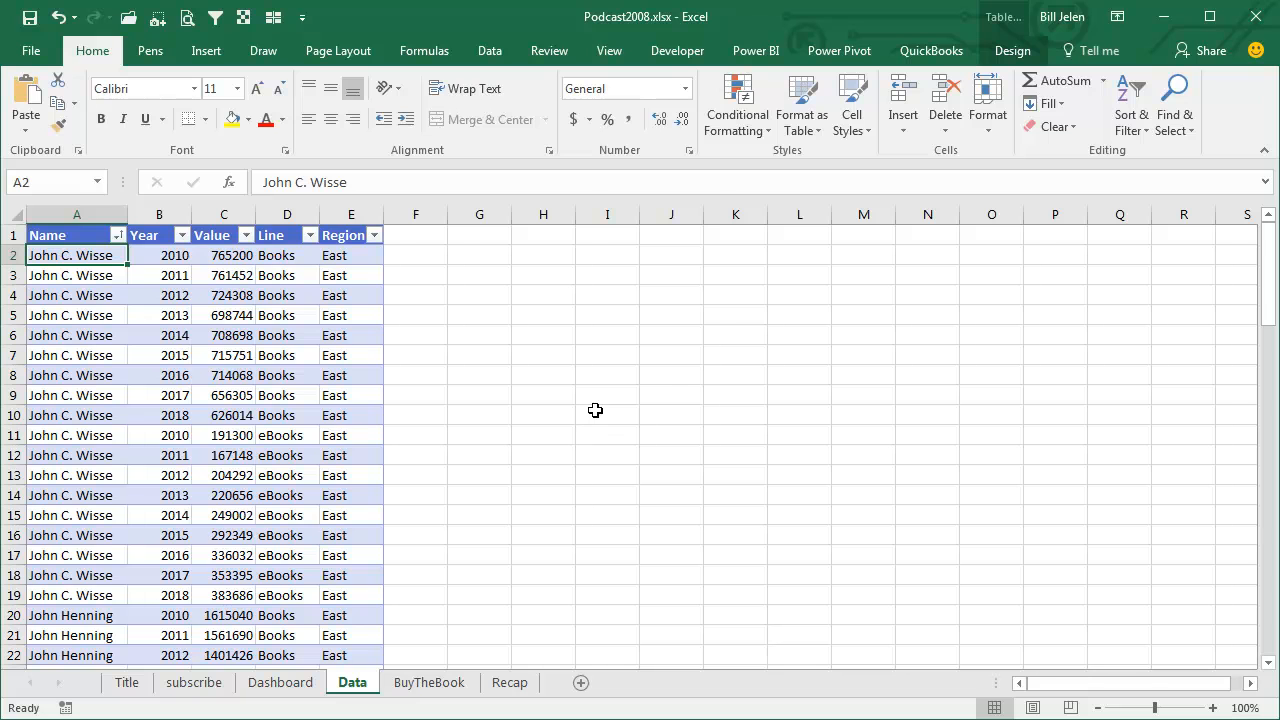
mouse_move(573, 416)
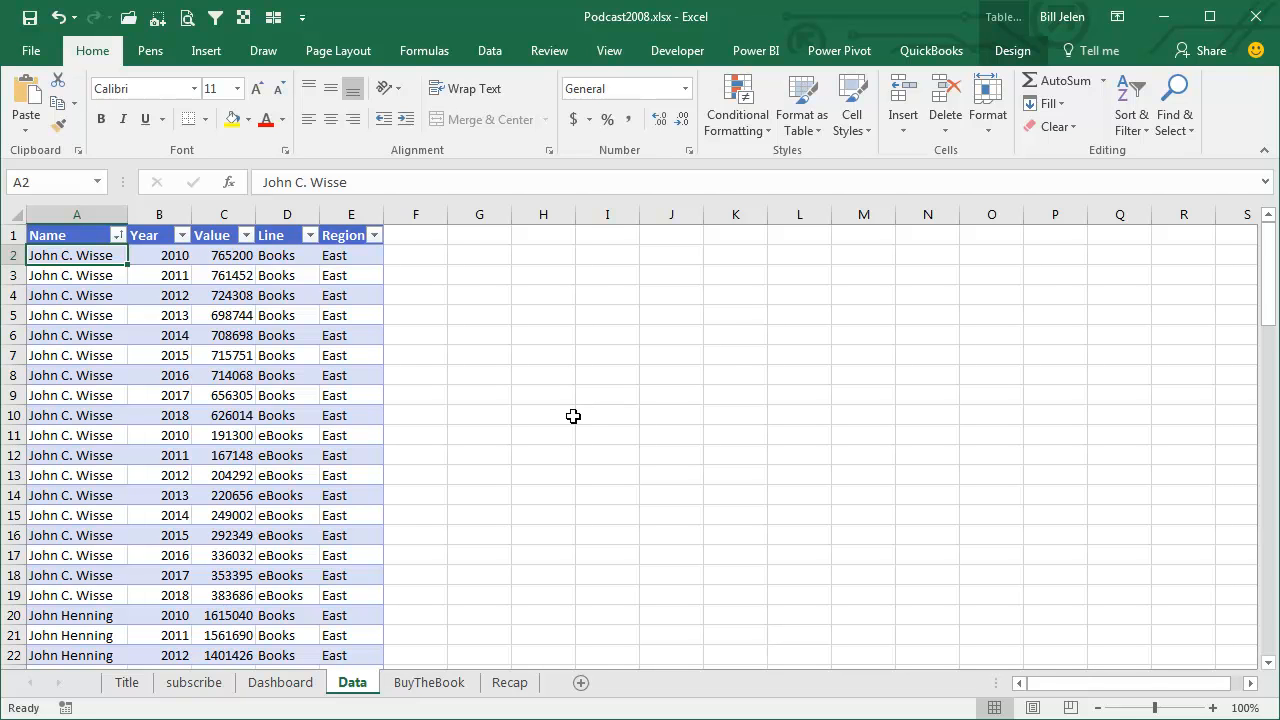
mouse_move(388, 330)
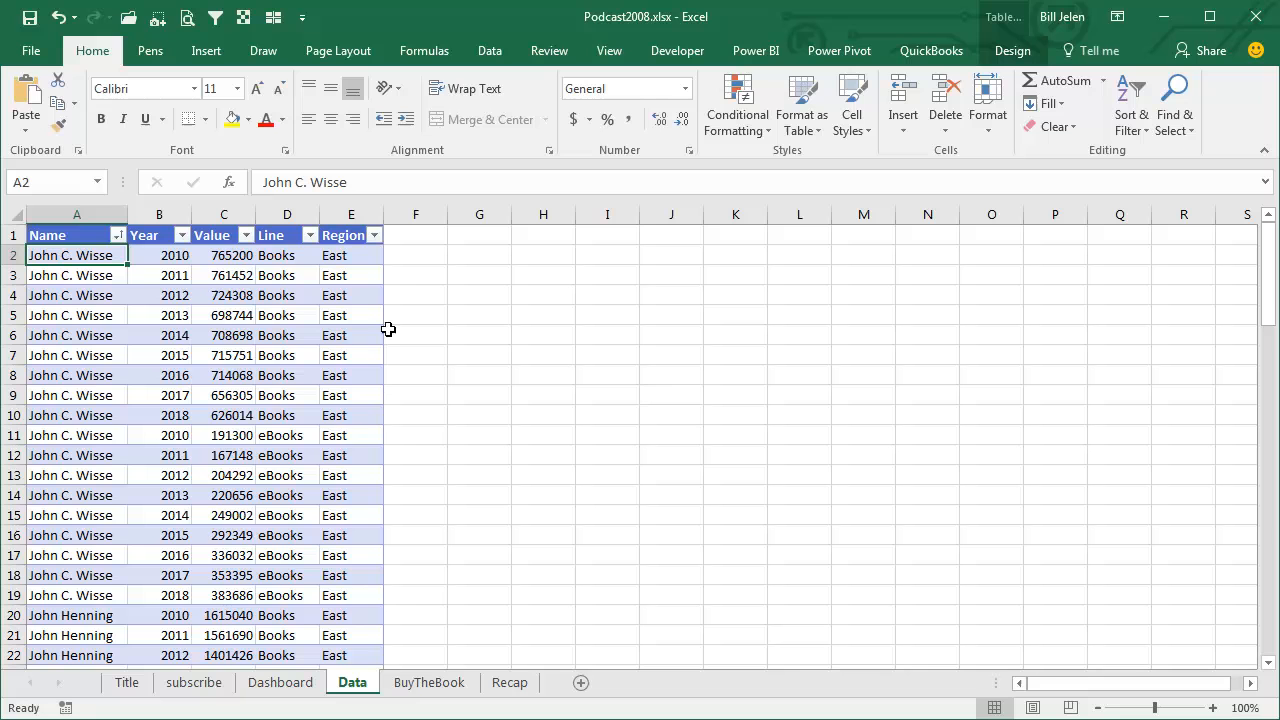
mouse_move(541, 430)
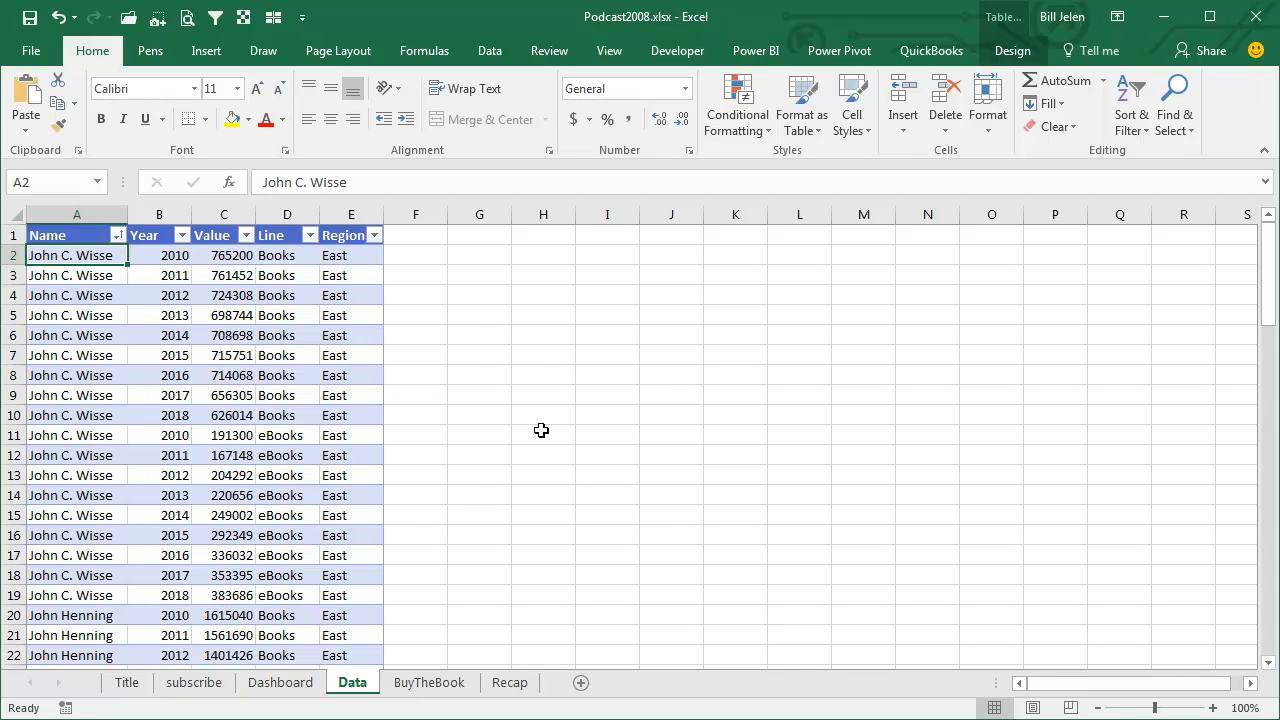
mouse_move(115, 270)
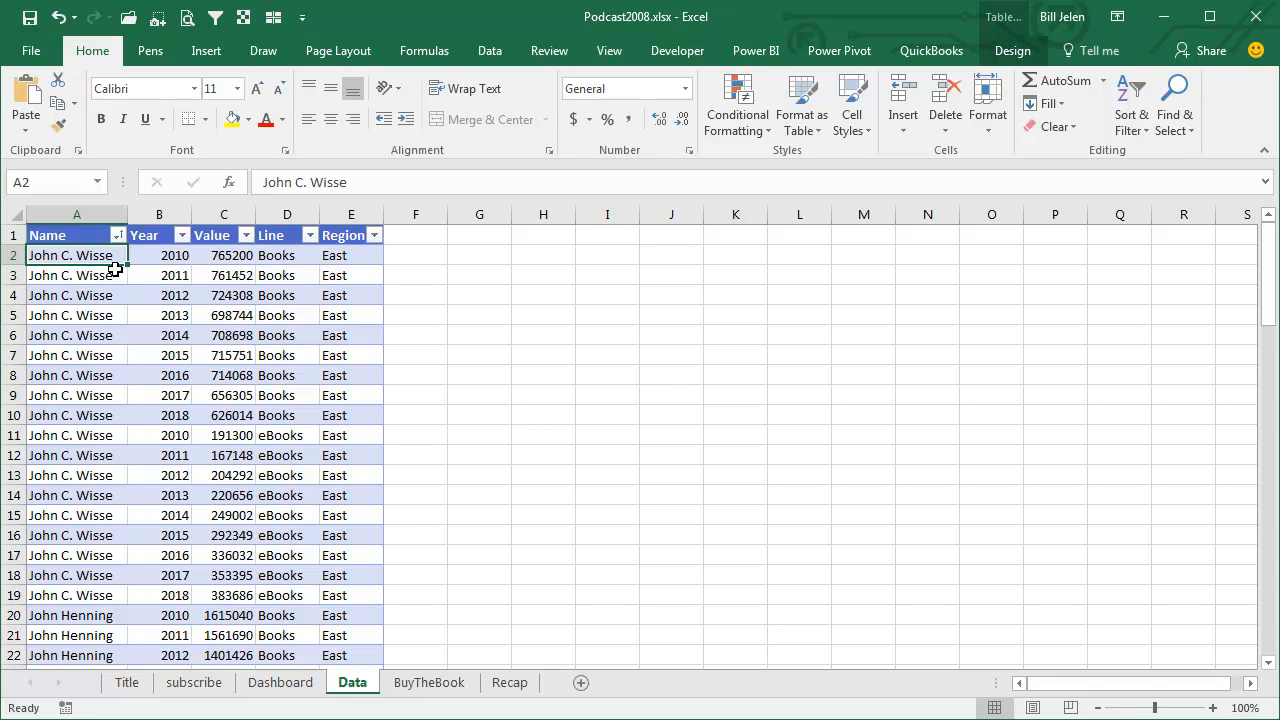
mouse_move(213, 309)
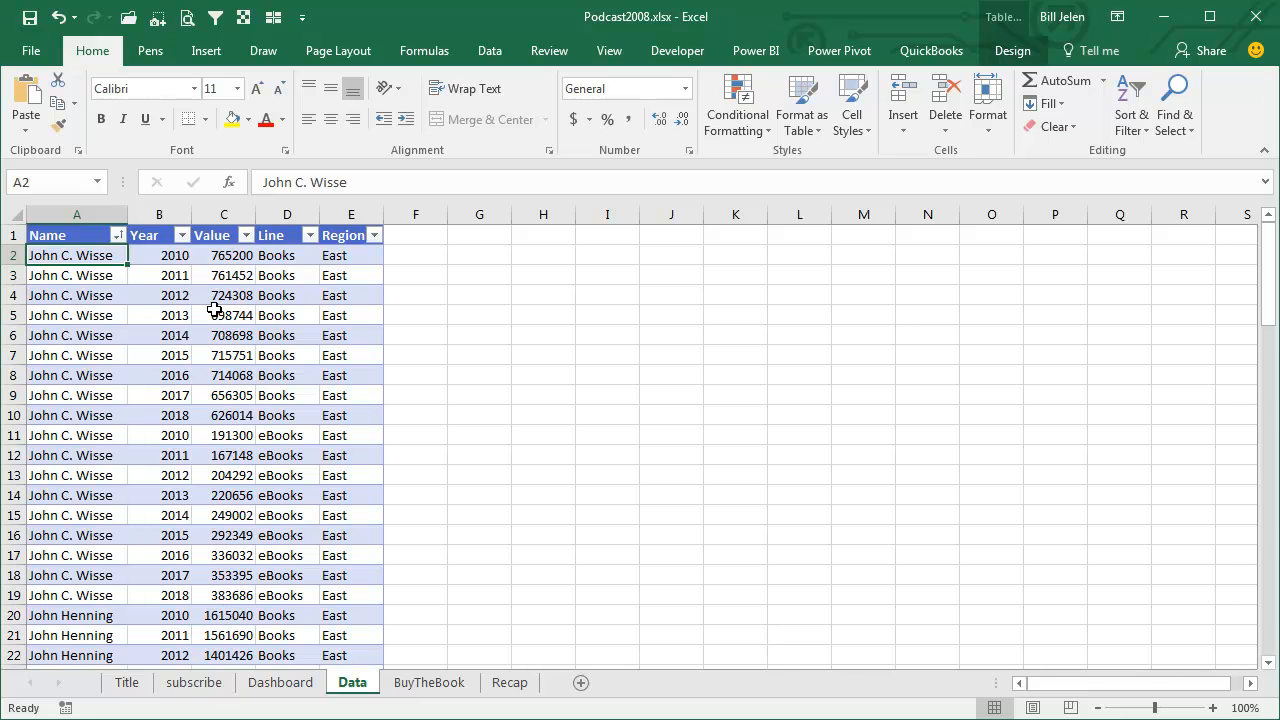
mouse_move(246, 309)
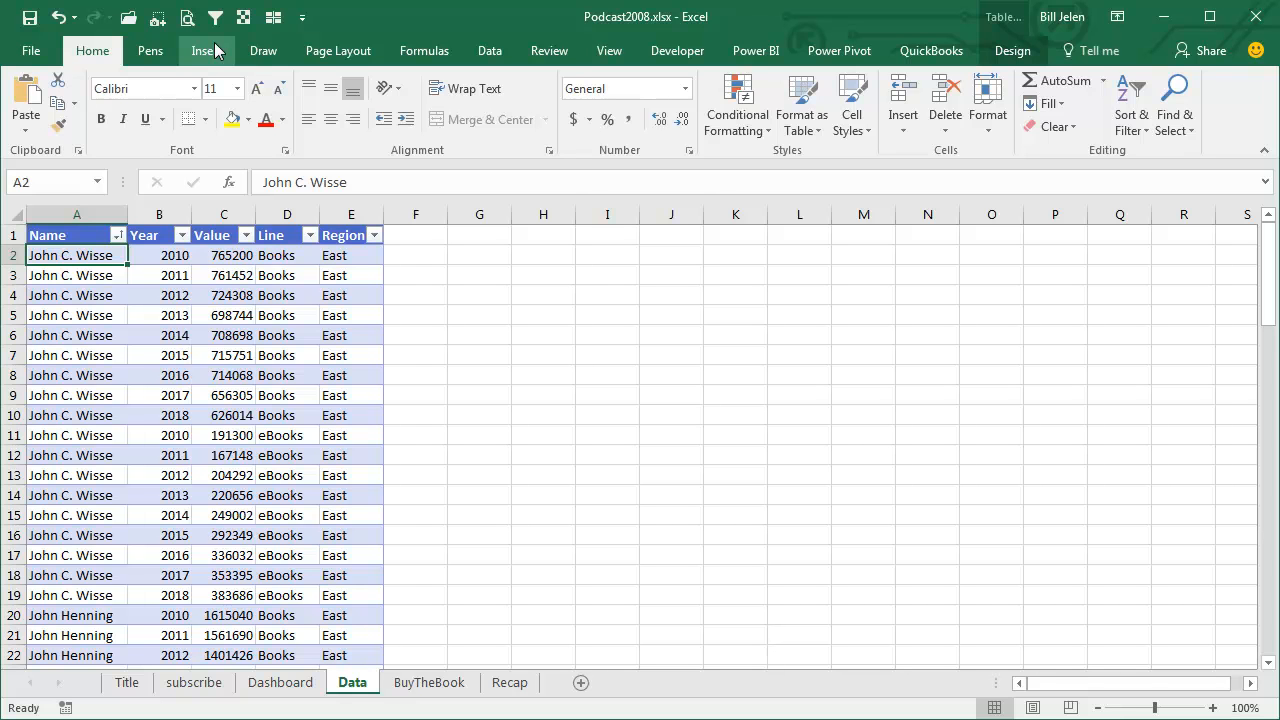
click(206, 50)
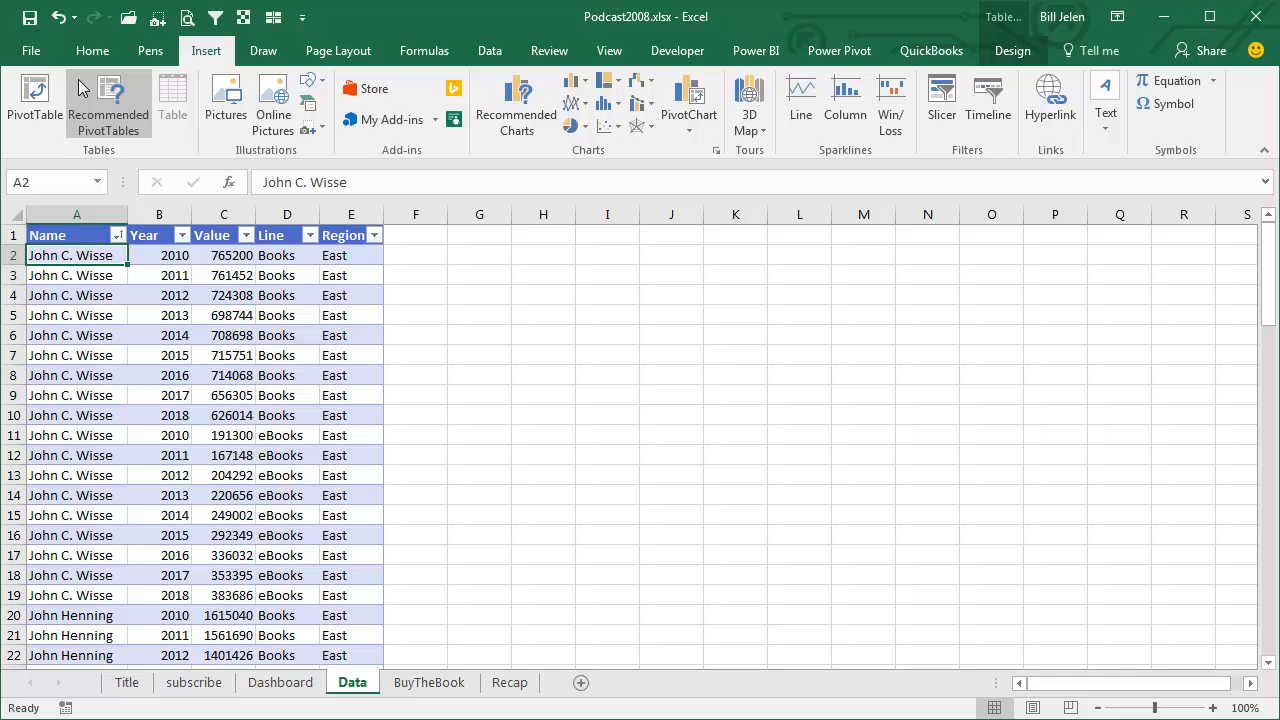
Create a PivotTable from the sales table at existing Dashboard cell P54
click(34, 100)
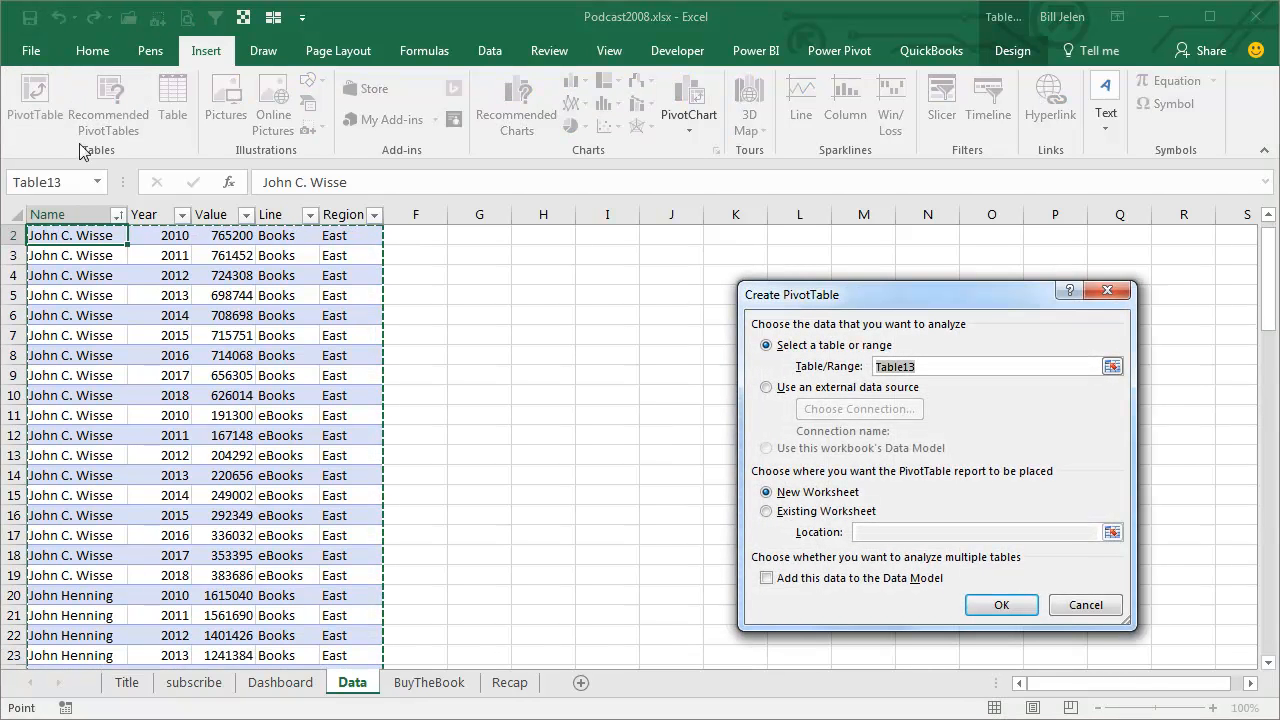
click(767, 511)
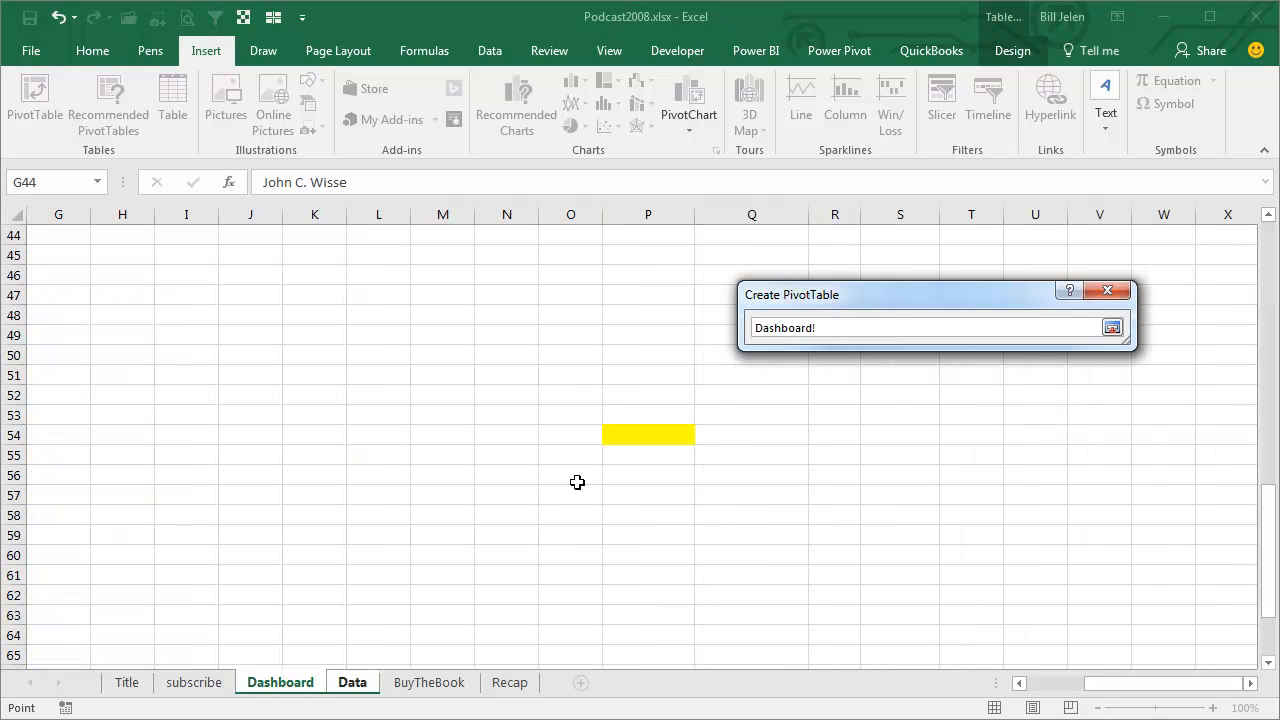
click(648, 434)
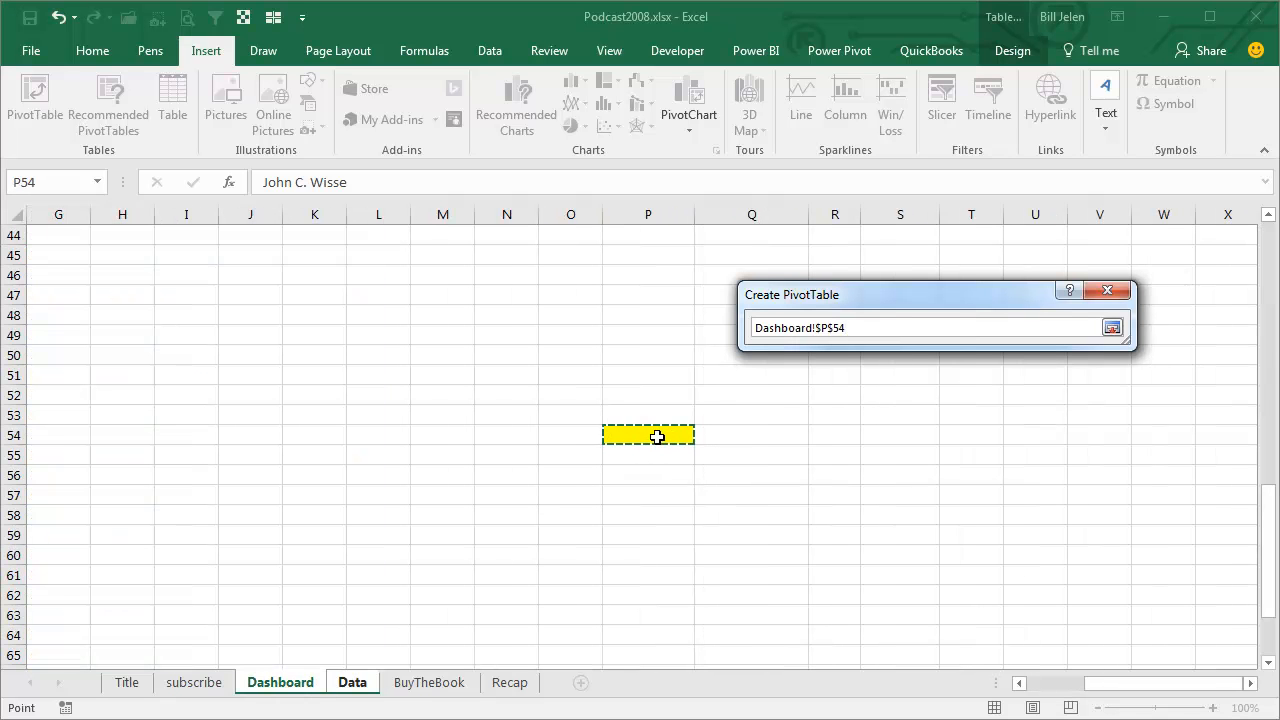
mouse_move(91, 233)
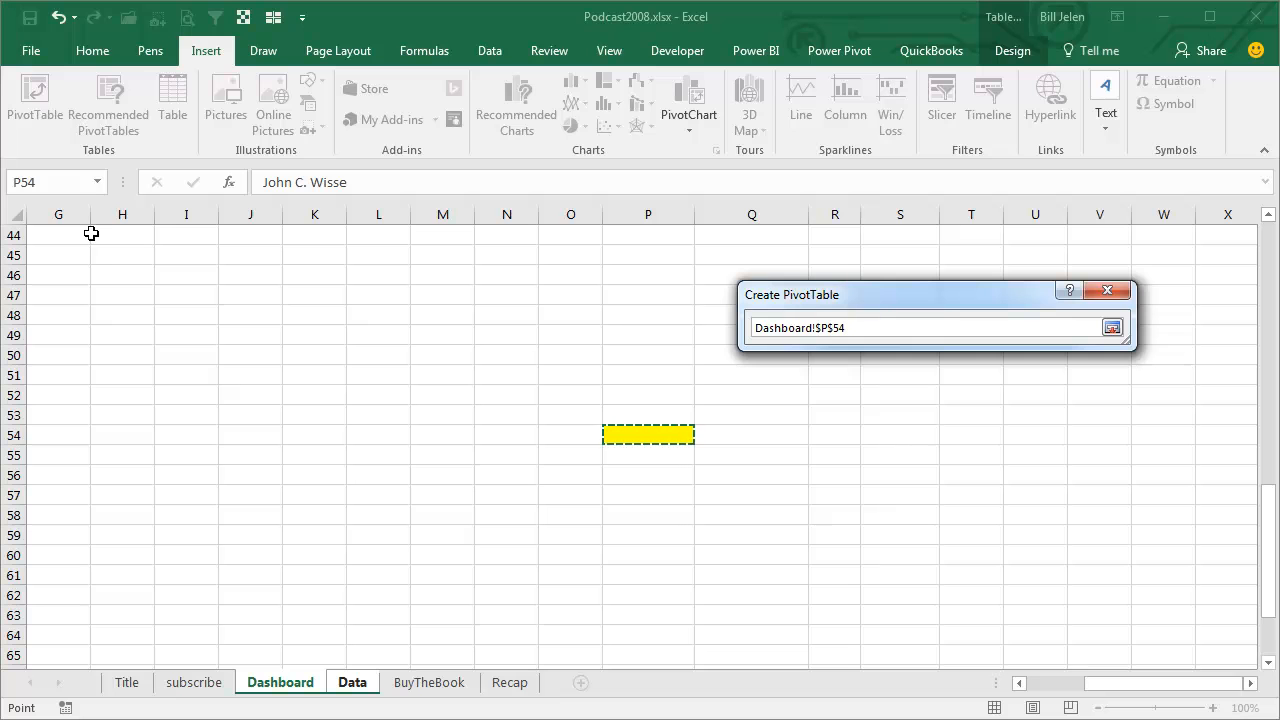
mouse_move(596, 434)
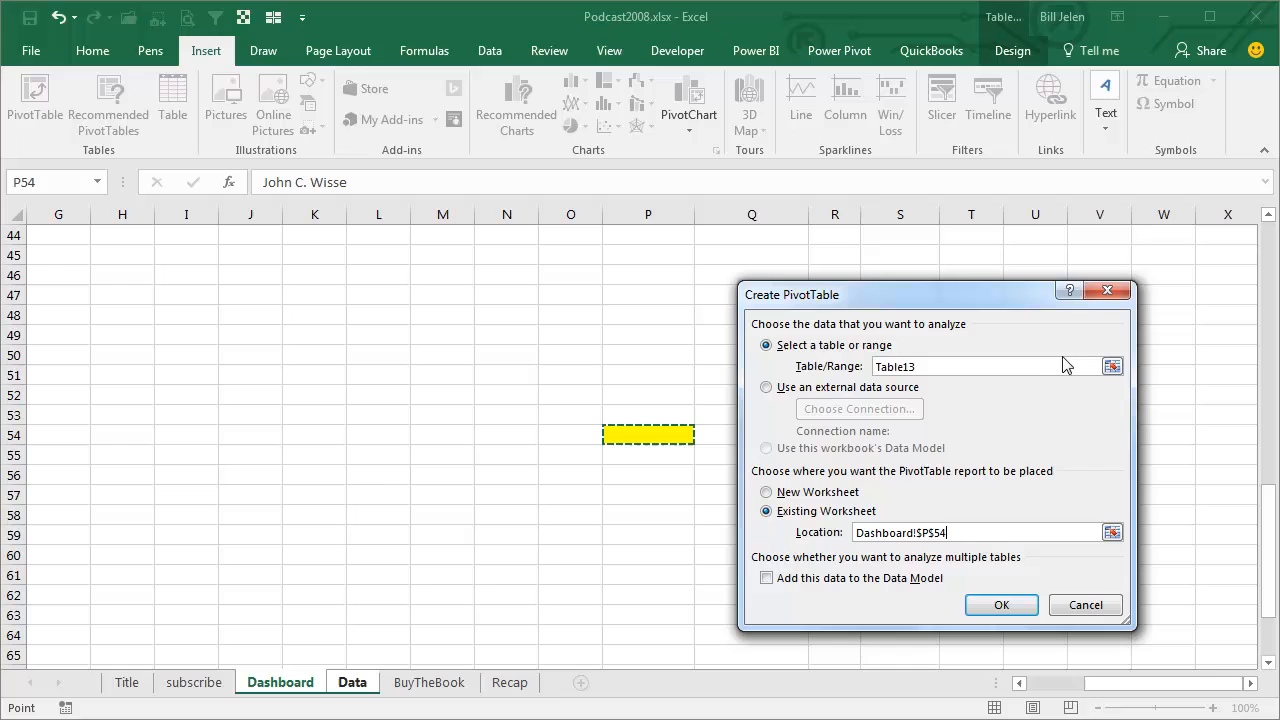
click(1001, 605)
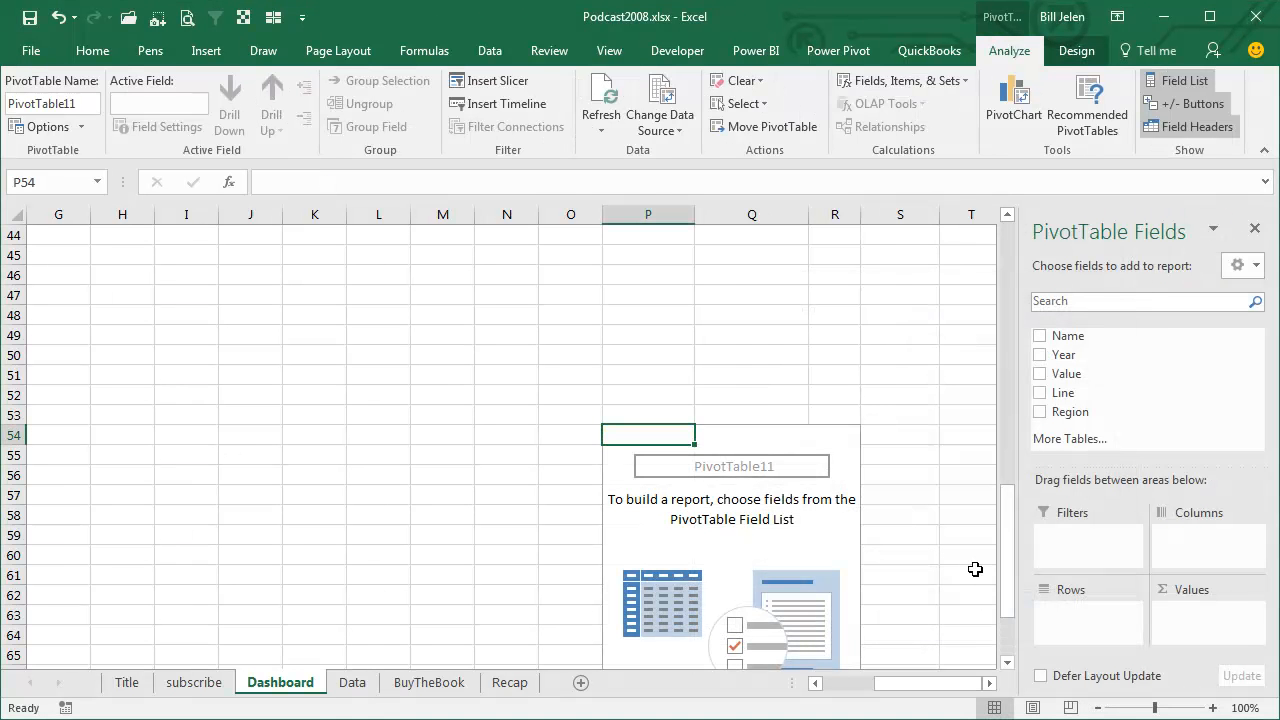
mouse_move(382, 345)
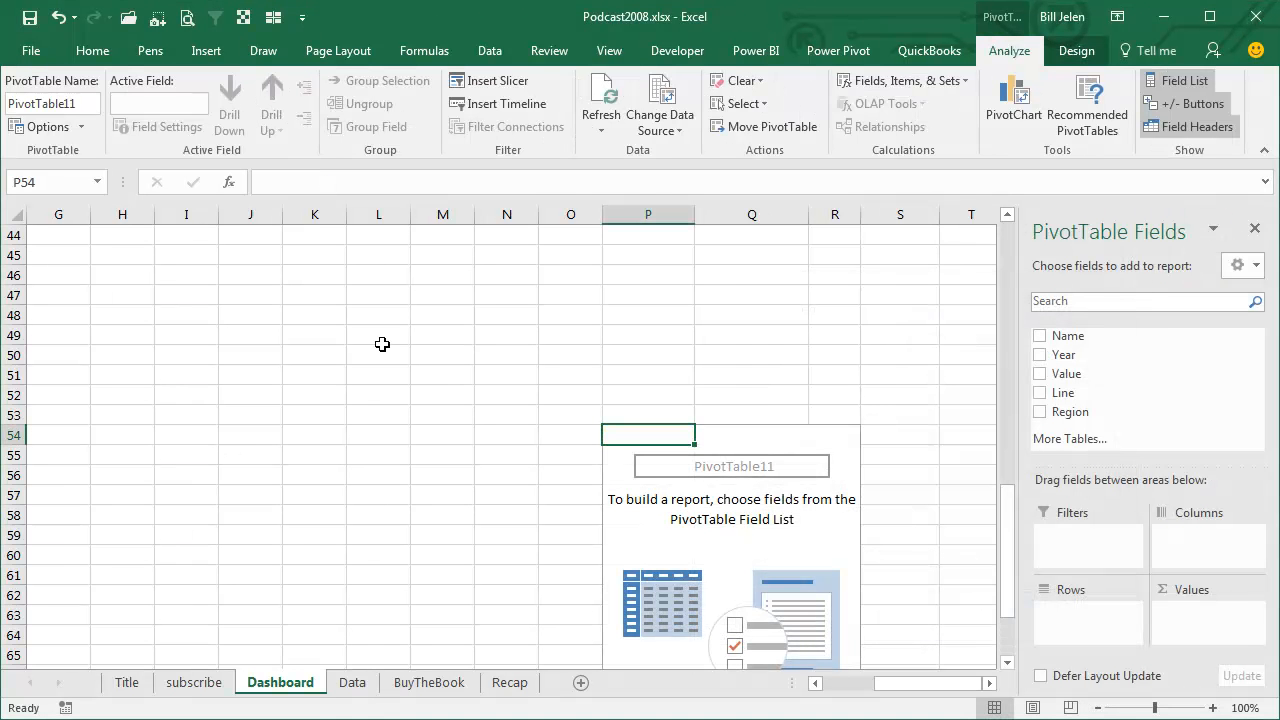
mouse_move(161, 282)
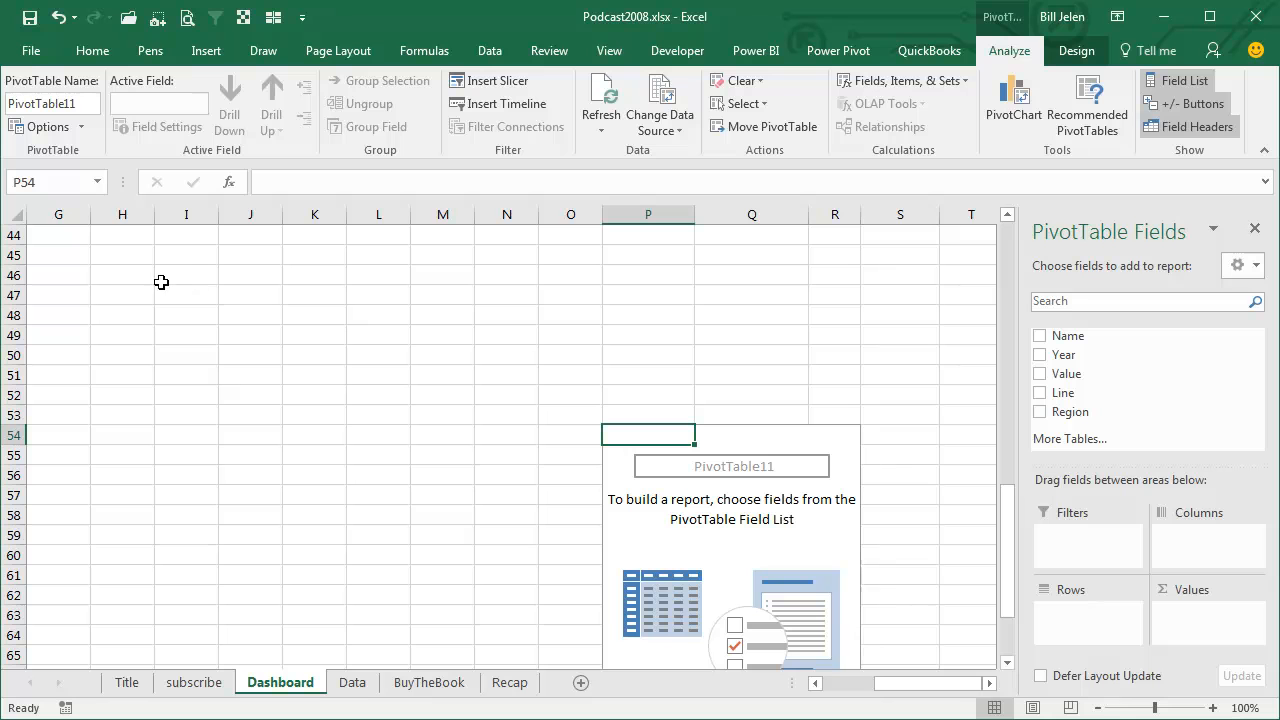
mouse_move(580, 317)
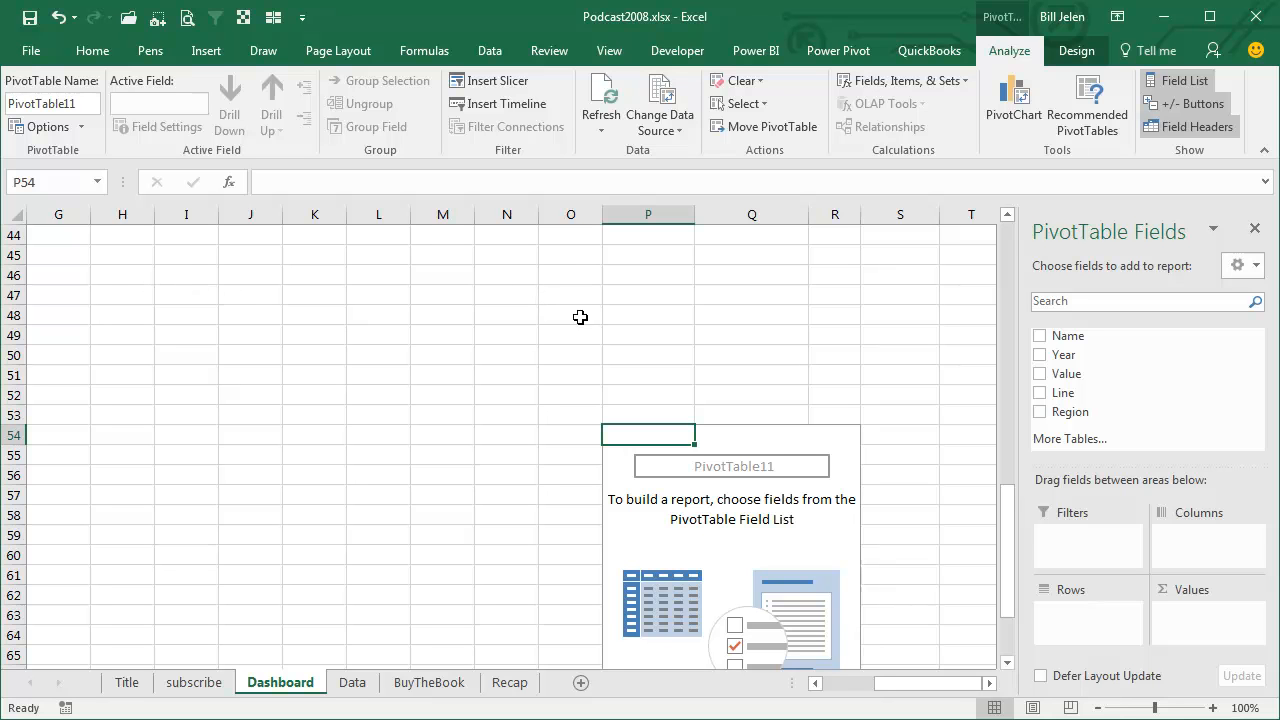
mouse_move(974, 409)
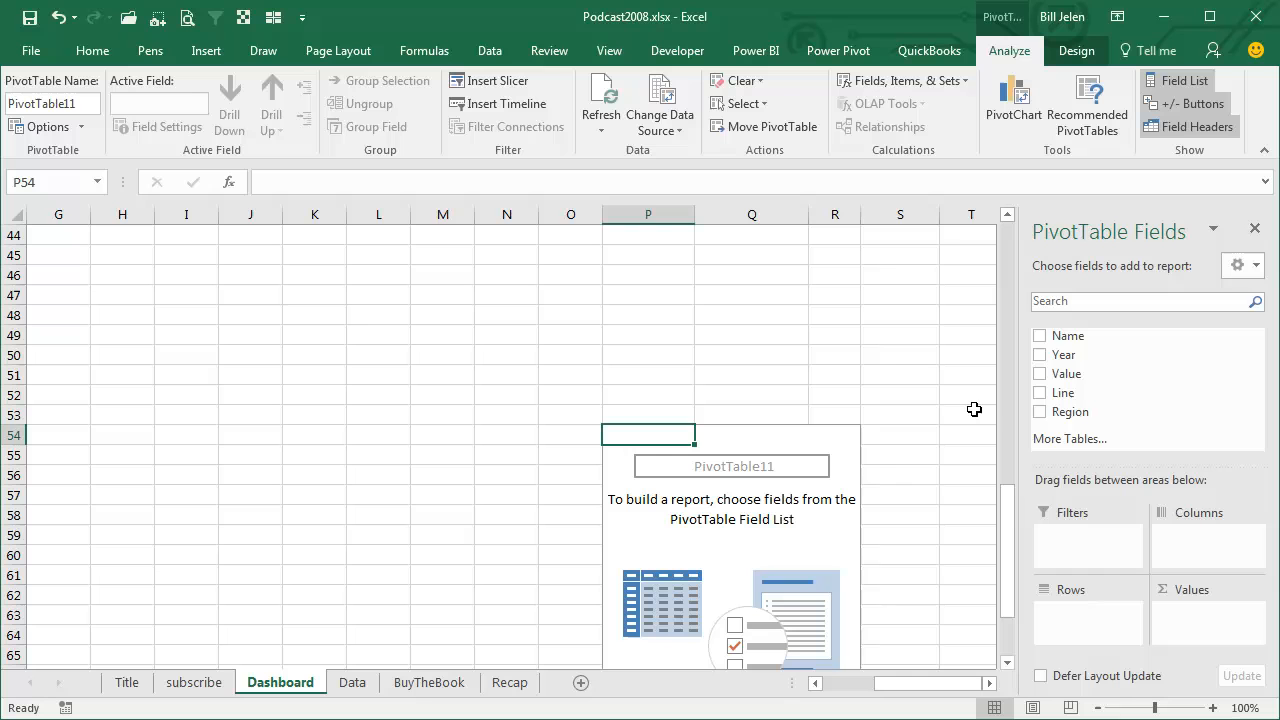
mouse_move(215, 323)
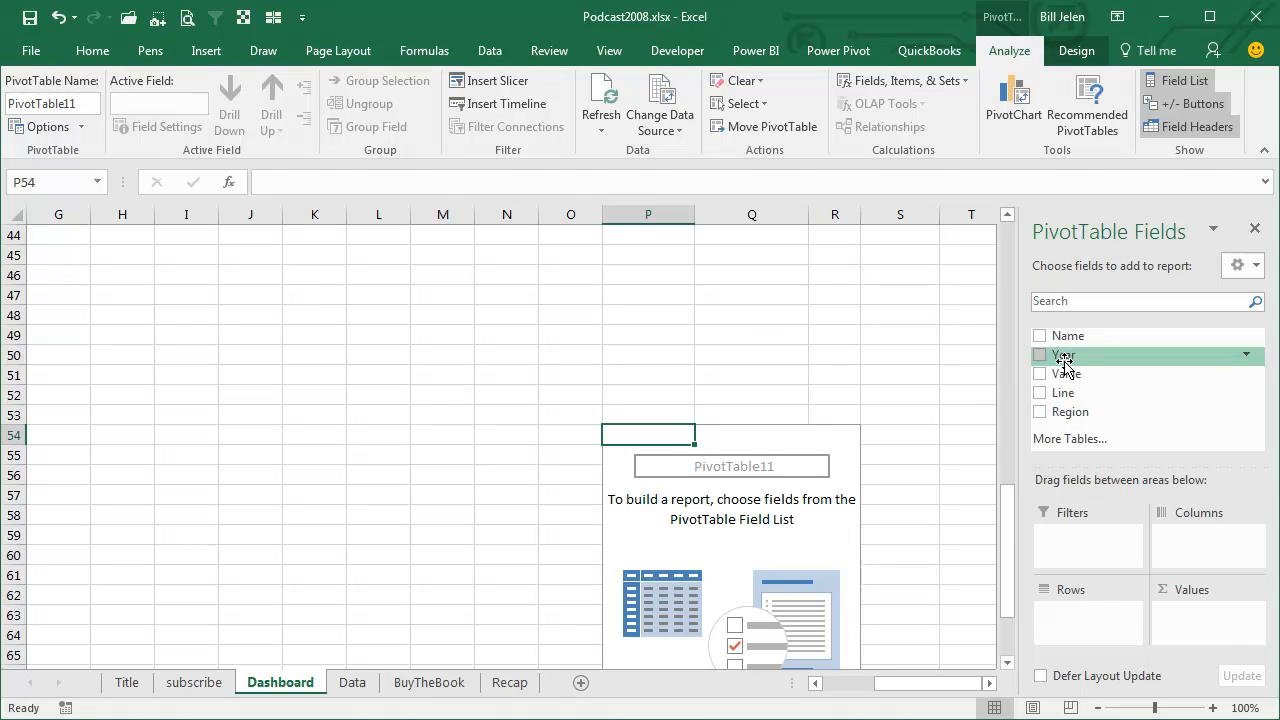
Add Year to the pivot rows and Line across the columns
click(1039, 354)
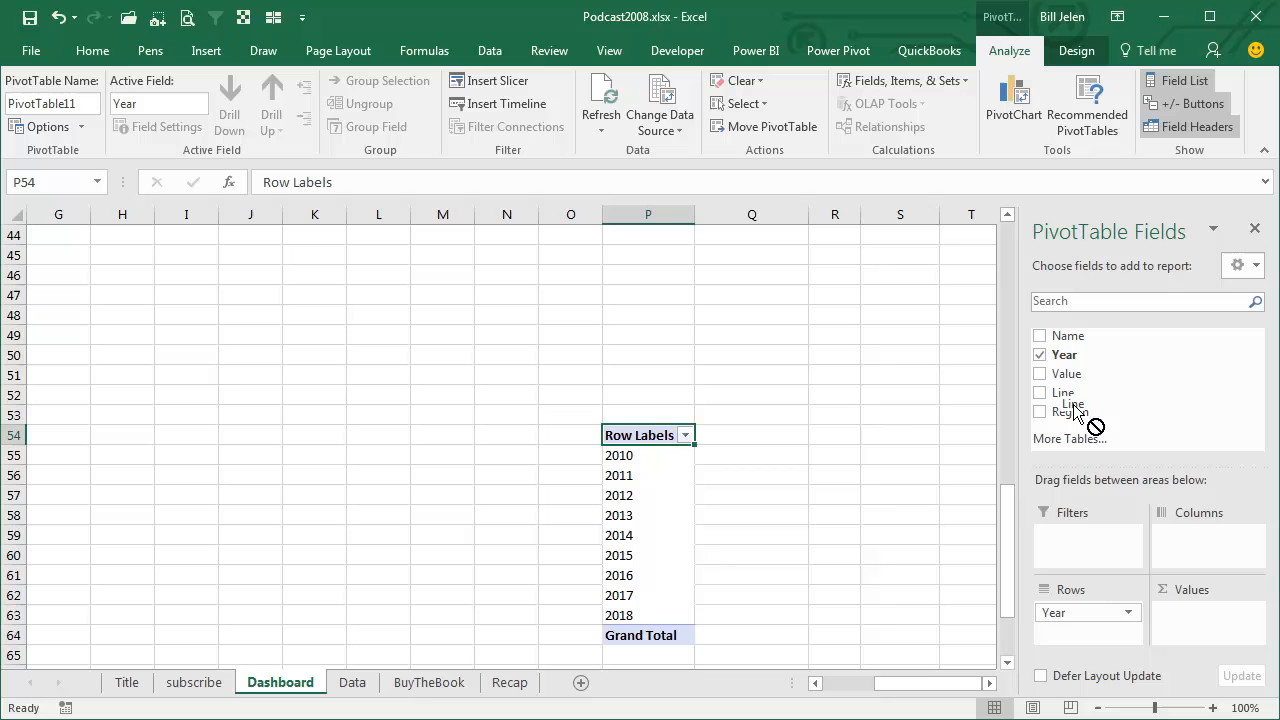
click(1040, 392)
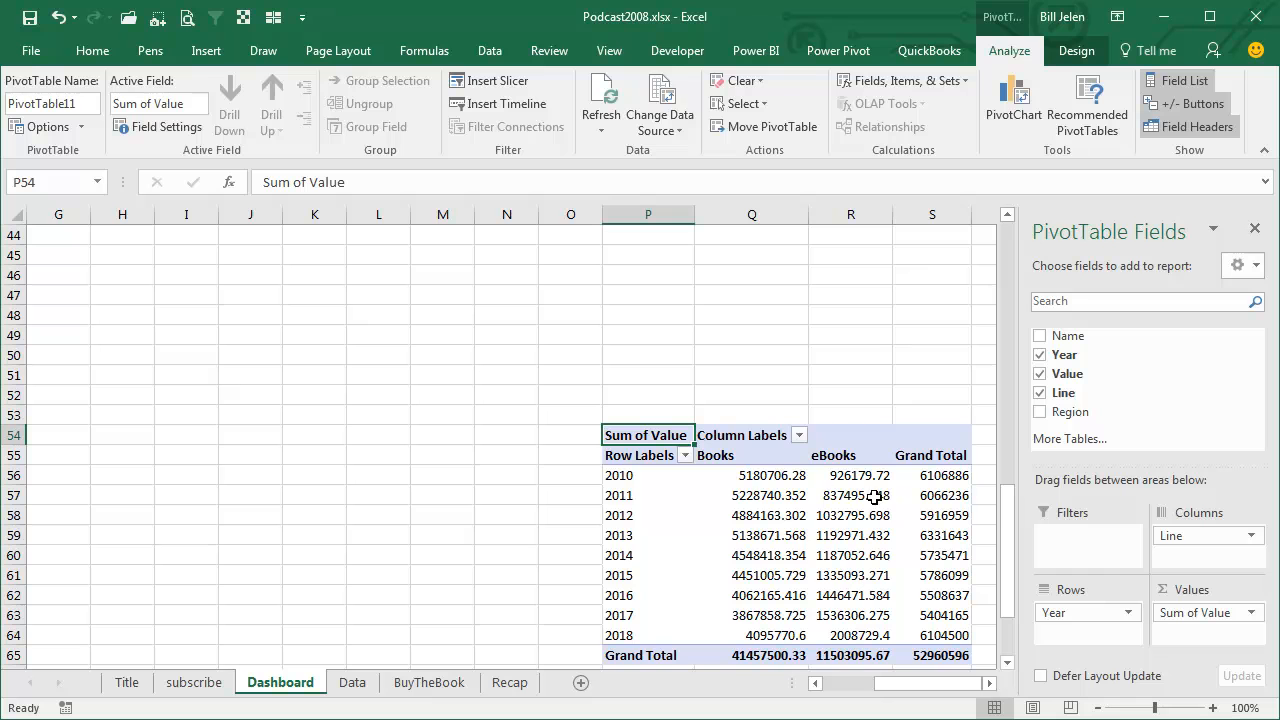
mouse_move(750, 500)
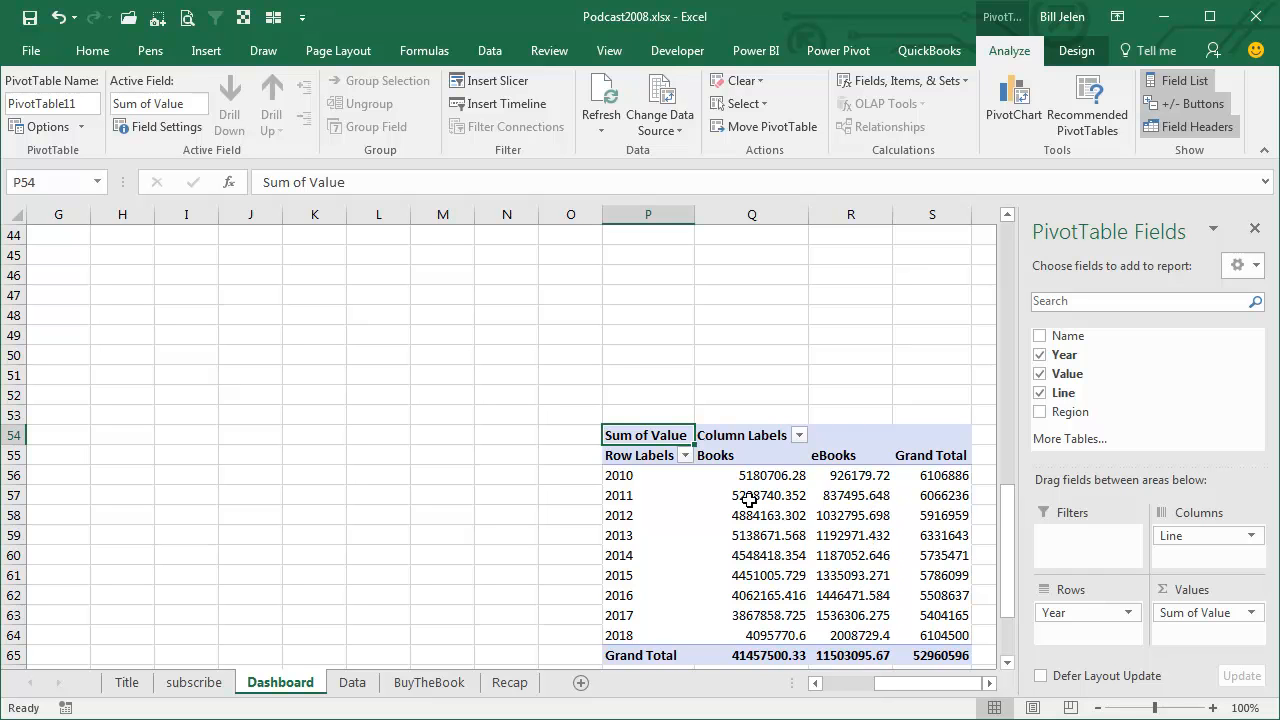
mouse_move(772, 490)
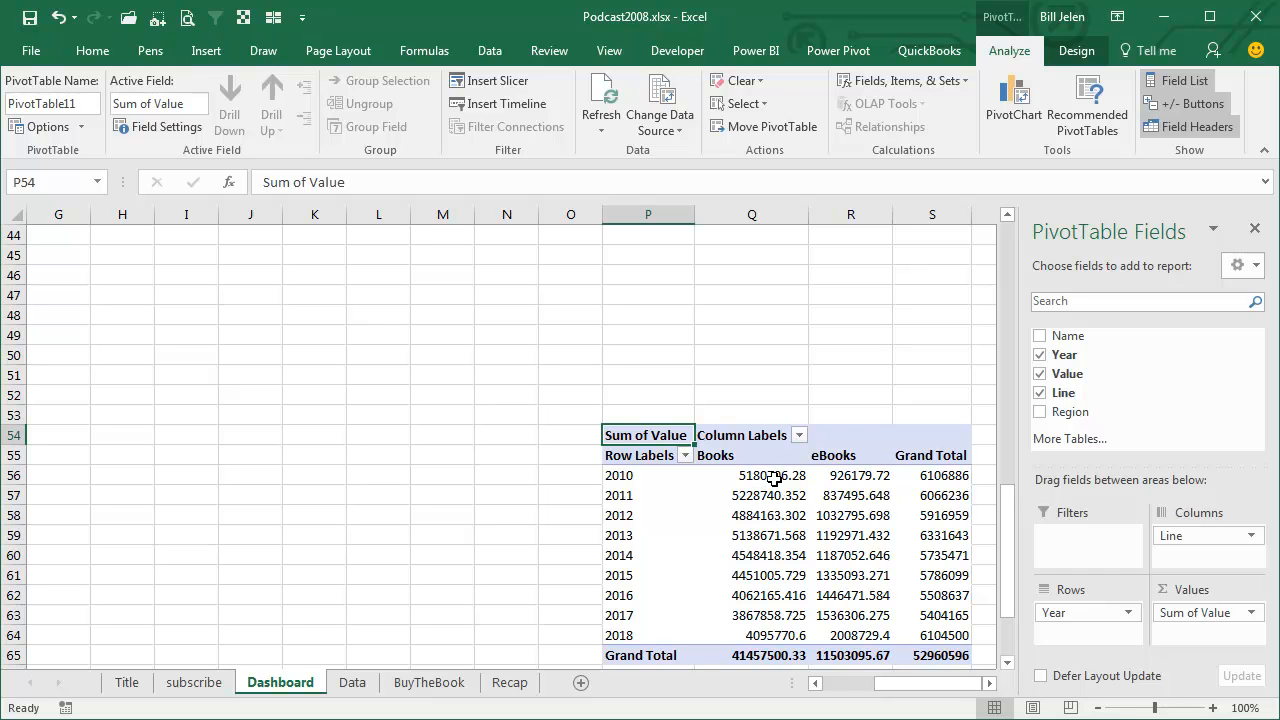
Show Sum of Value as % of Row Total, then select cells Q56 to S65
click(752, 475)
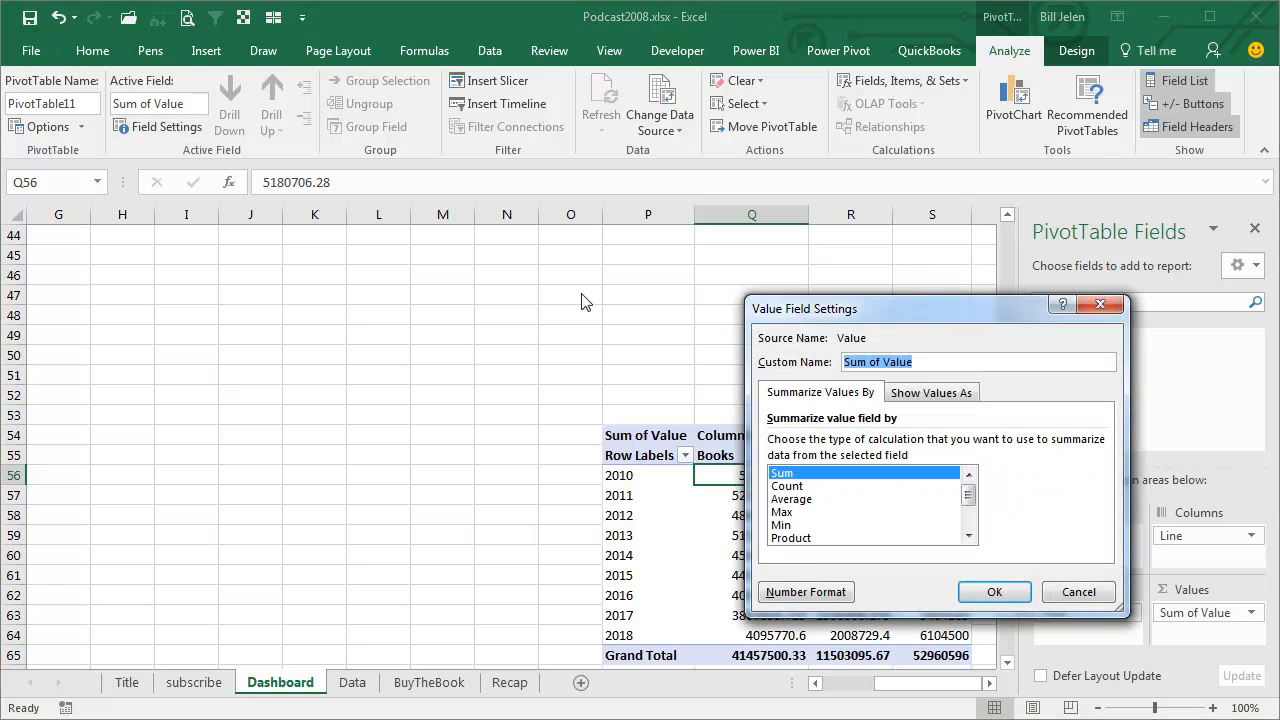
mouse_move(790, 530)
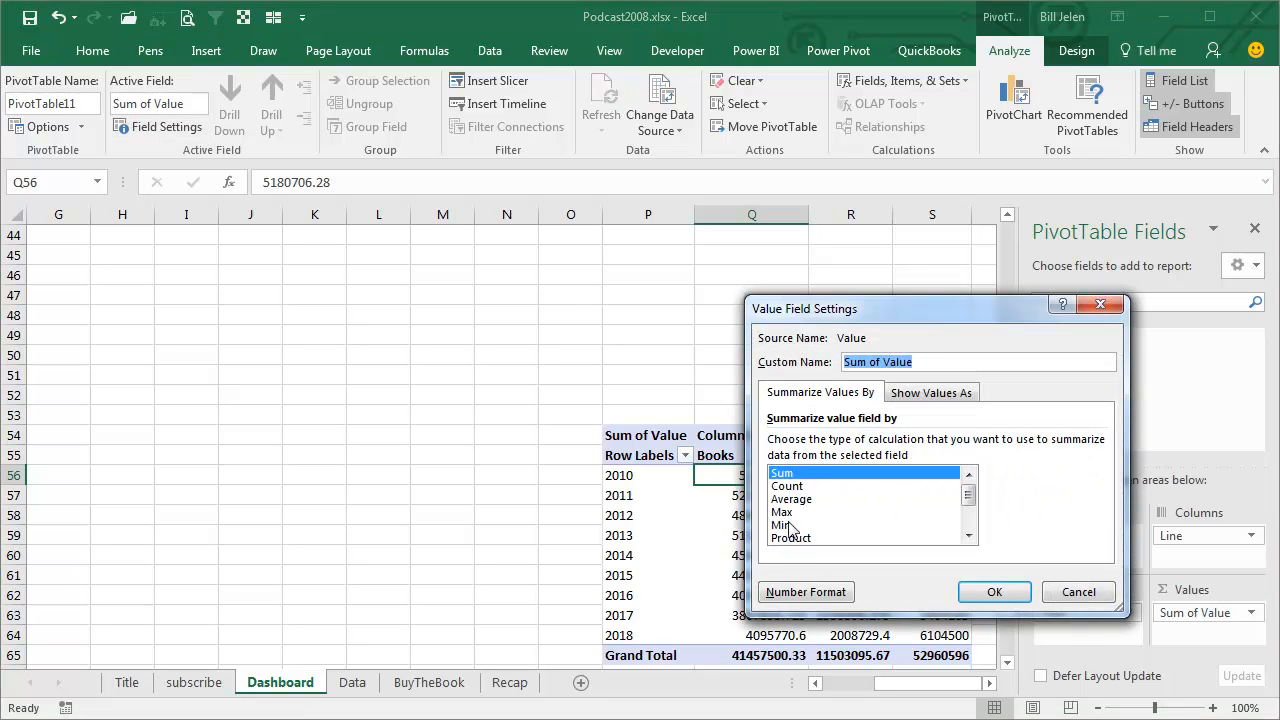
mouse_move(897, 404)
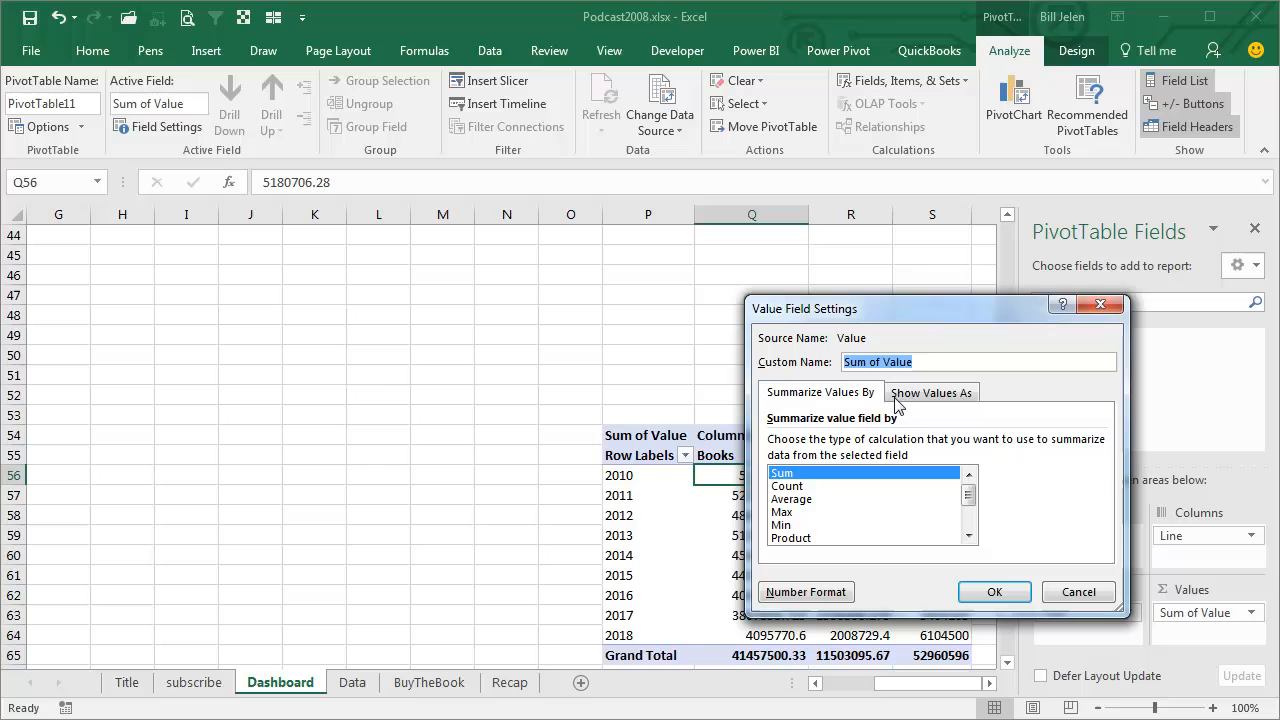
click(931, 391)
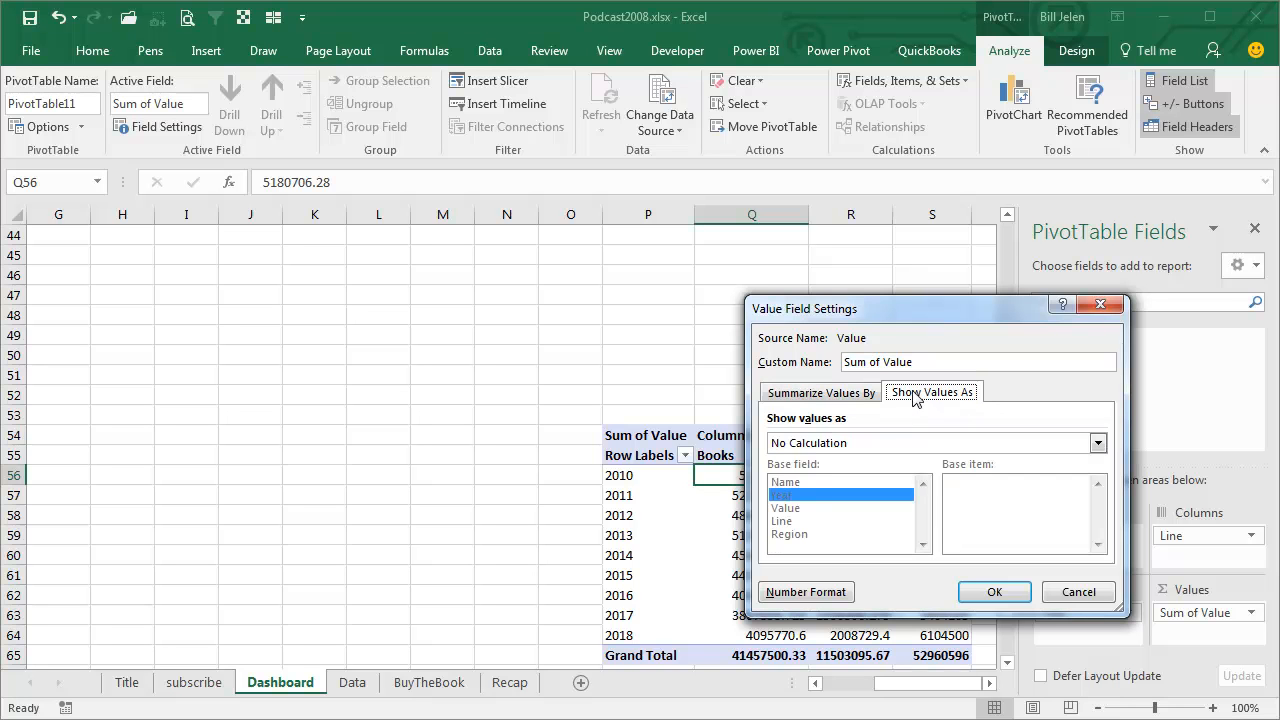
click(1097, 442)
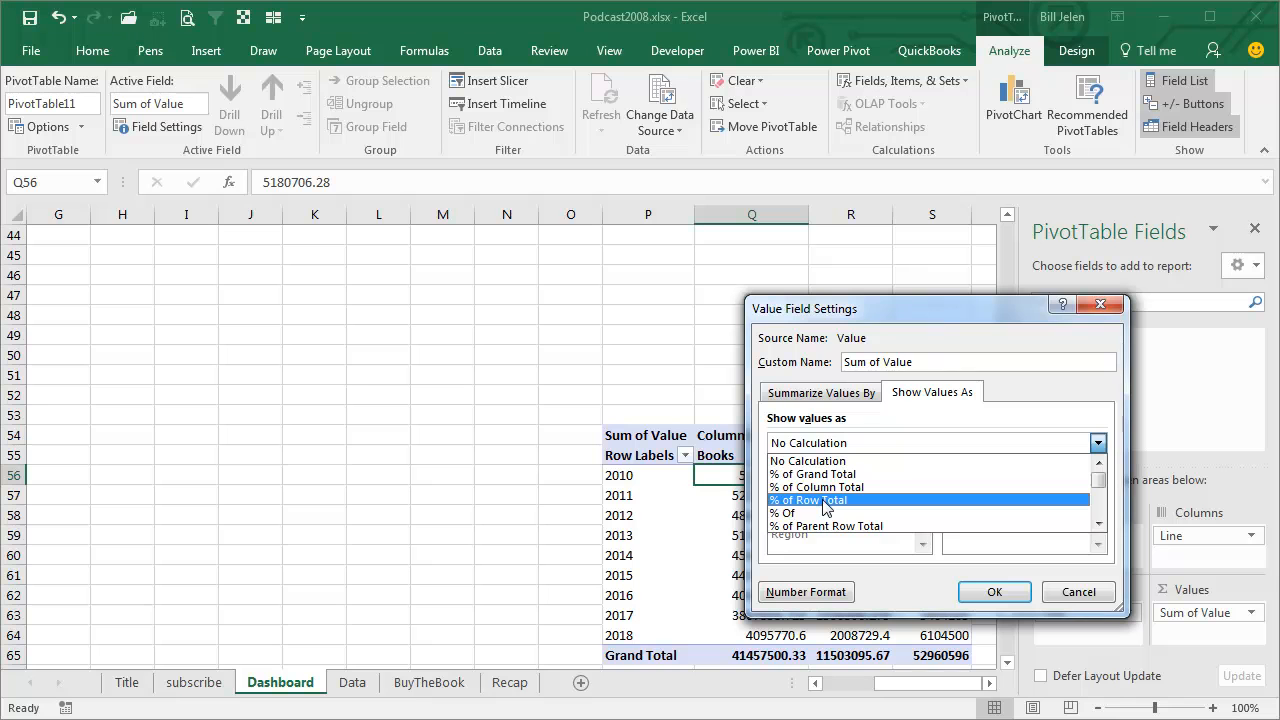
click(808, 500)
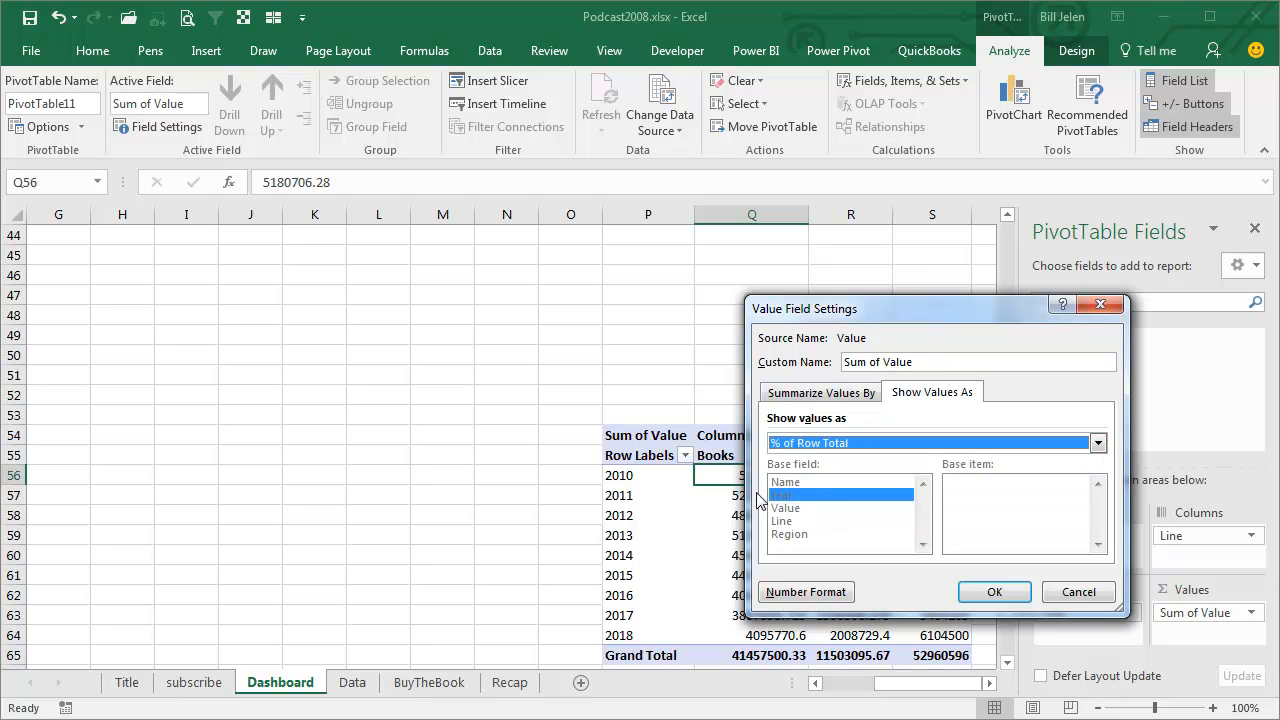
mouse_move(957, 560)
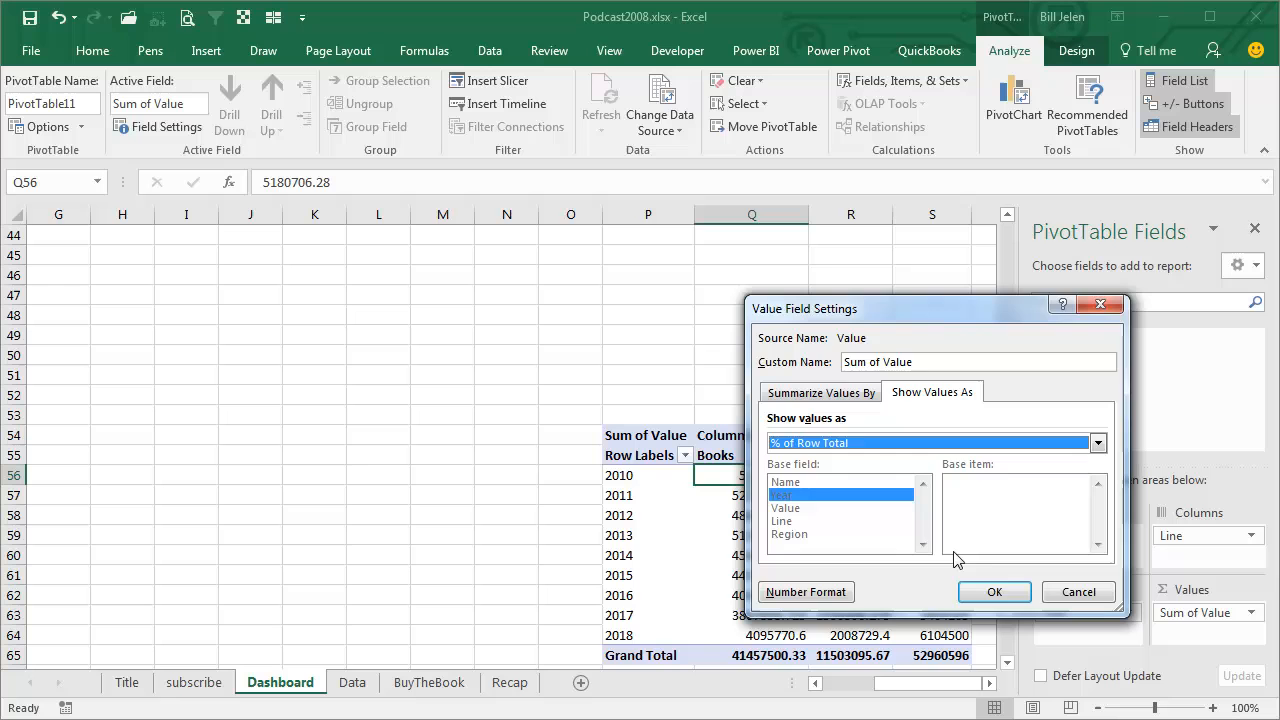
click(993, 591)
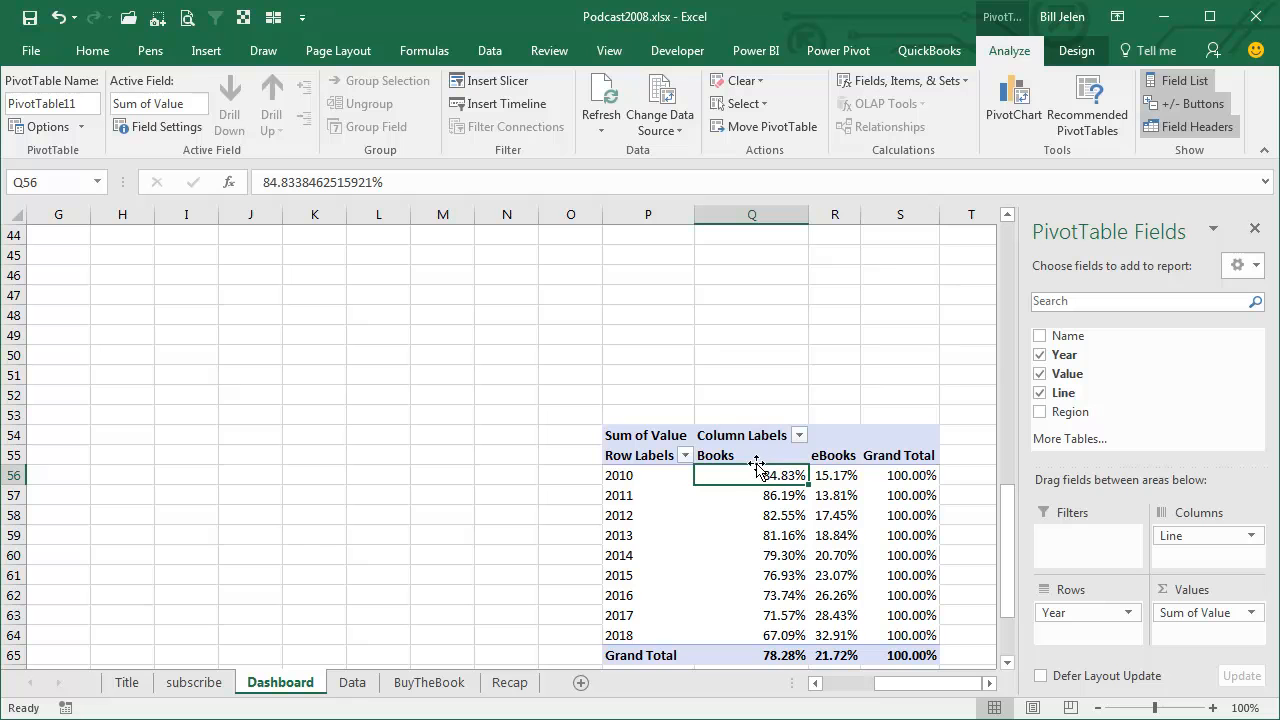
mouse_move(883, 479)
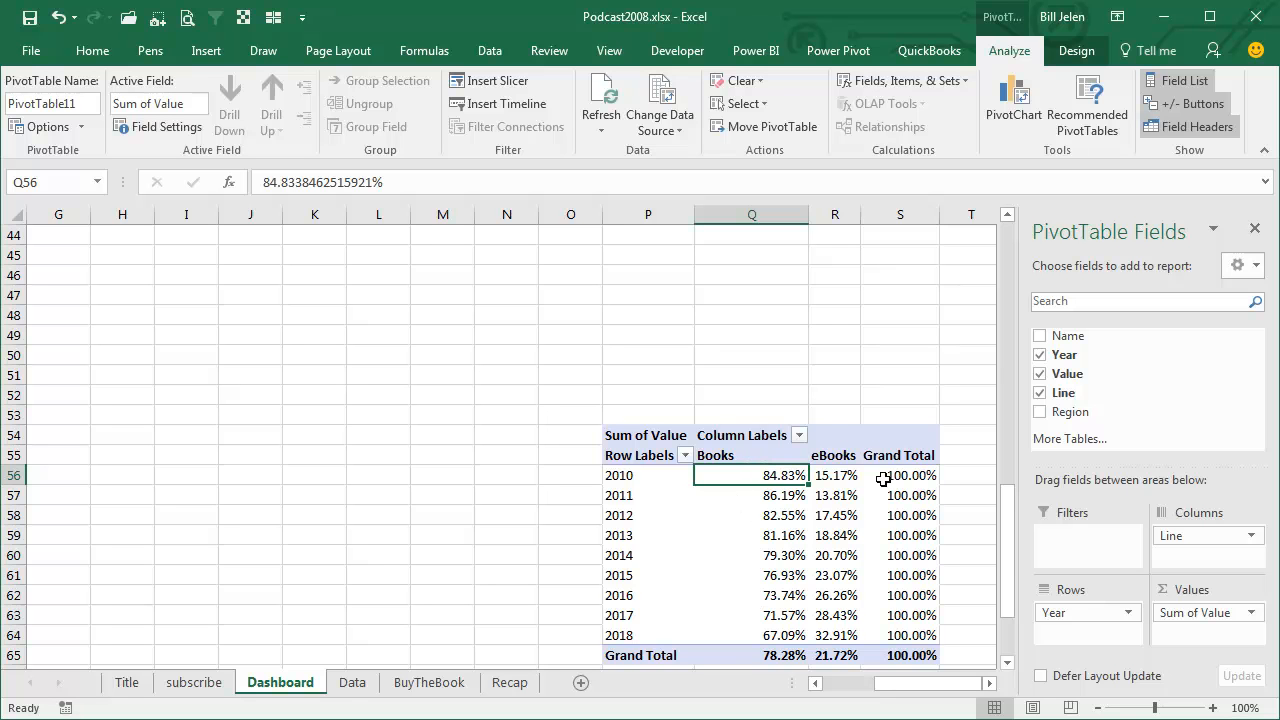
mouse_move(903, 496)
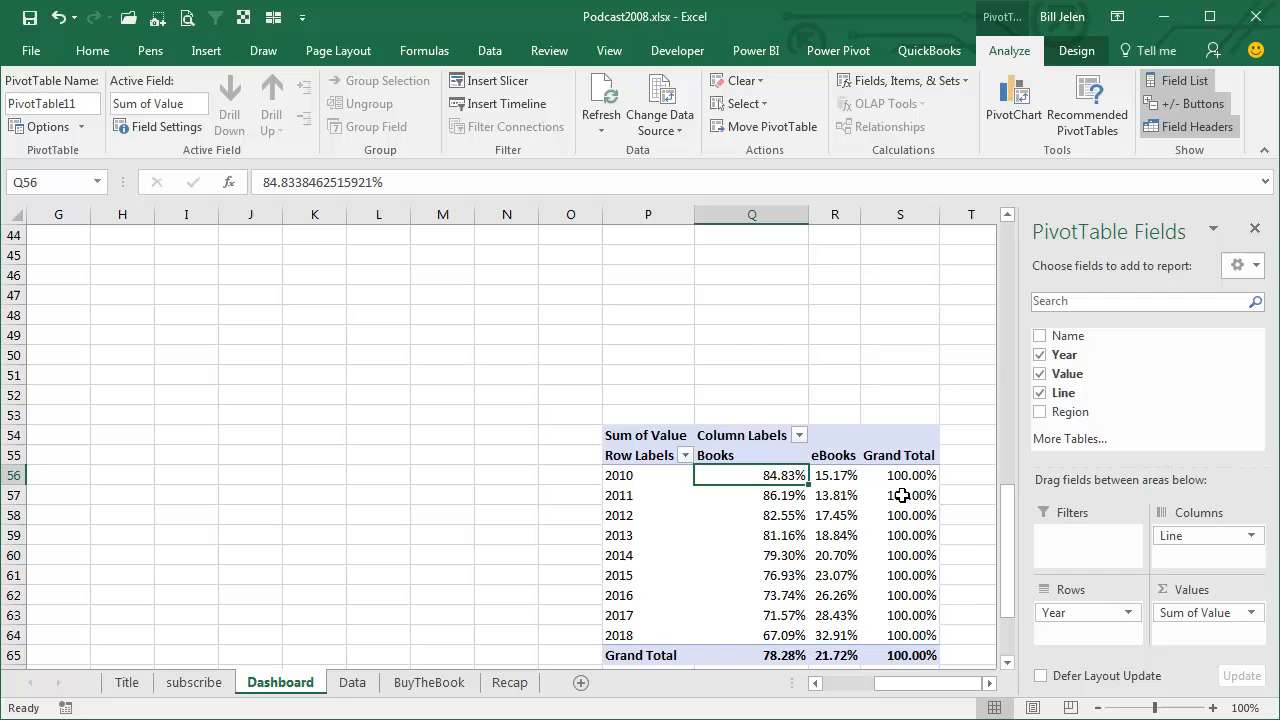
mouse_move(865, 523)
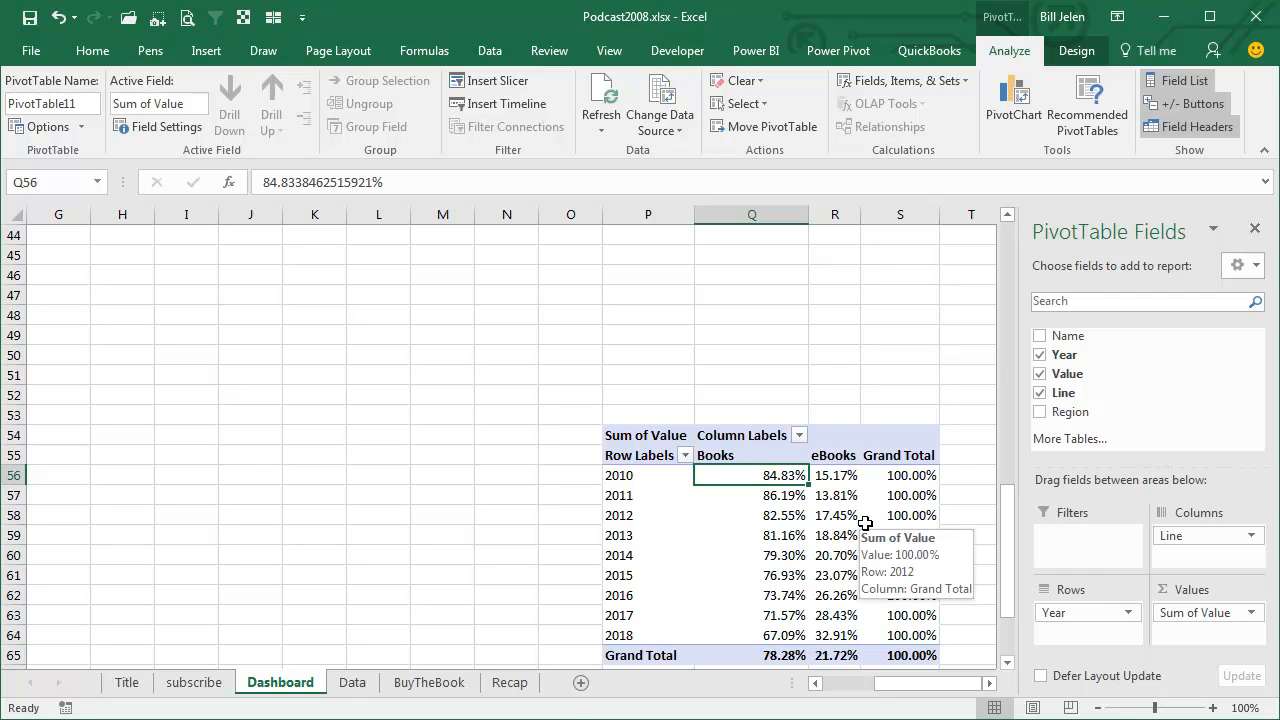
drag(752, 475, 900, 615)
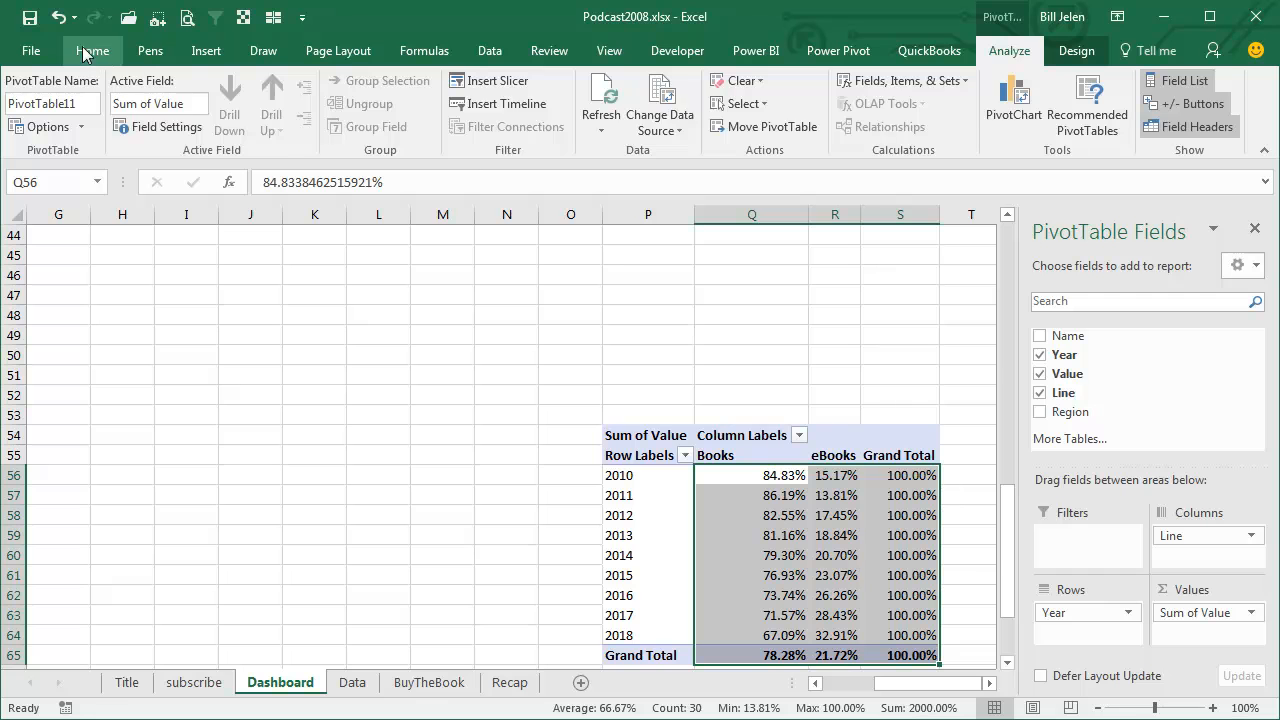
Decrease percentage decimals, remove the row Grand Total column, and use tabular report layout
click(91, 50)
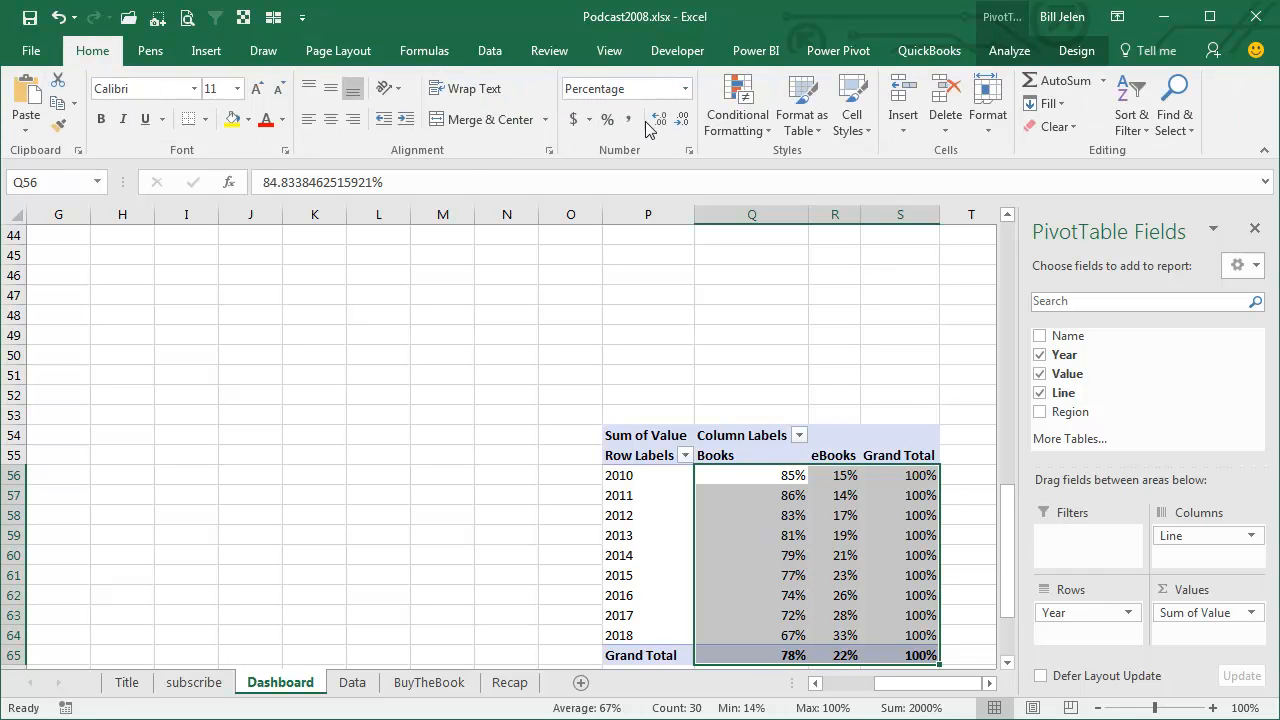
mouse_move(683, 120)
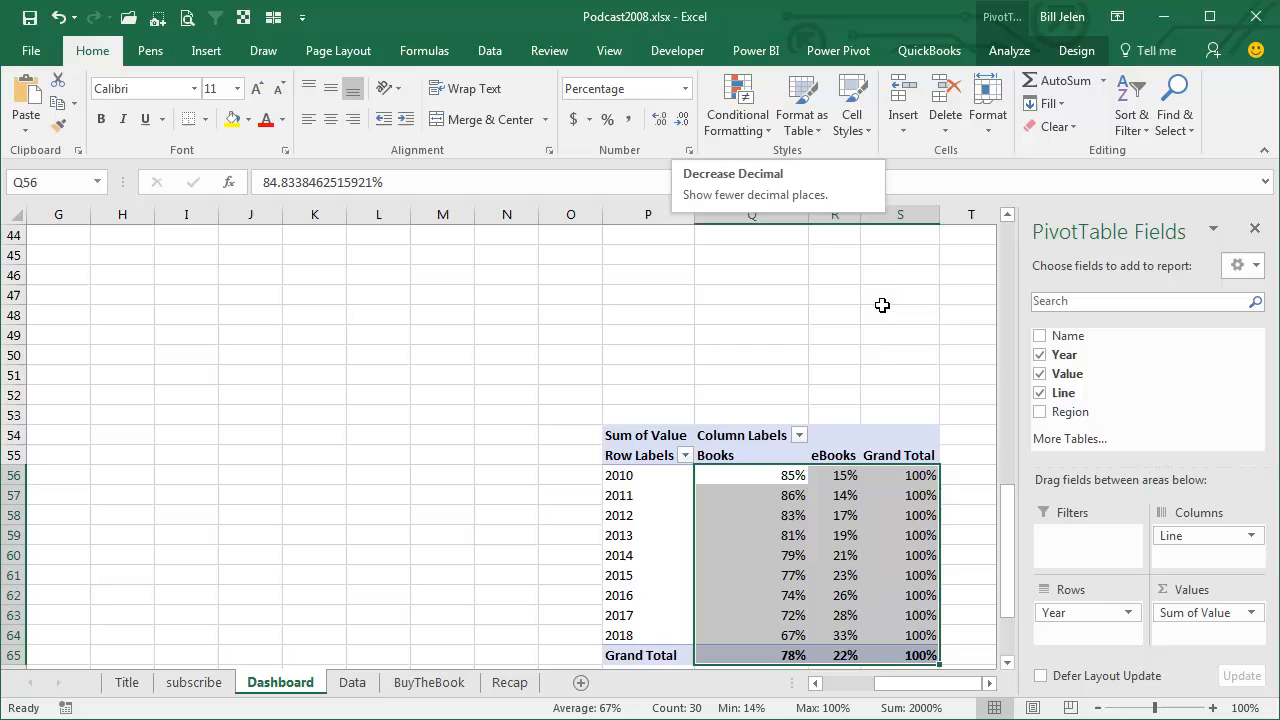
right_click(900, 455)
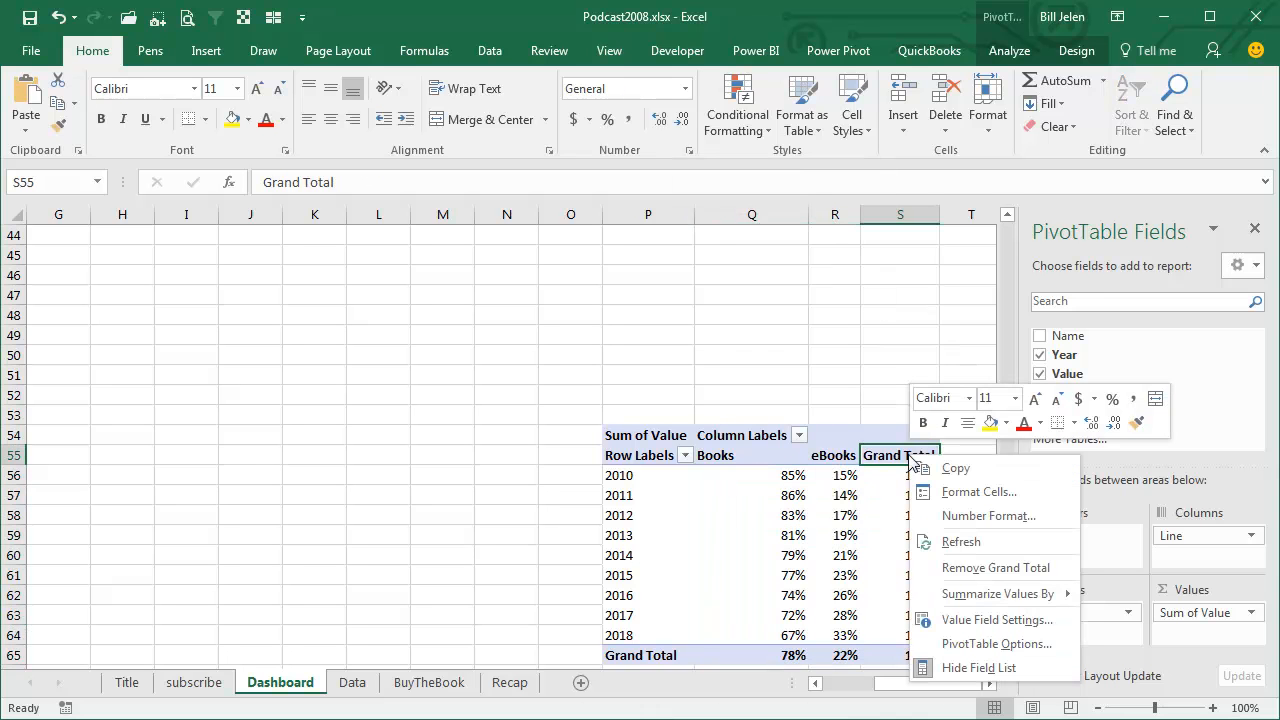
mouse_move(995, 567)
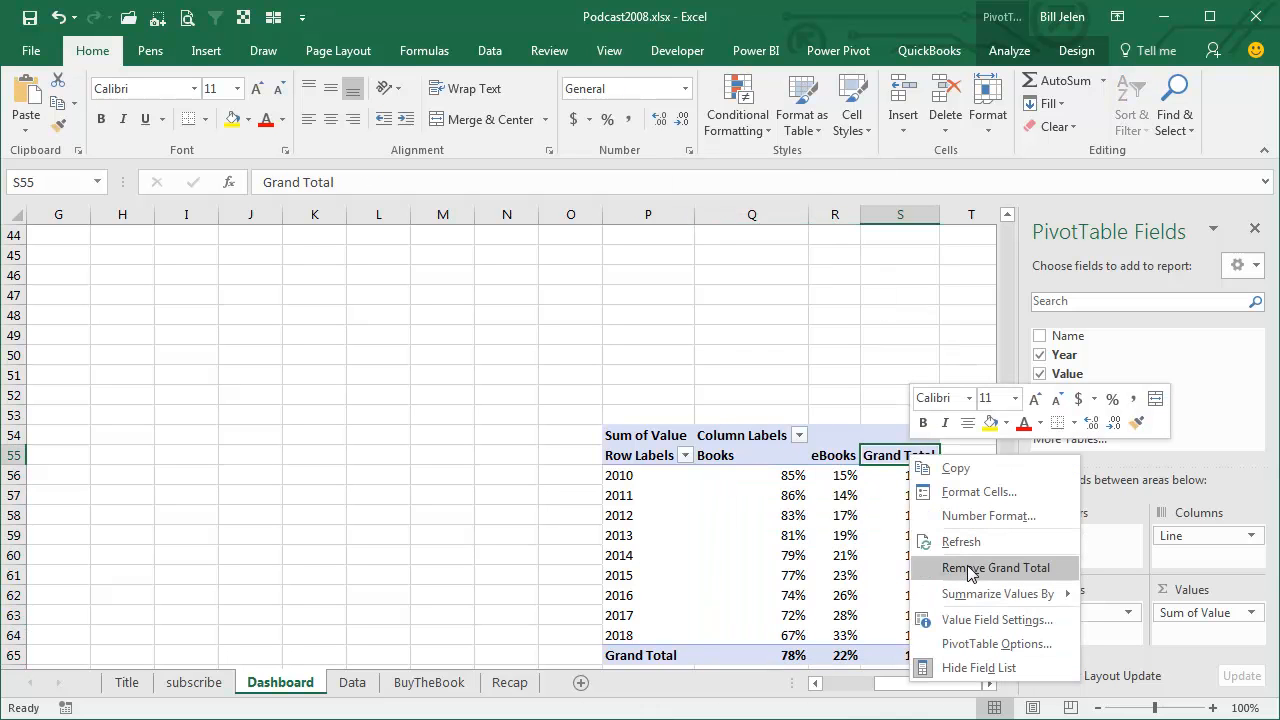
click(996, 567)
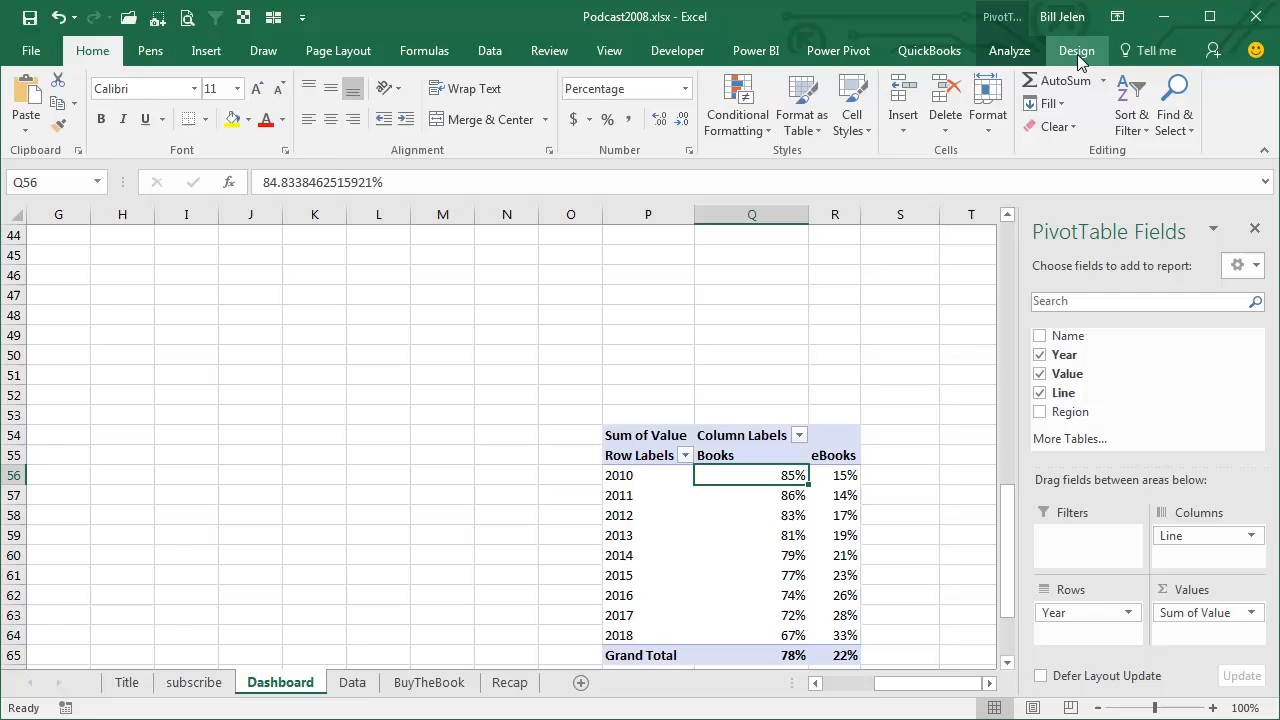
click(136, 100)
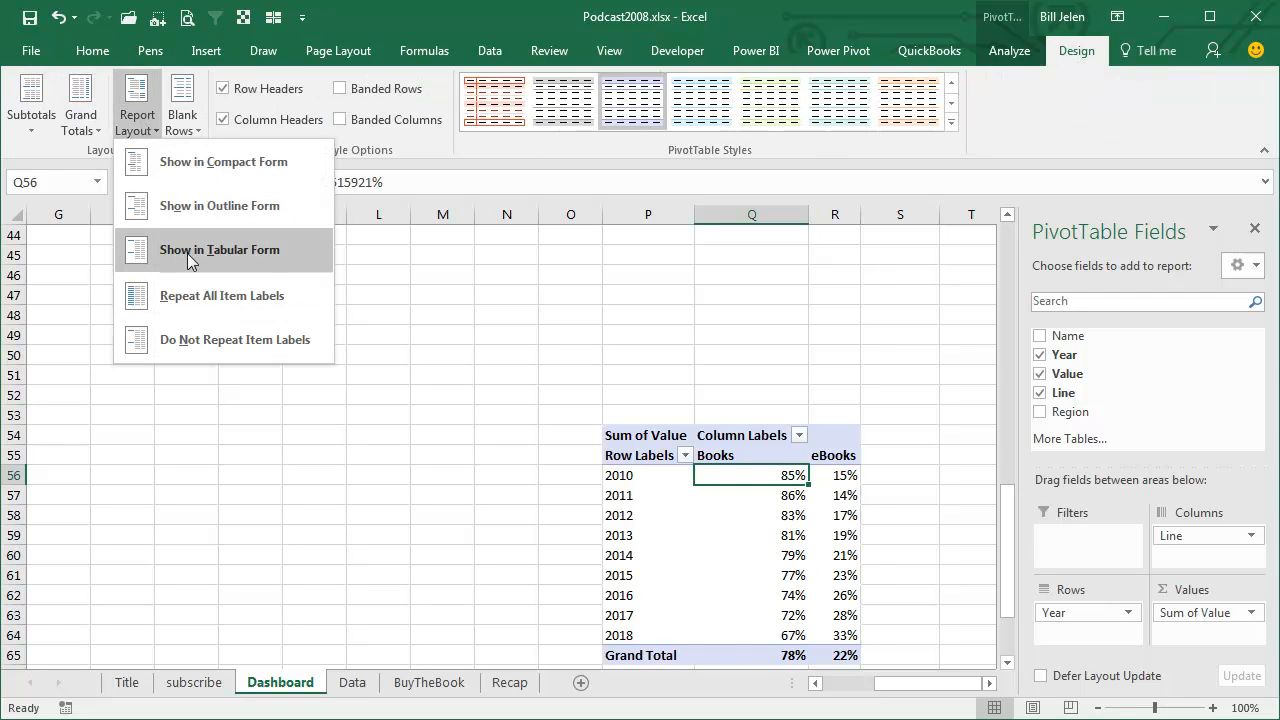
click(219, 249)
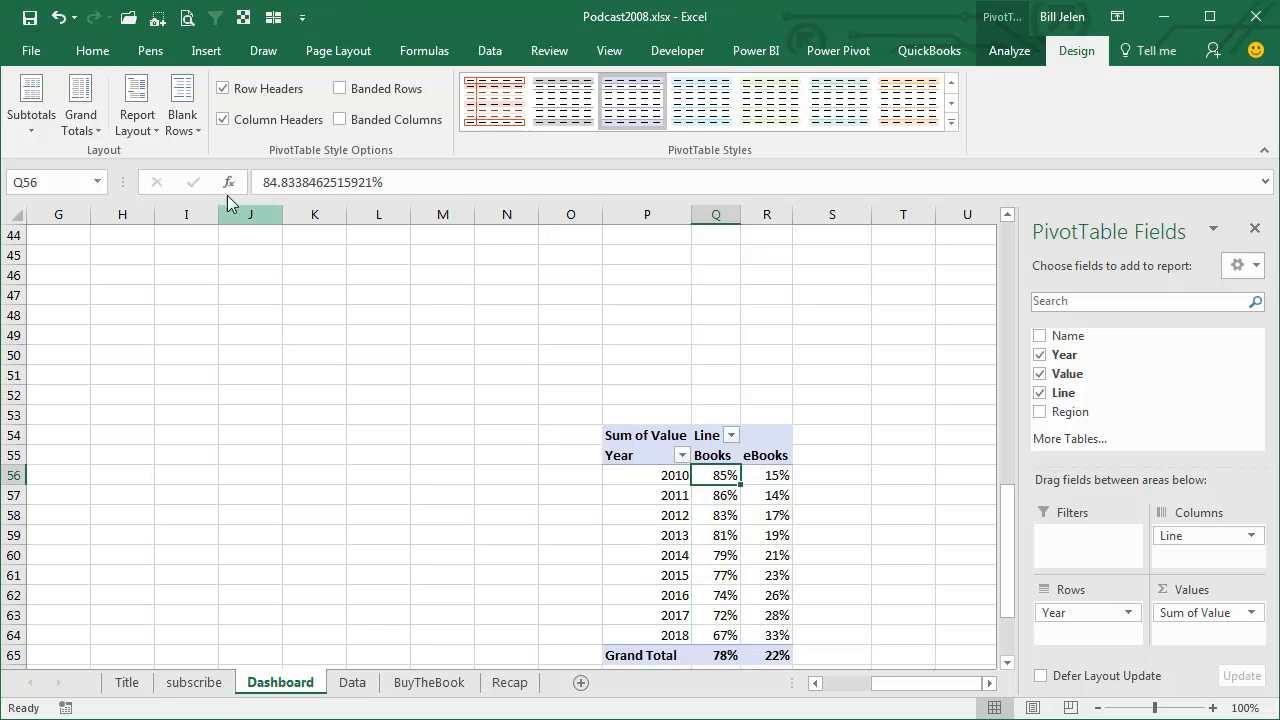
mouse_move(1009, 51)
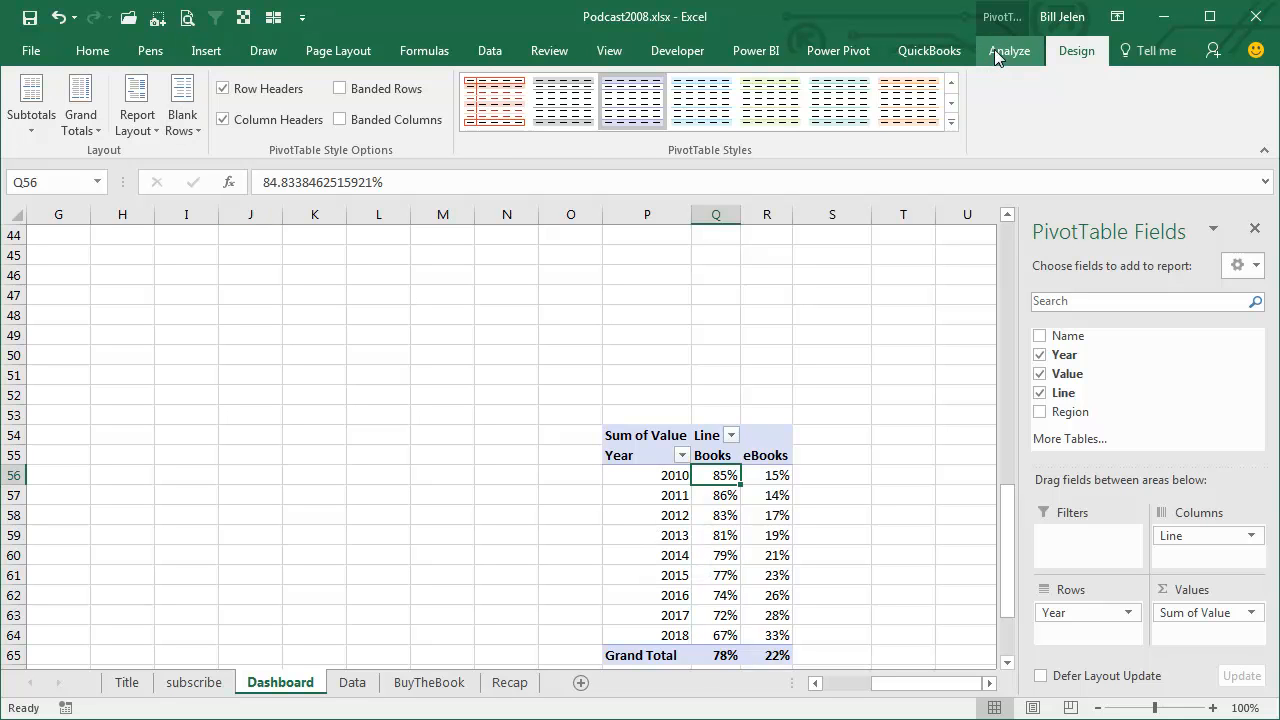
Insert a 100% Stacked Column pivot chart of Books versus eBooks shares by year
click(1008, 50)
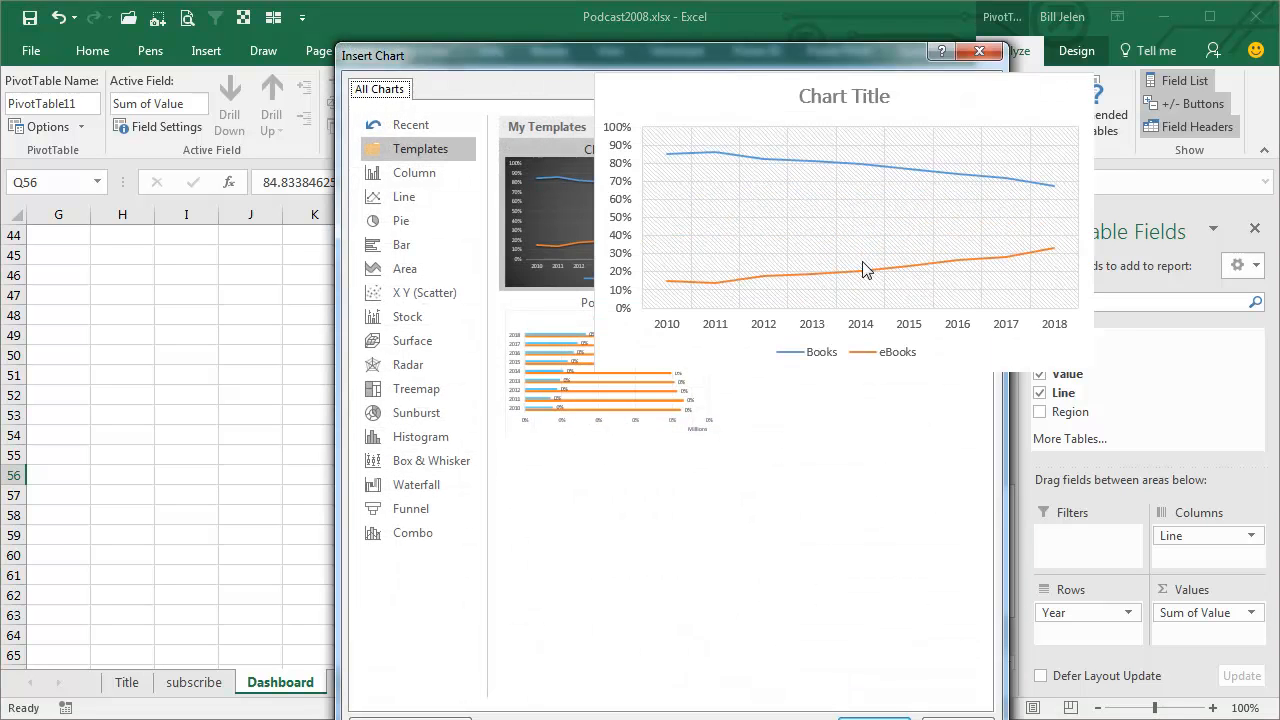
click(414, 172)
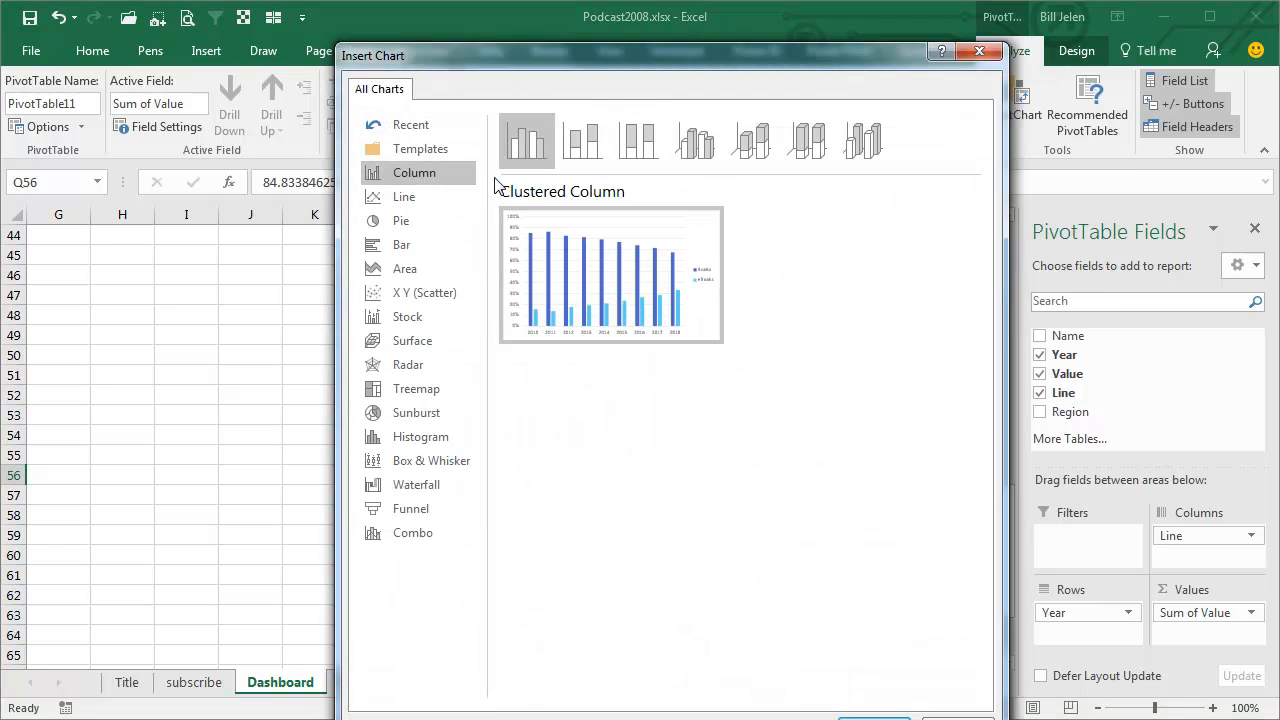
click(638, 140)
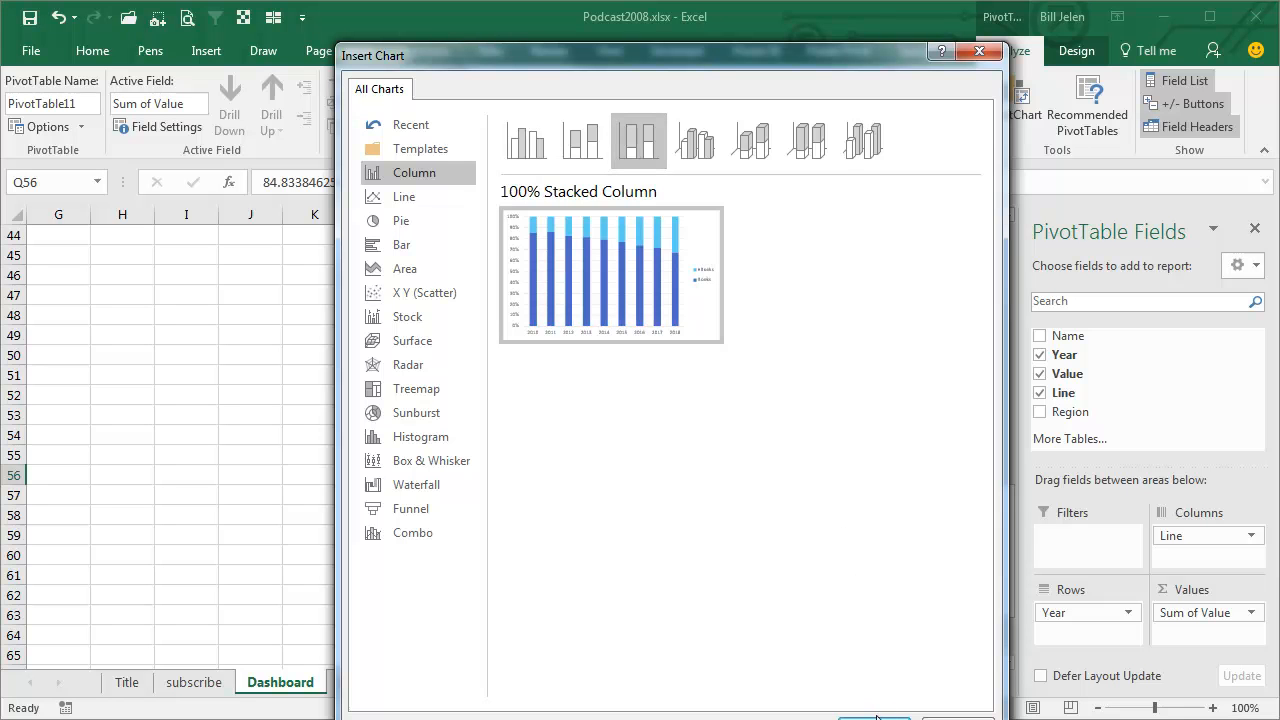
click(874, 718)
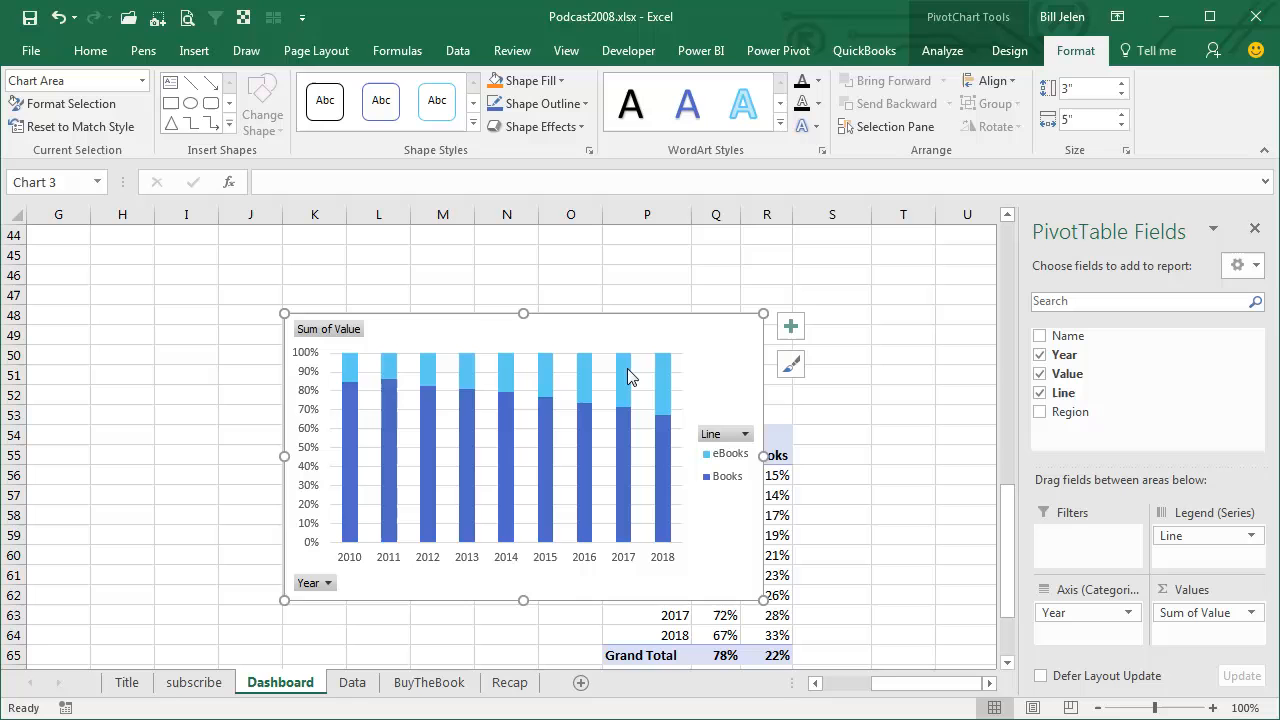
mouse_move(661, 331)
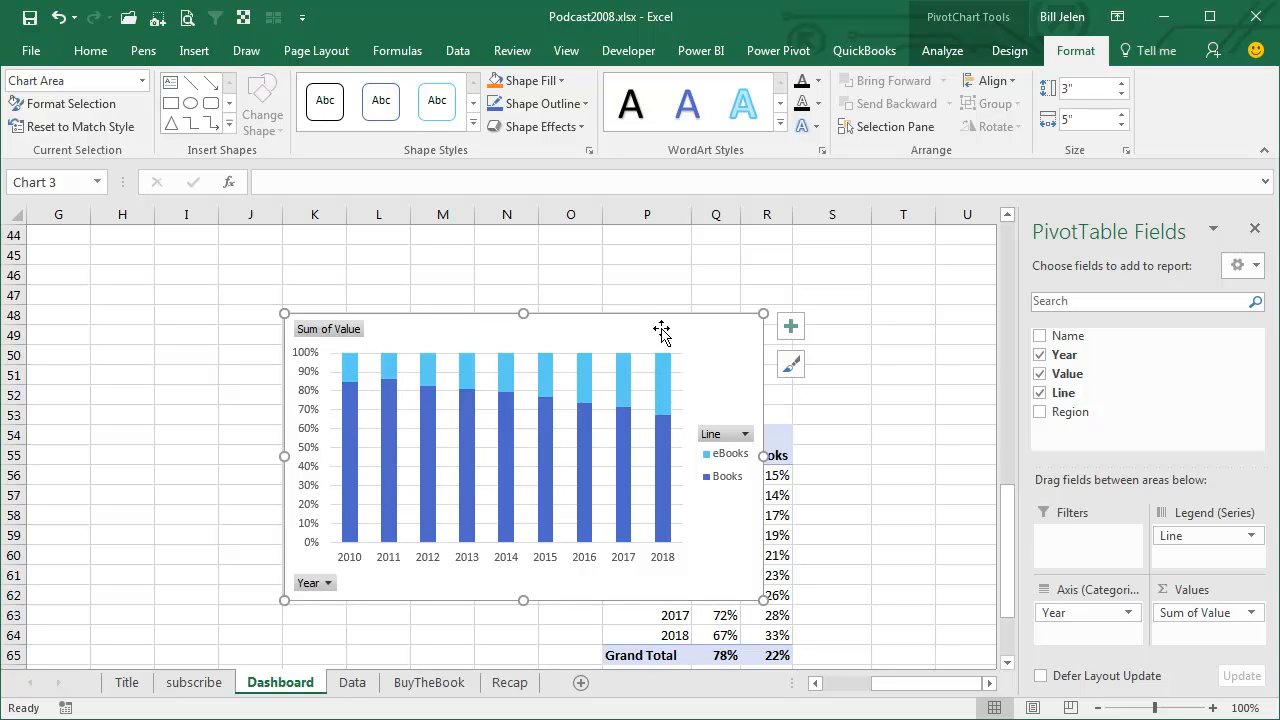
mouse_move(530, 357)
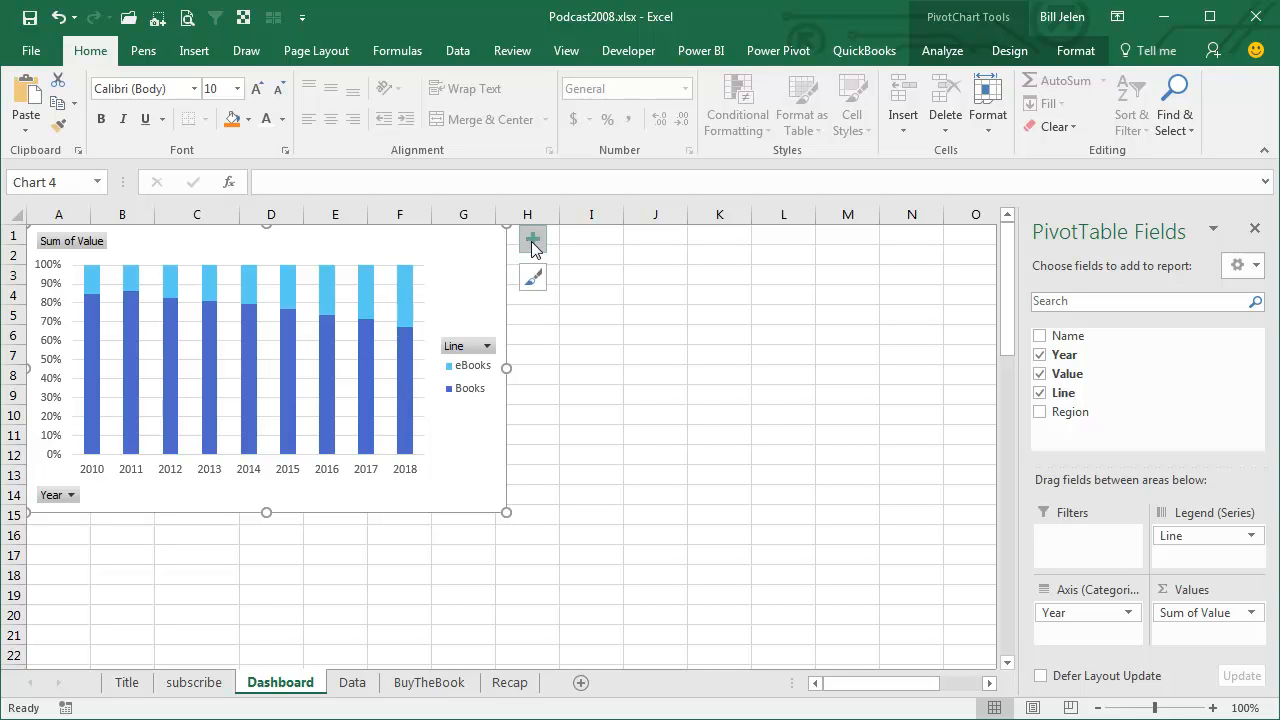
Place the legend at the top and title the chart 'E-Book Sales as a % of Total'
click(532, 239)
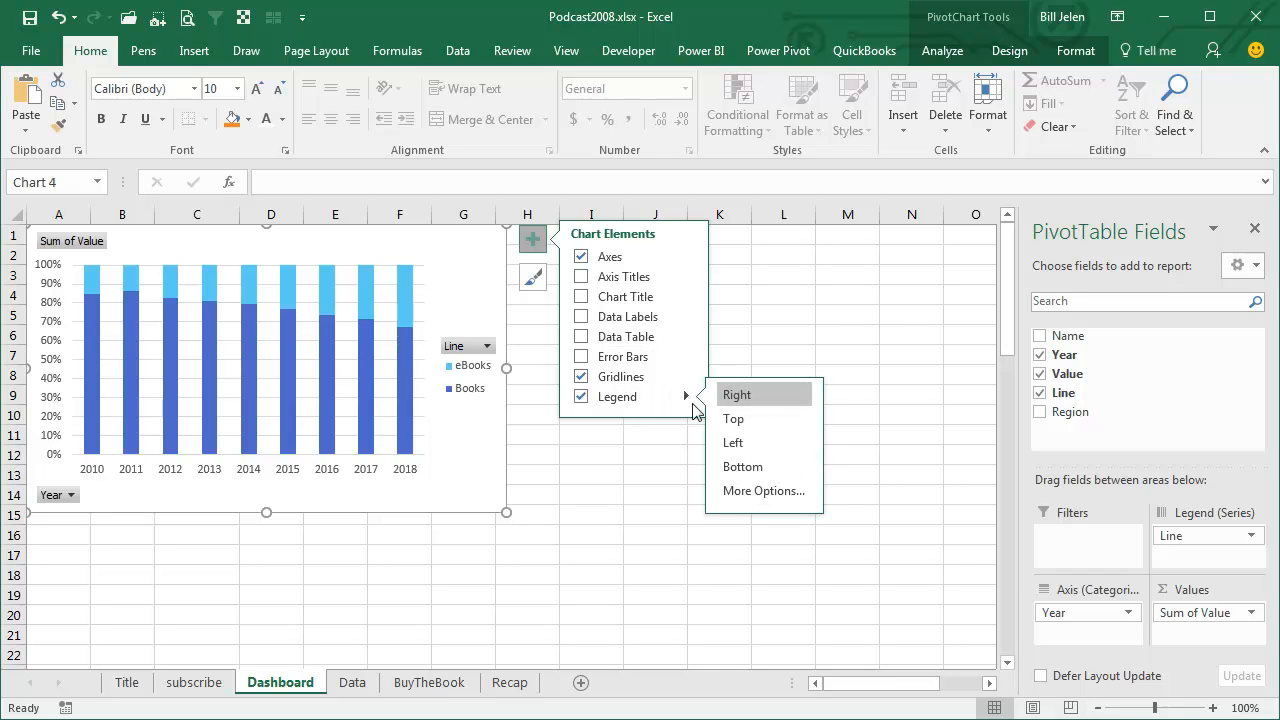
click(733, 418)
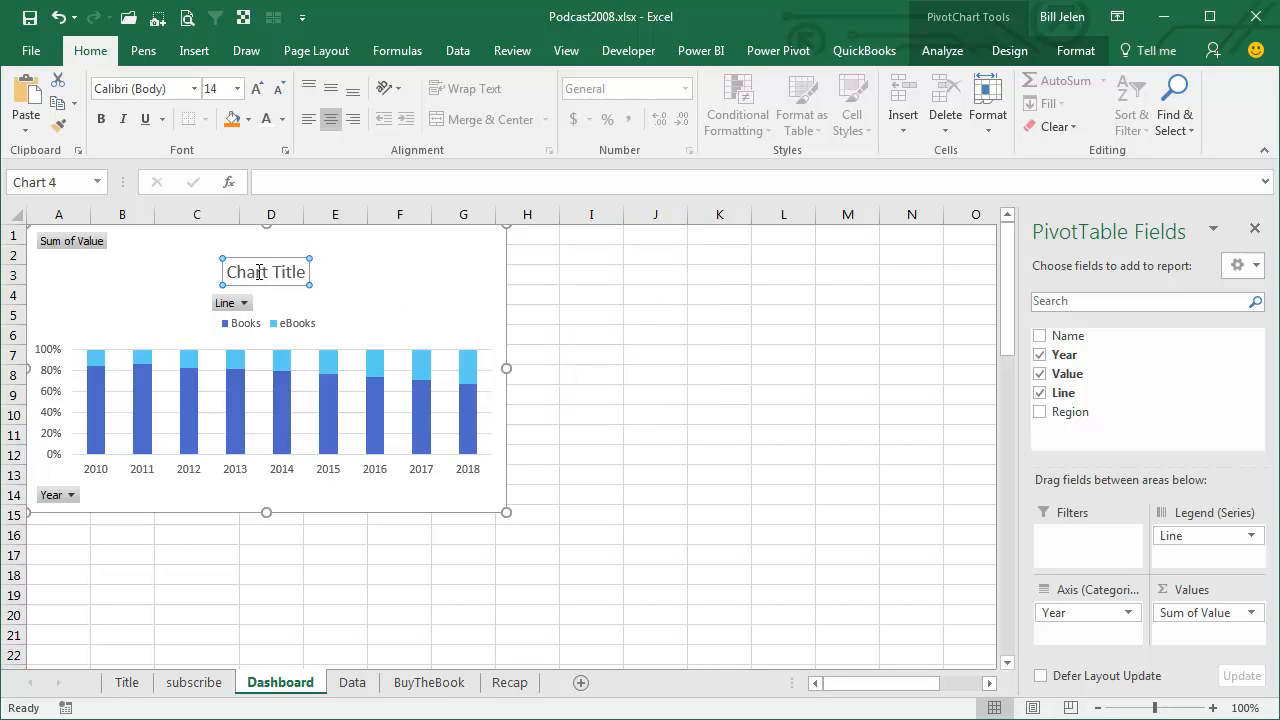
click(265, 271)
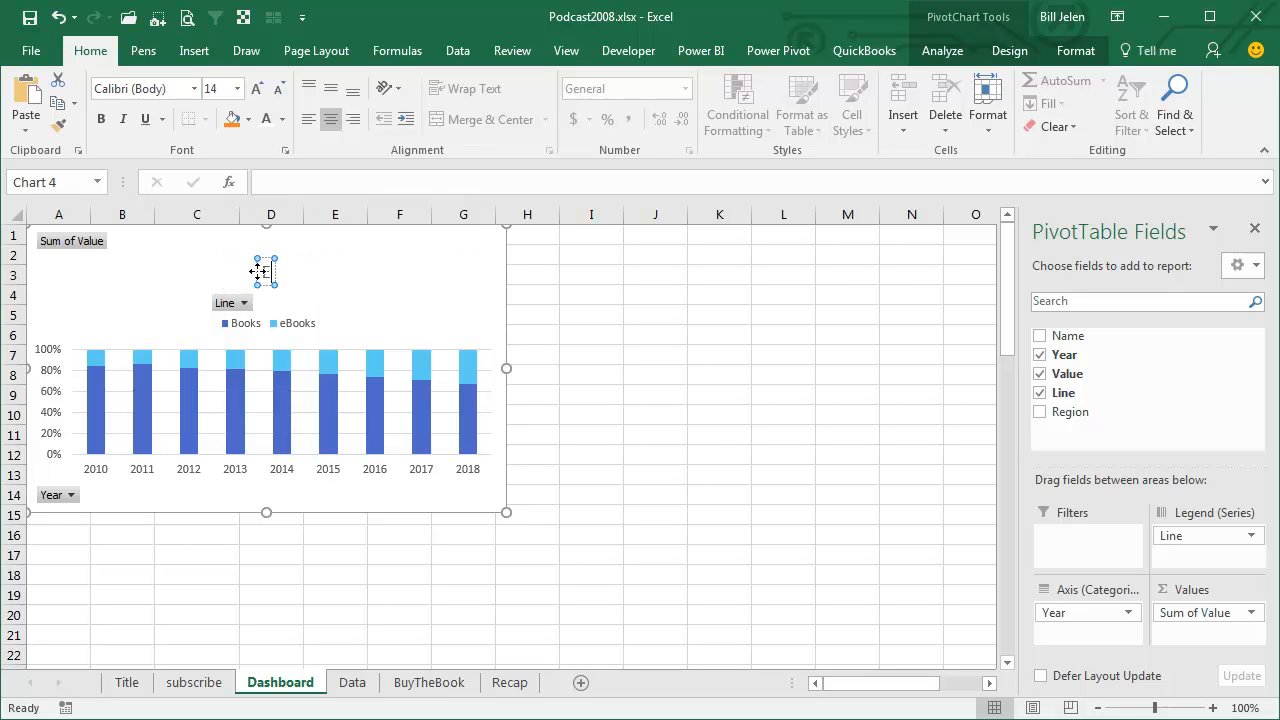
text(E-Book Sales as a % of Total)
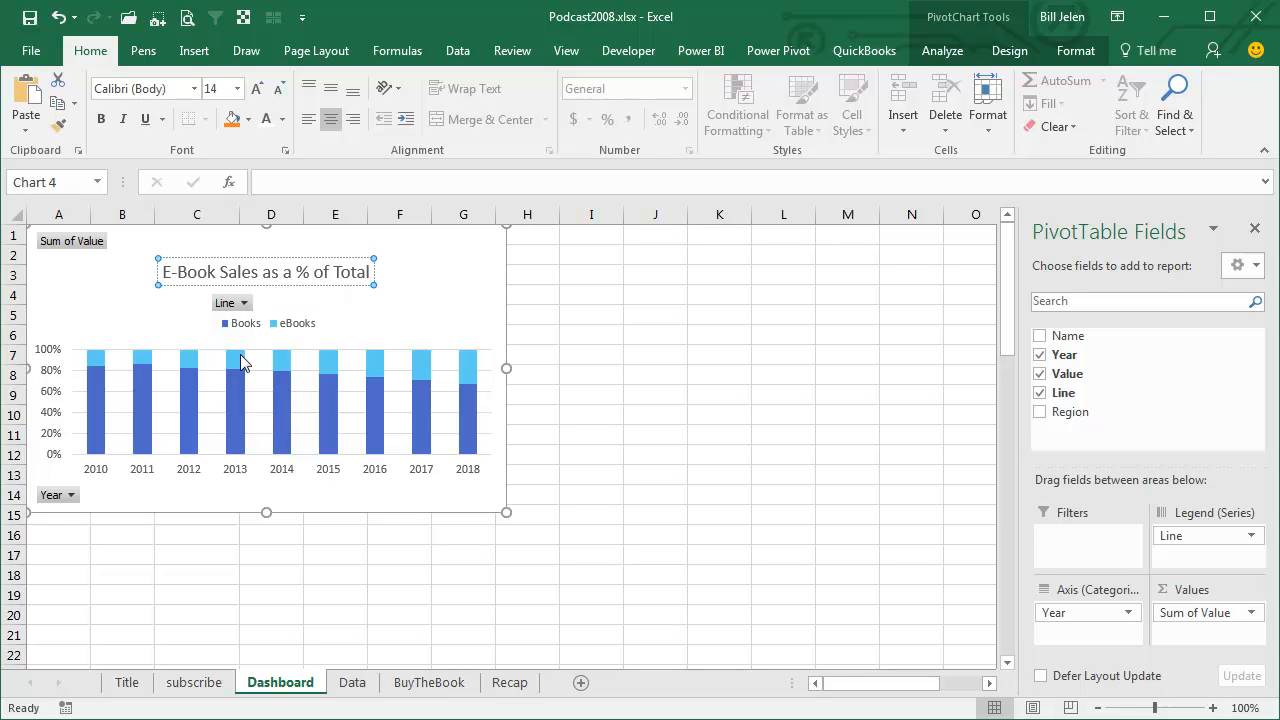
mouse_move(470, 370)
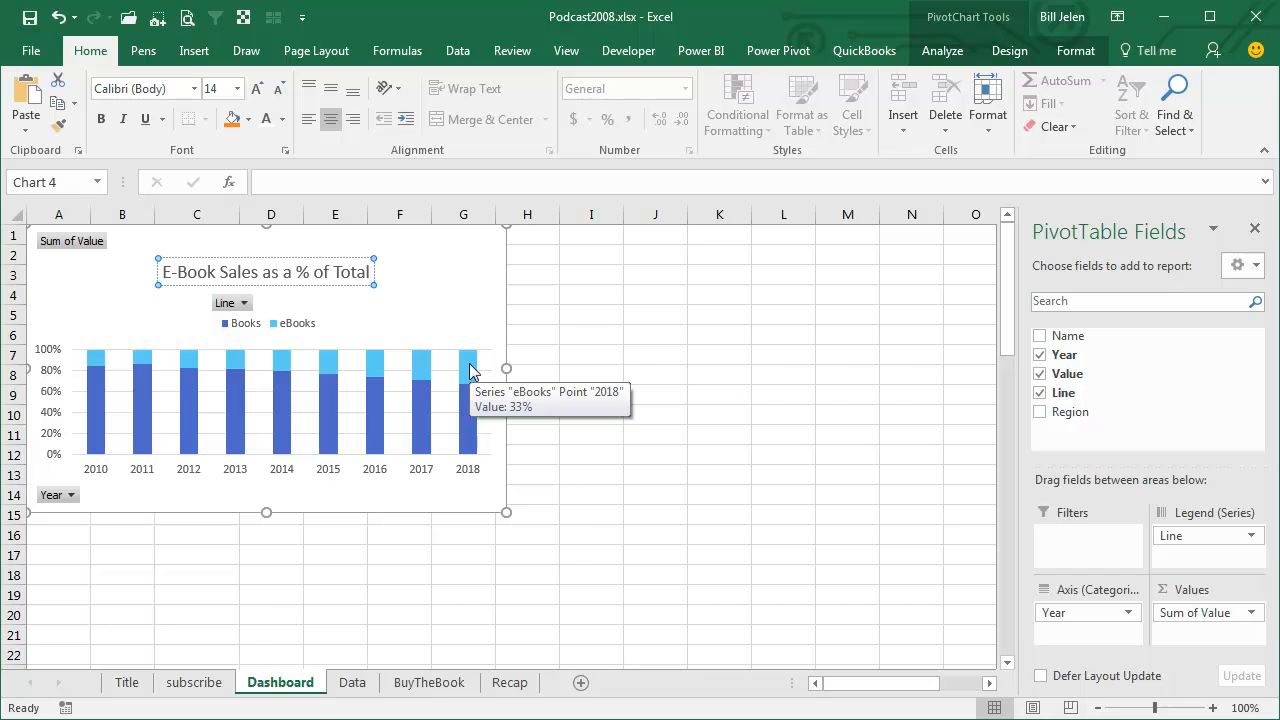
Set the eBooks series gap width to 33% and close the formatting pane
click(470, 365)
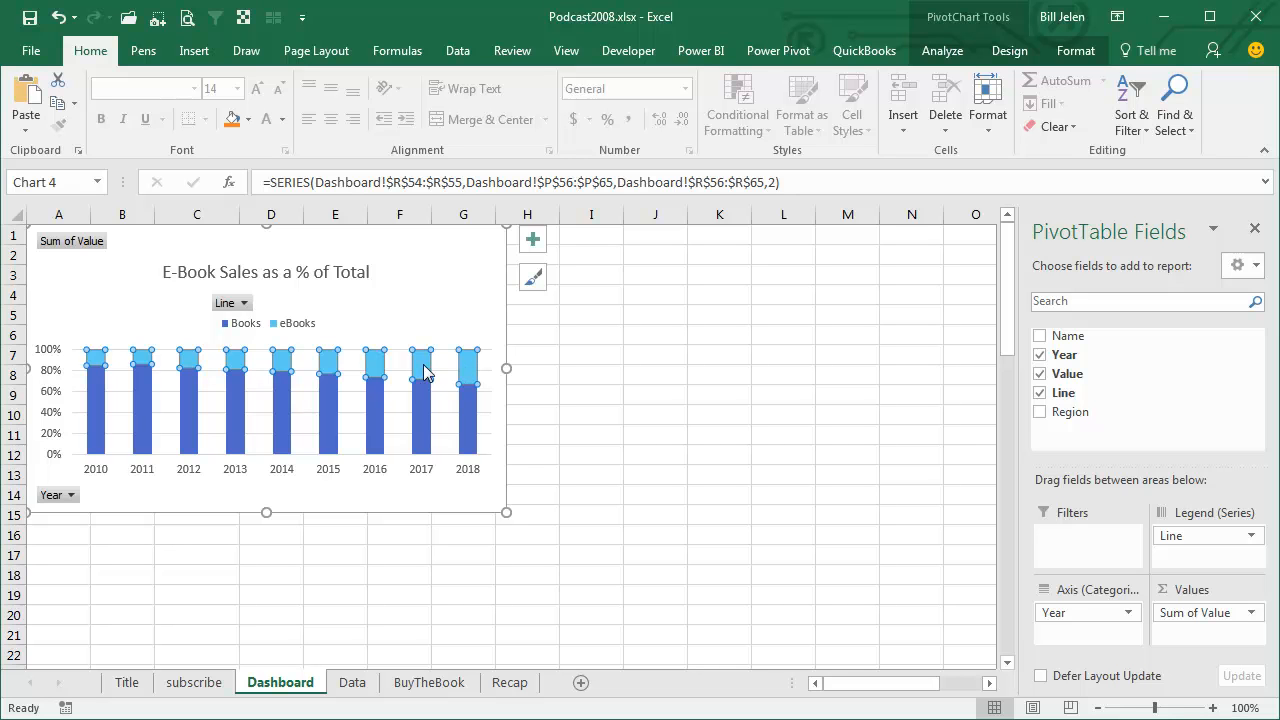
mouse_move(398, 360)
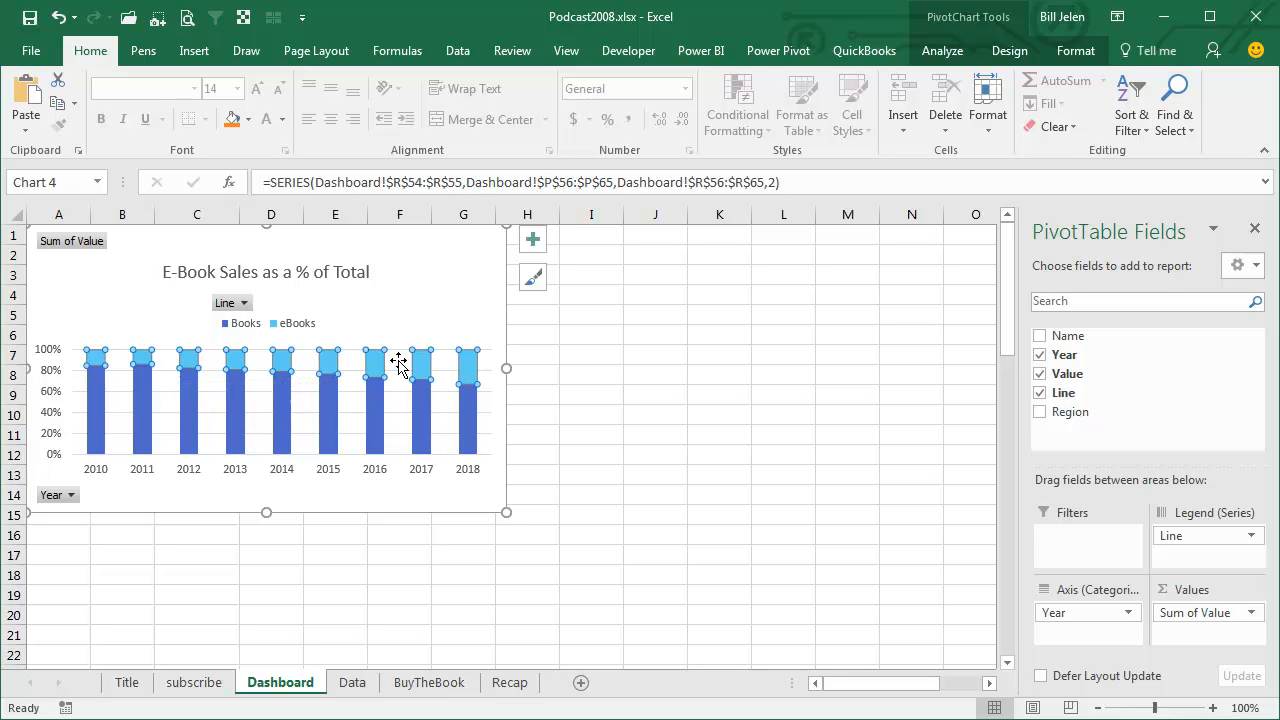
mouse_move(435, 365)
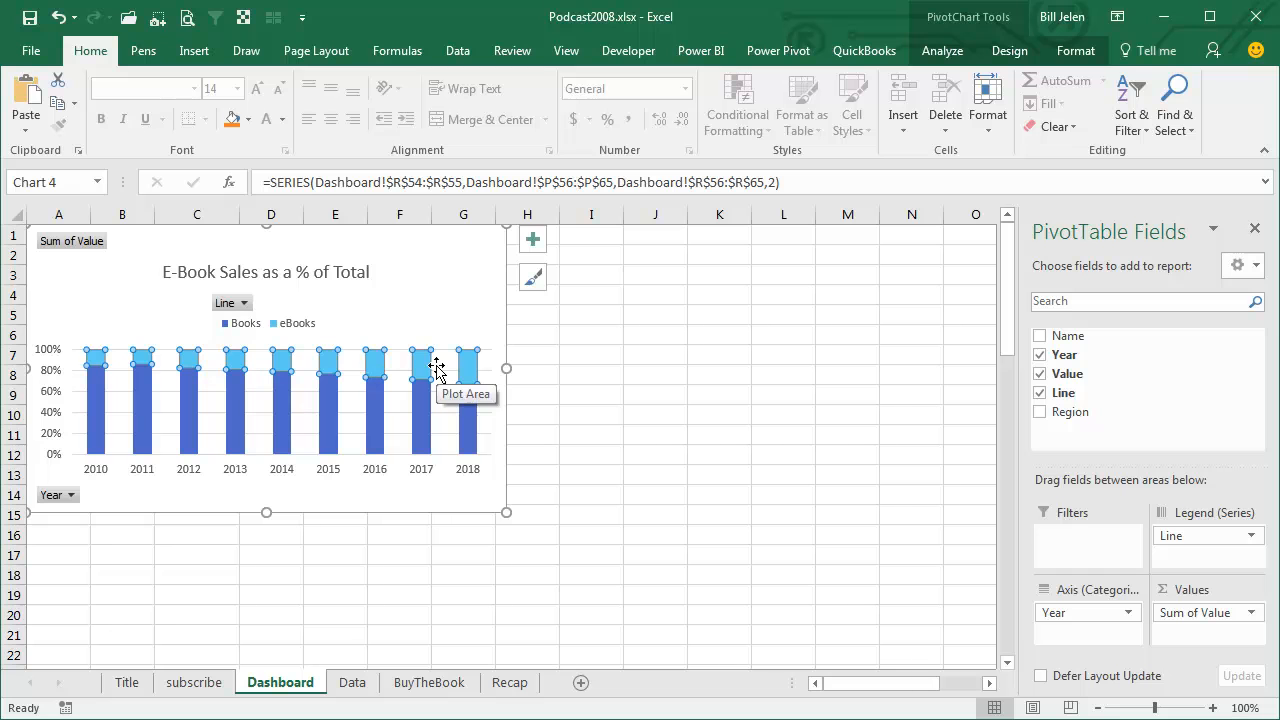
mouse_move(468, 368)
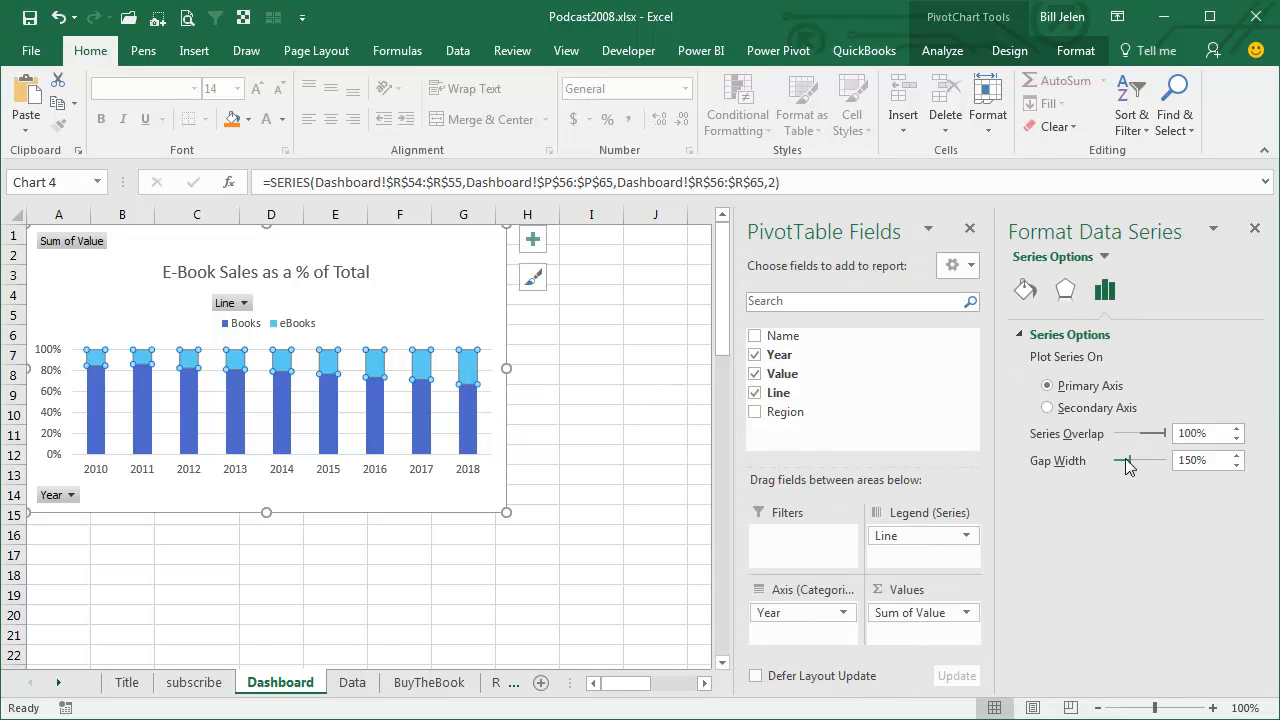
mouse_move(1128, 462)
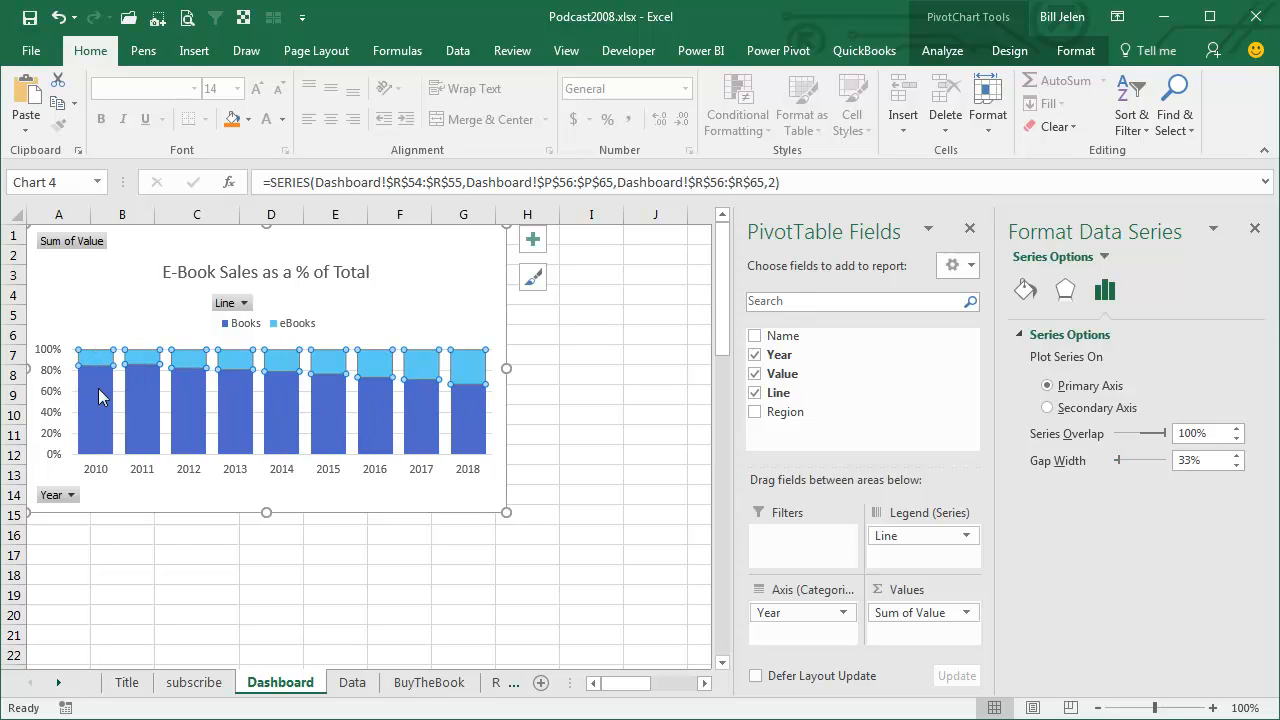
mouse_move(415, 378)
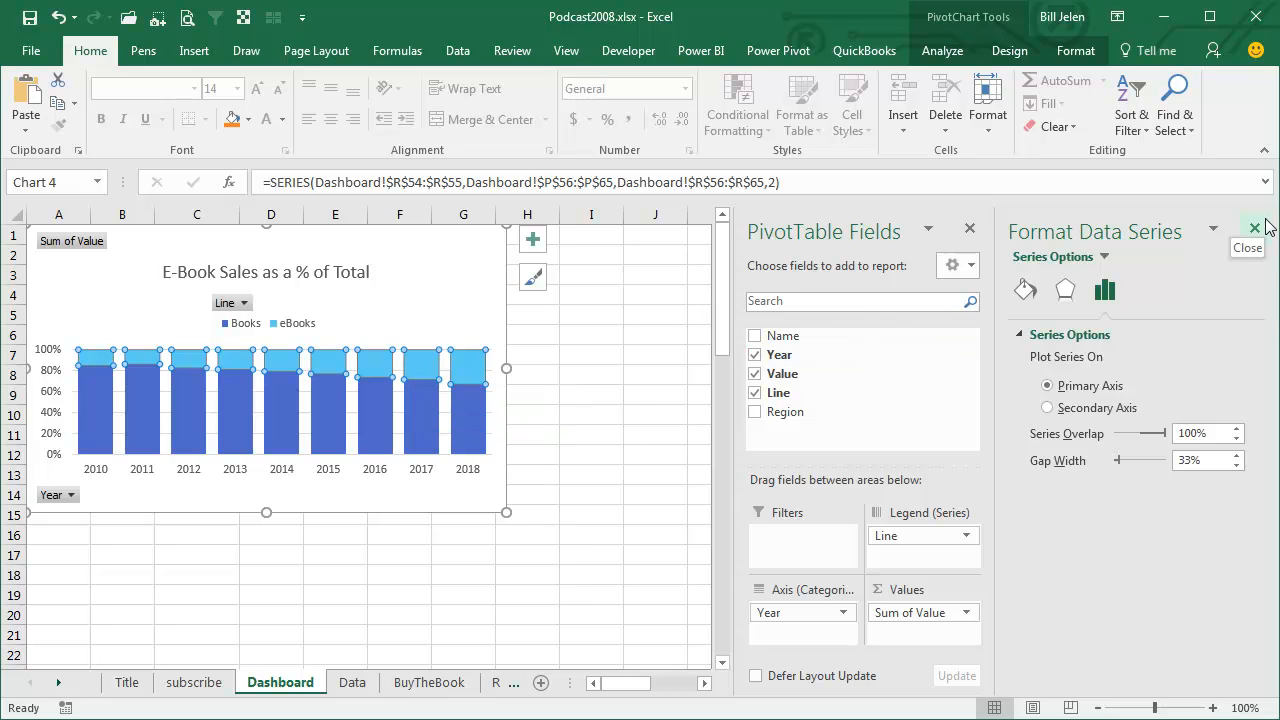
click(1255, 228)
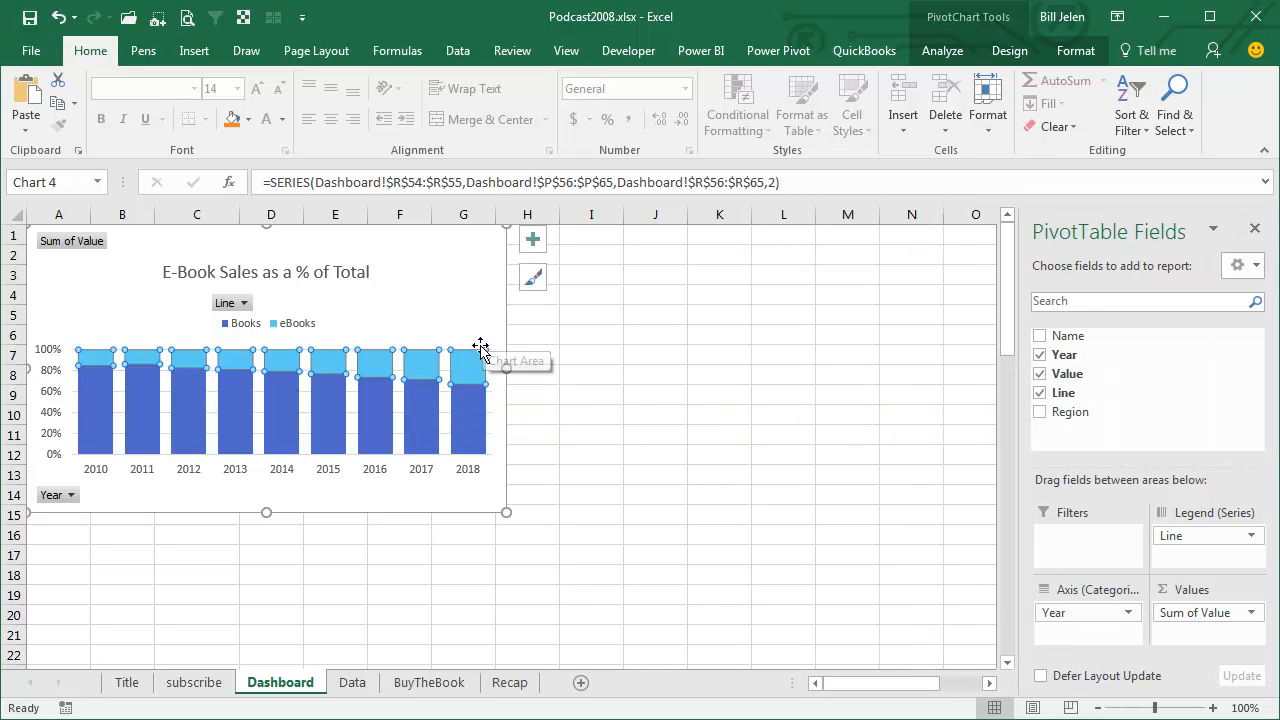
mouse_move(533, 240)
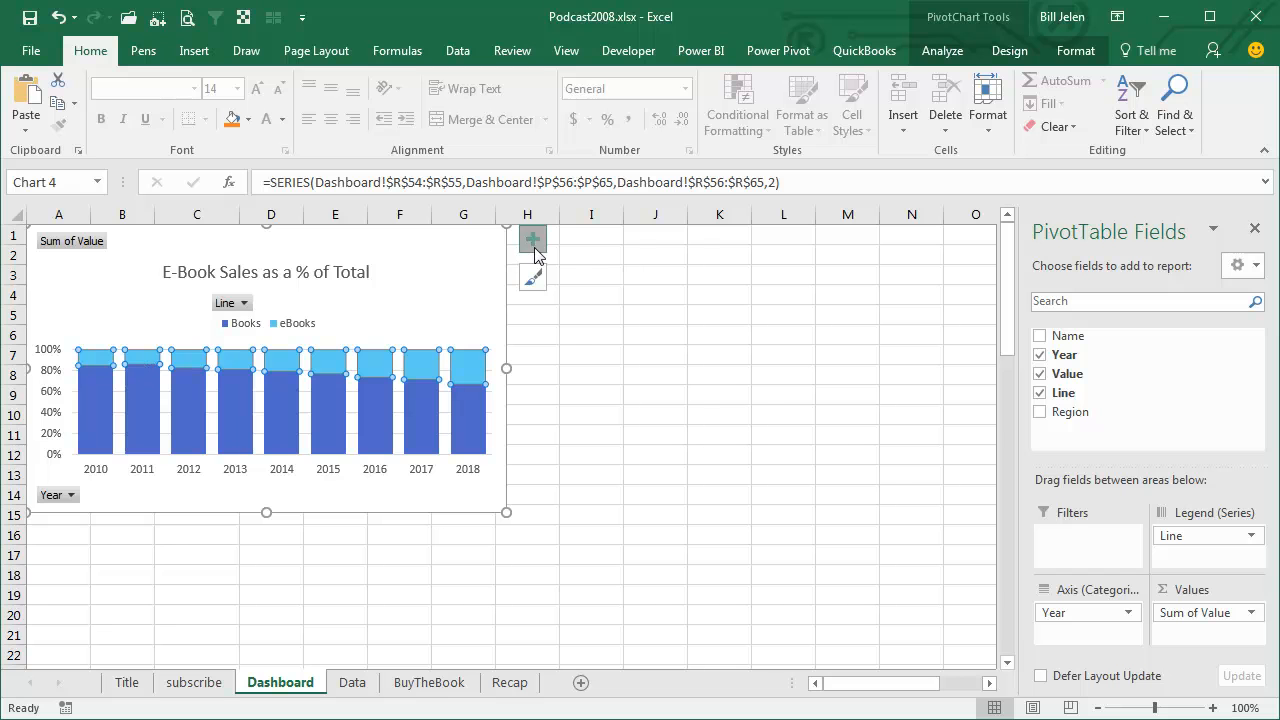
Add data labels to the eBooks columns, showing 15% in 2010 to 33% in 2018
click(581, 316)
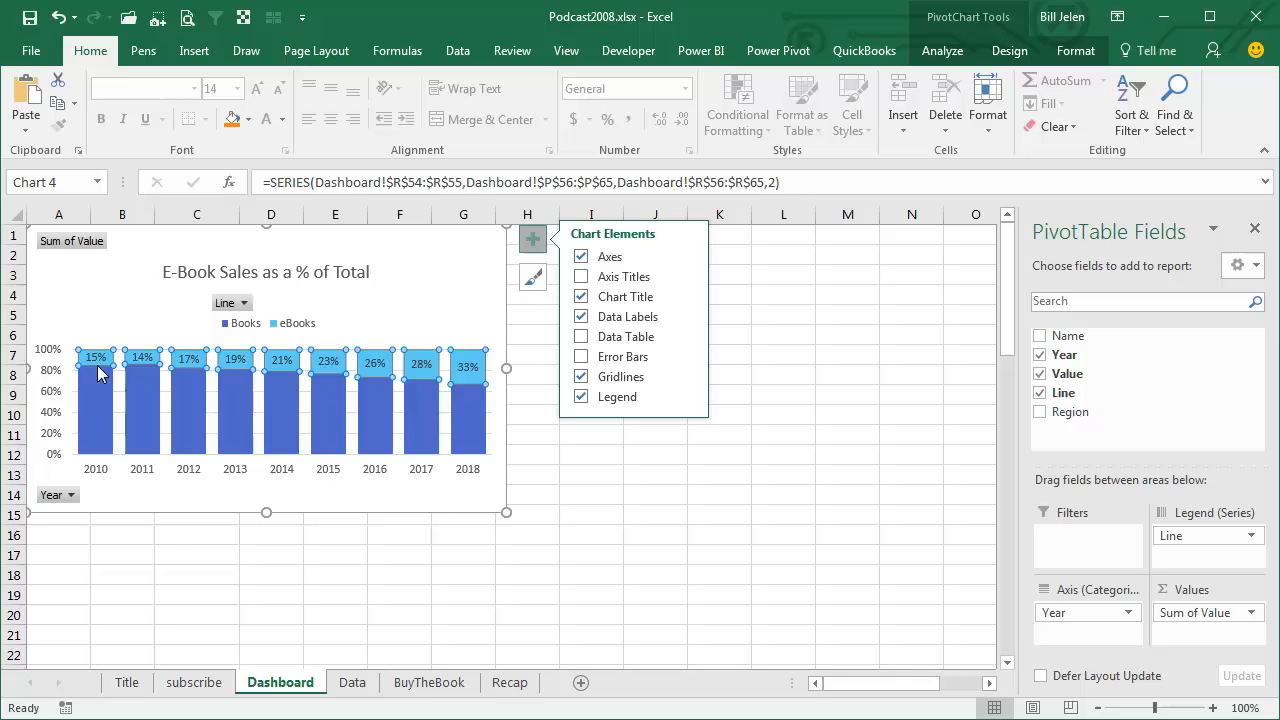
mouse_move(55, 370)
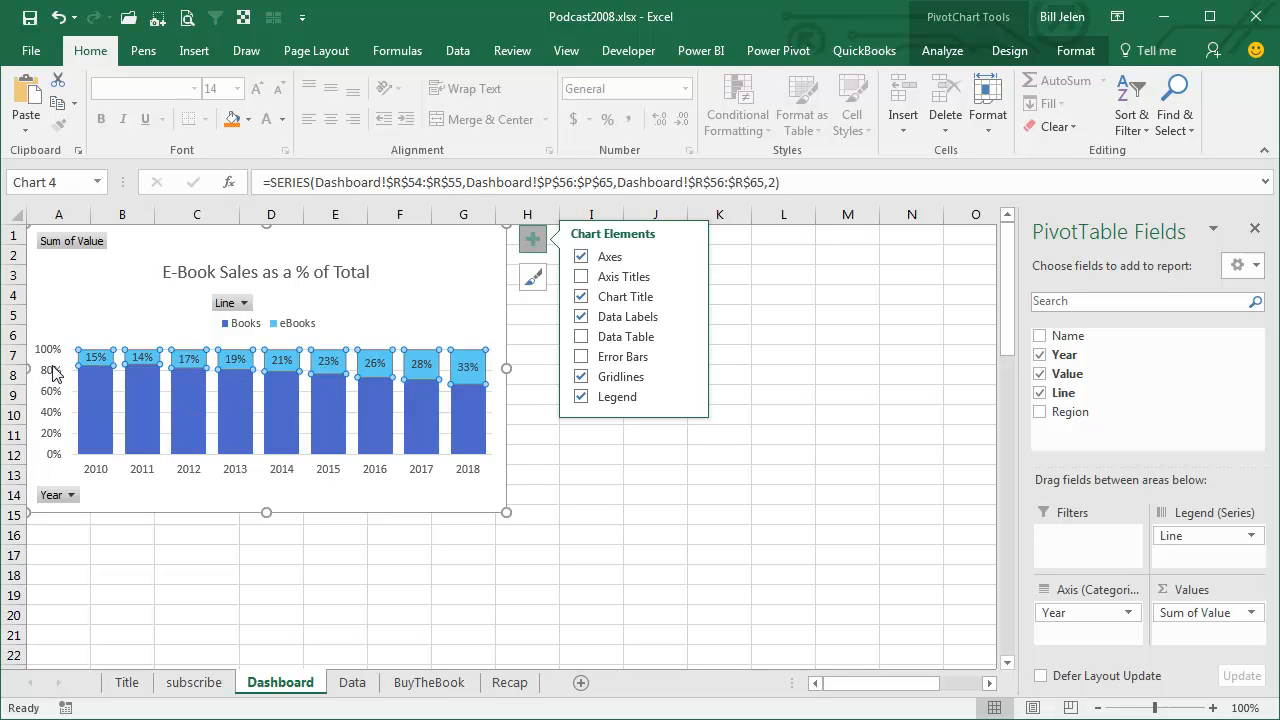
mouse_move(52, 360)
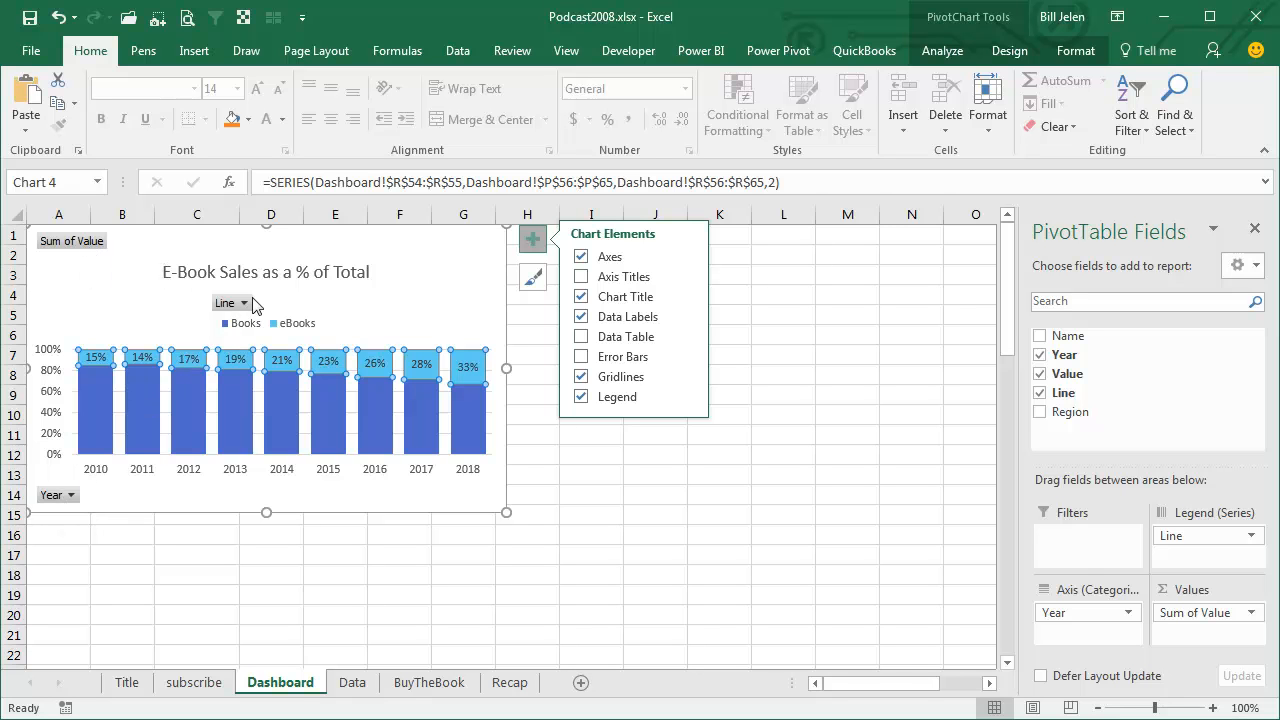
mouse_move(247, 303)
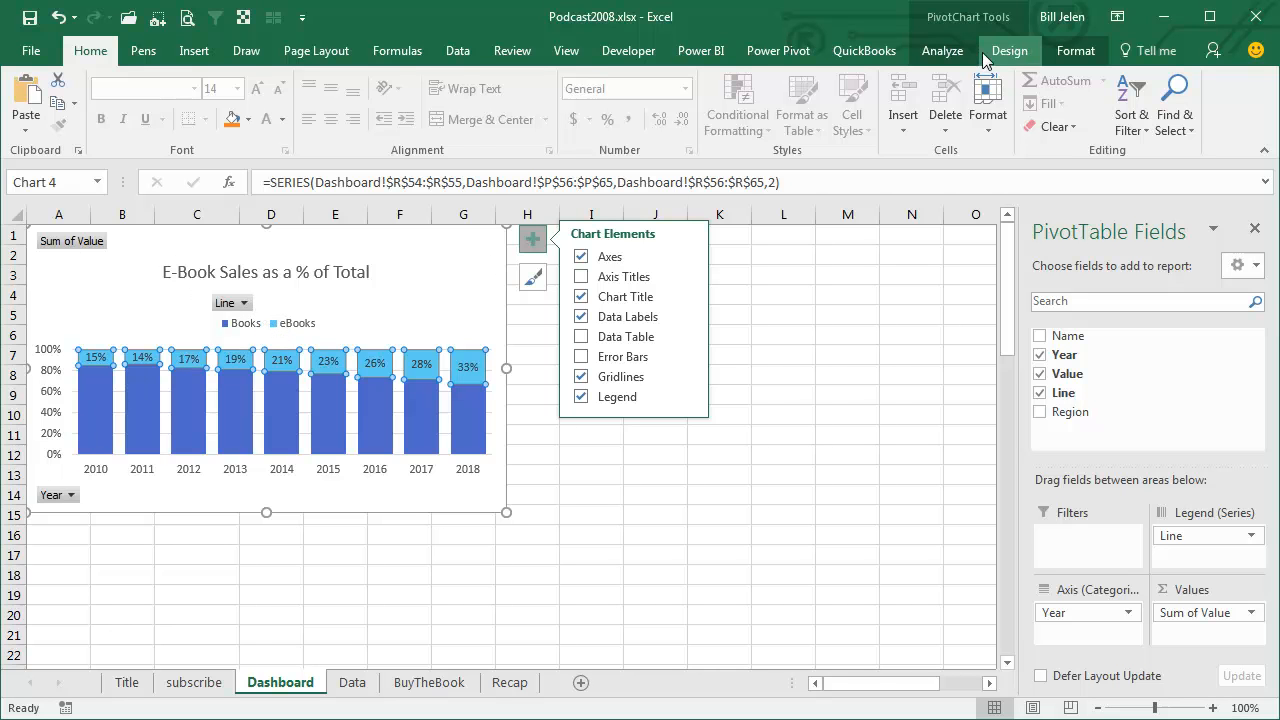
Hide all field buttons on the pivot chart from the Analyze tab
click(942, 50)
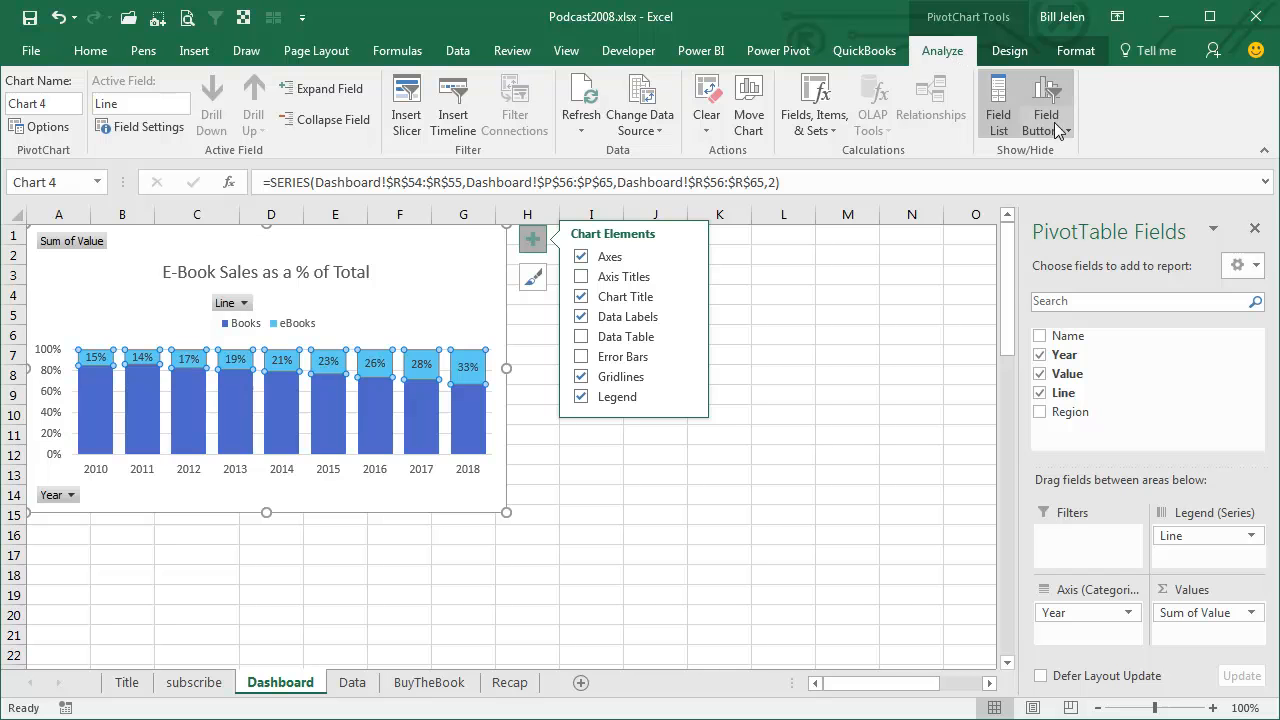
click(1046, 105)
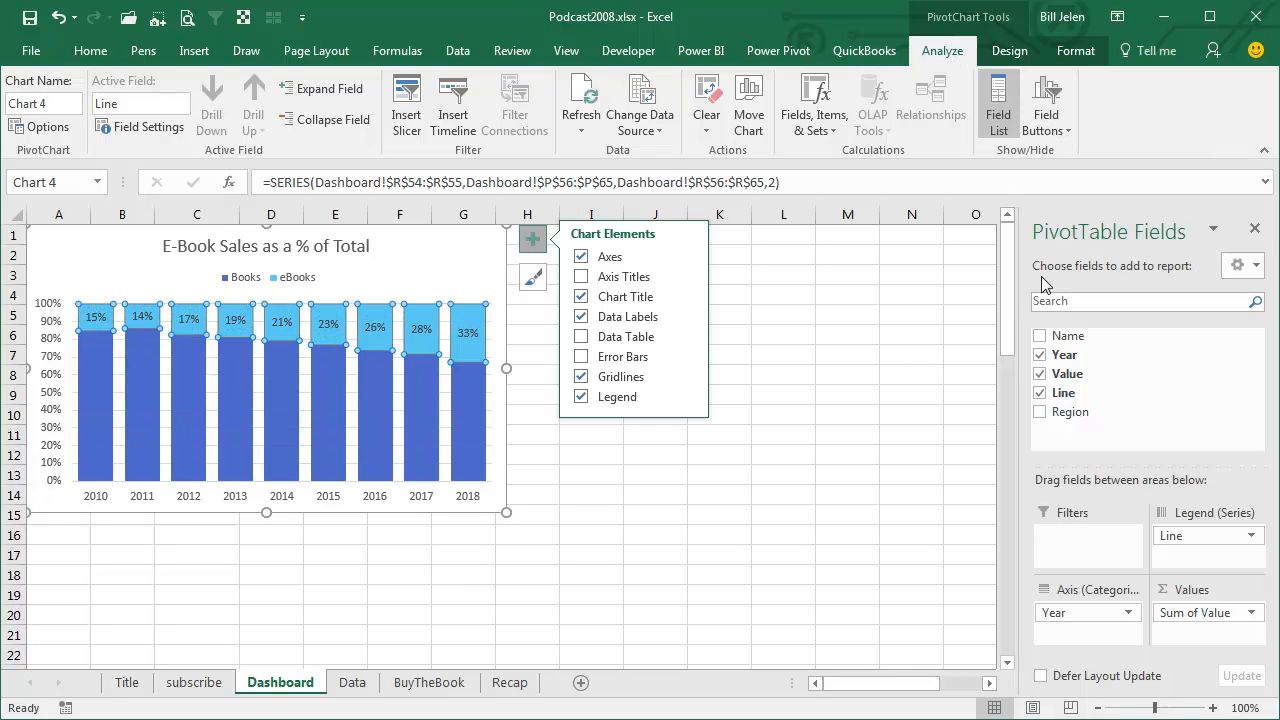
mouse_move(880, 360)
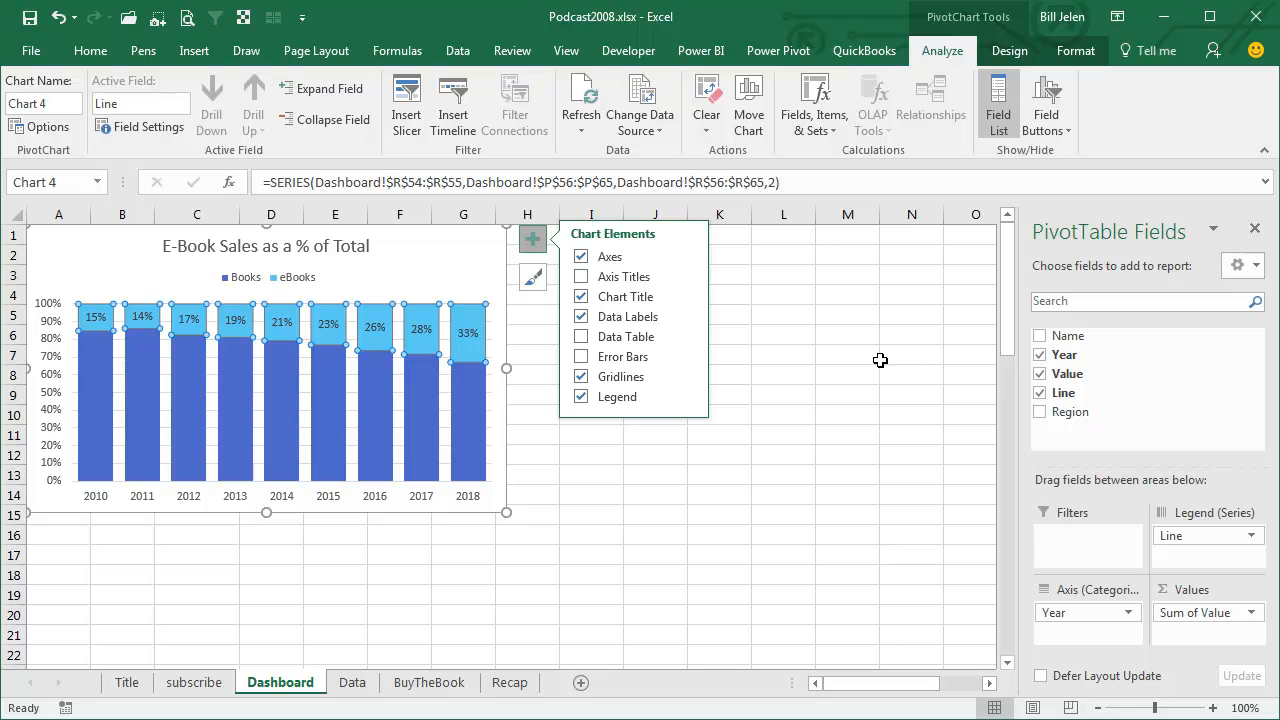
mouse_move(877, 360)
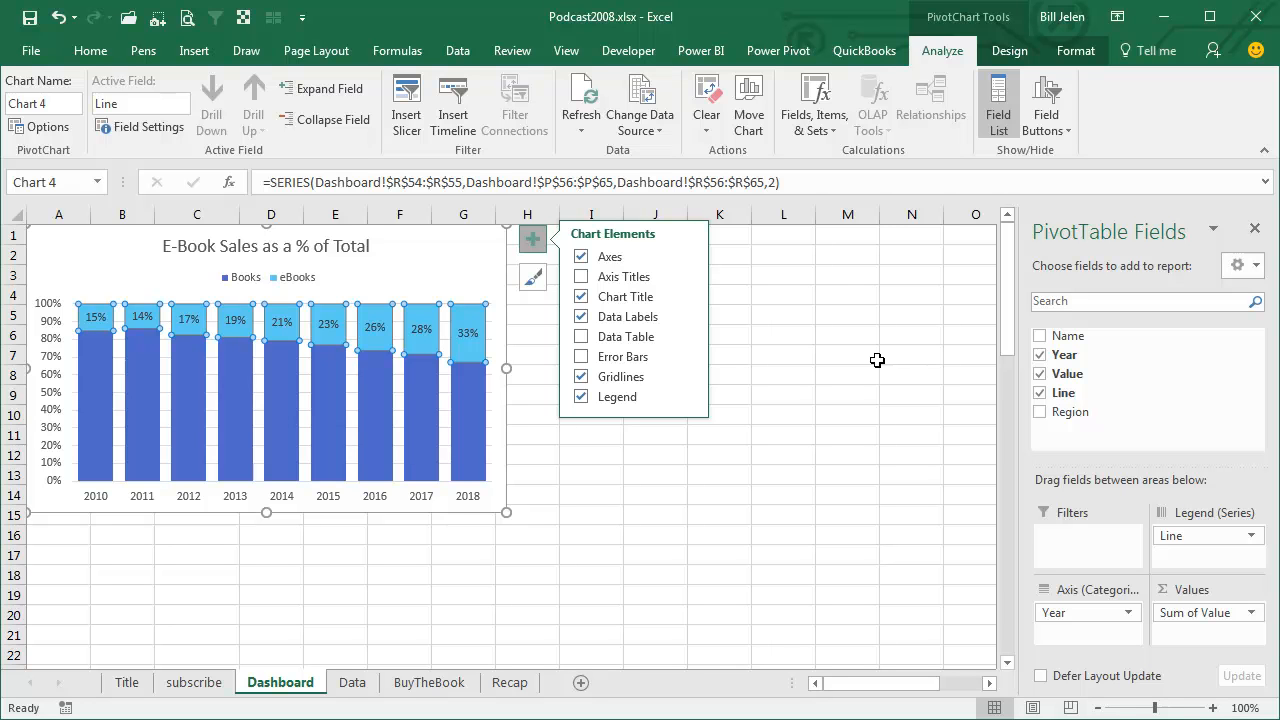
mouse_move(862, 365)
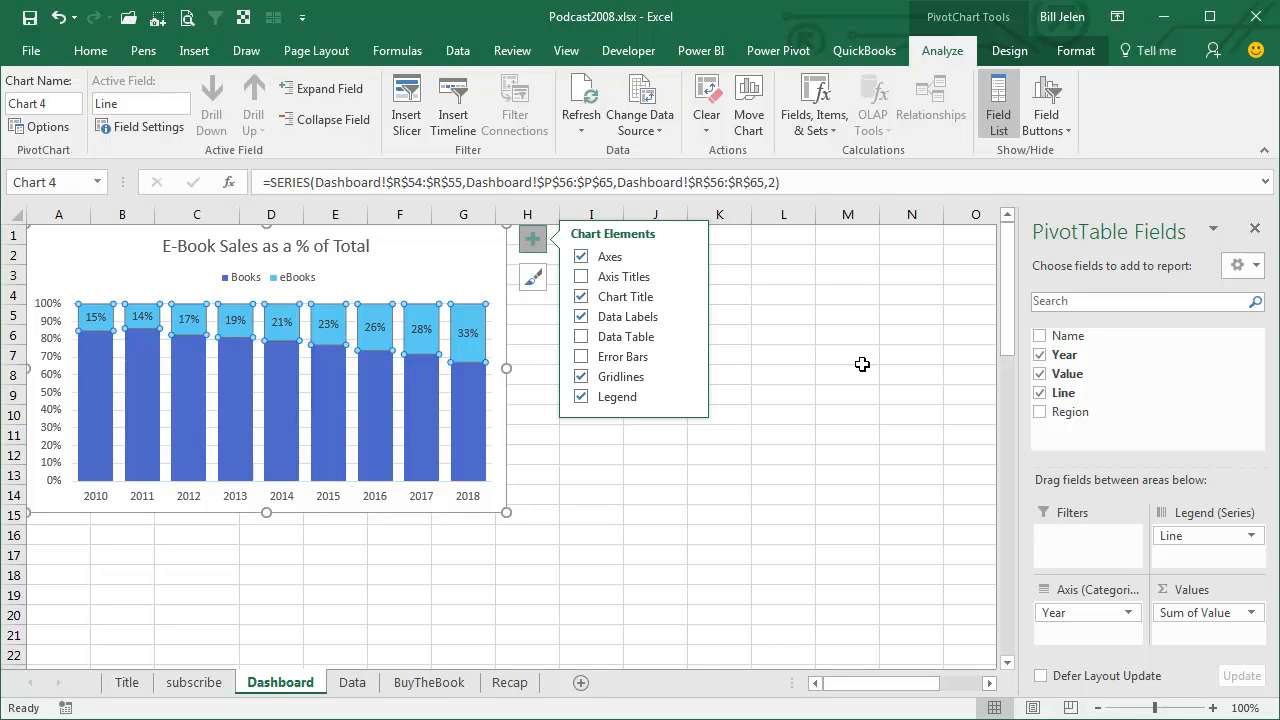
mouse_move(651, 463)
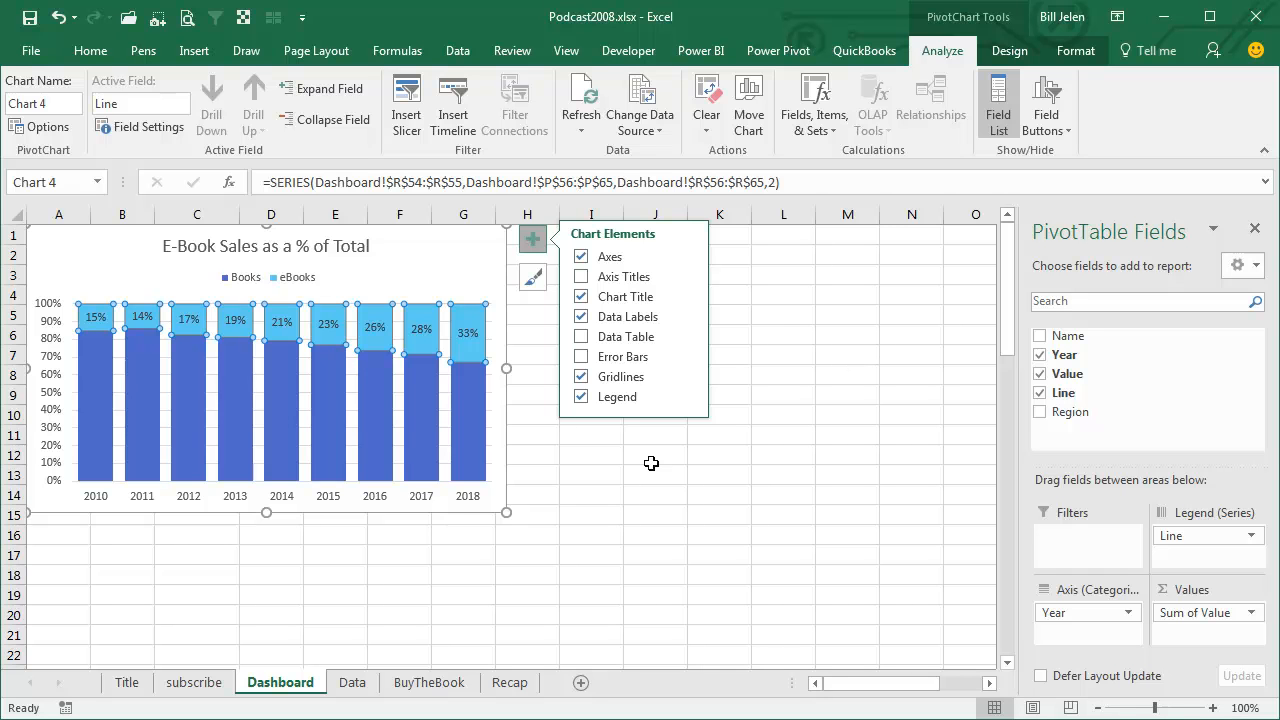
Deselect the chart by clicking cell I12 to review the finished labelled chart
click(591, 454)
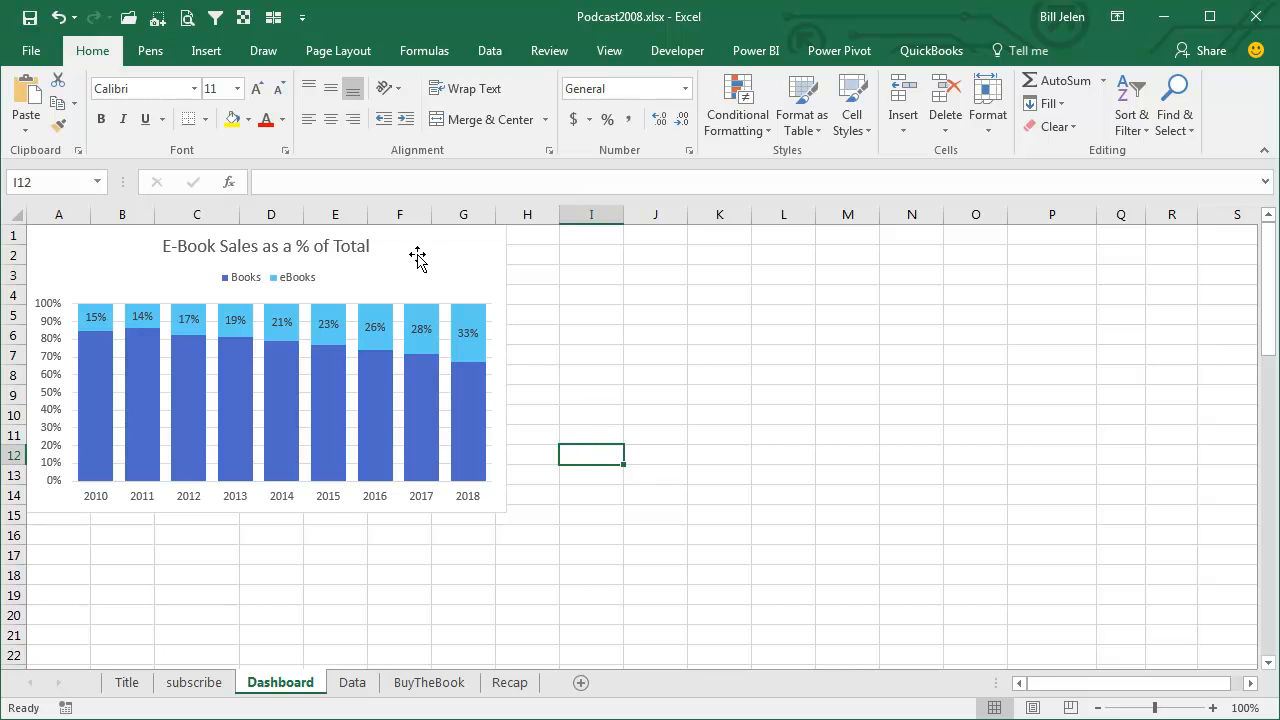
mouse_move(418, 258)
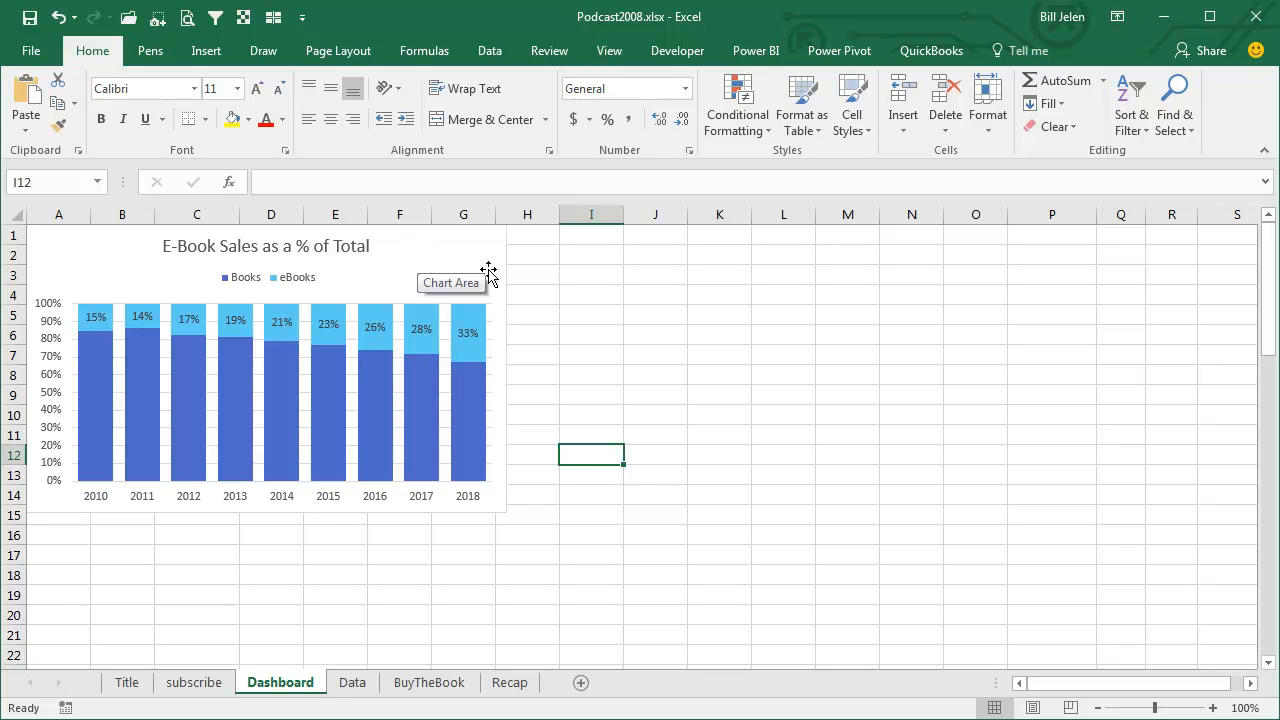
mouse_move(588, 263)
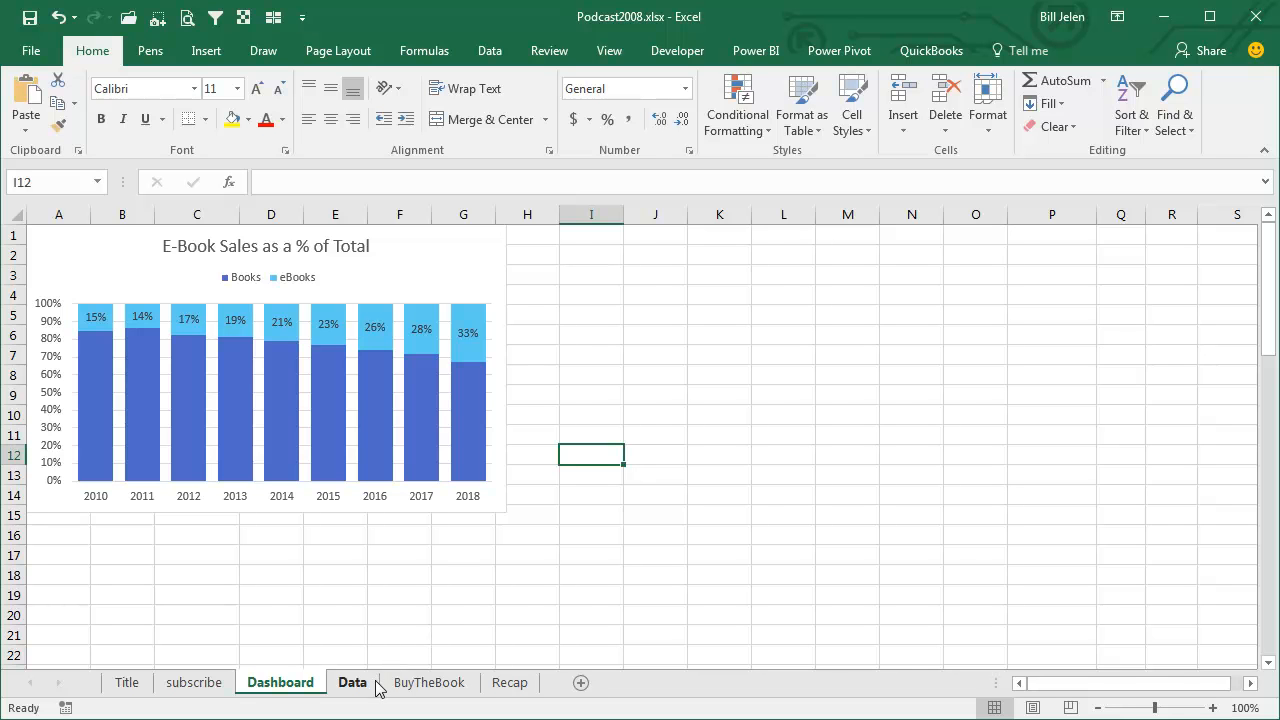
Visit the BuyTheBook sheet, then switch to the Recap sheet
click(429, 682)
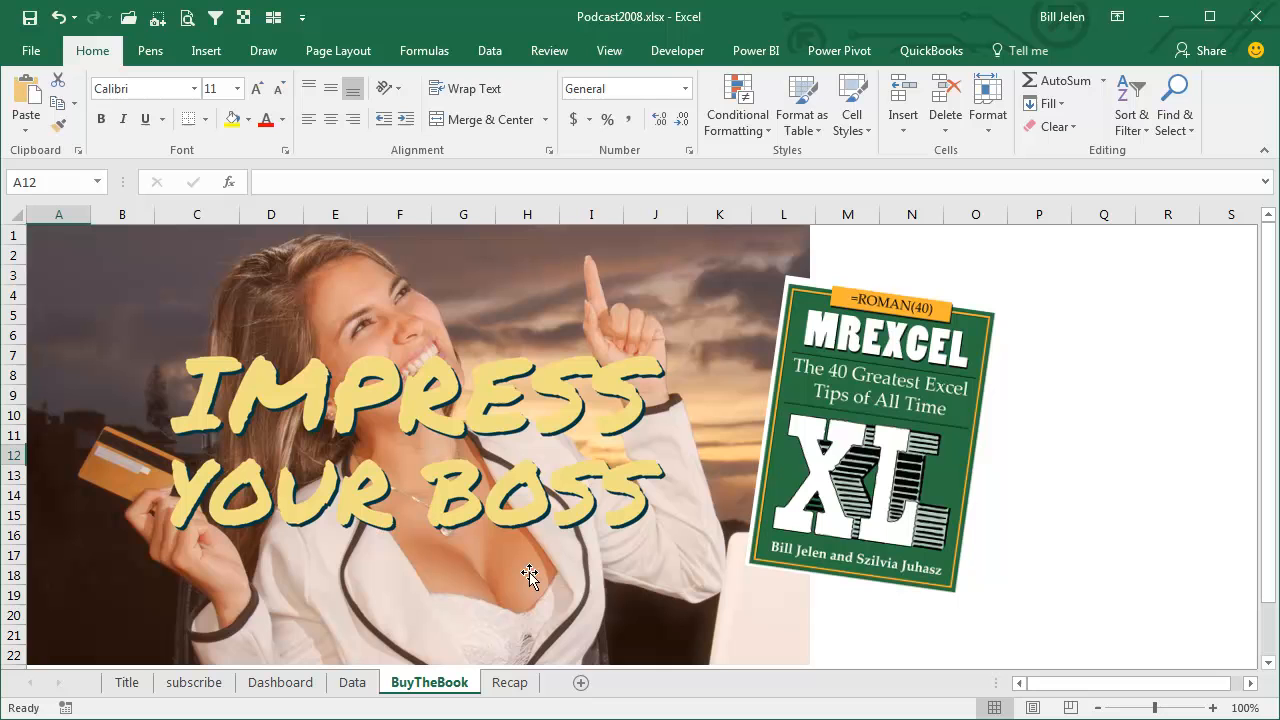
mouse_move(1017, 385)
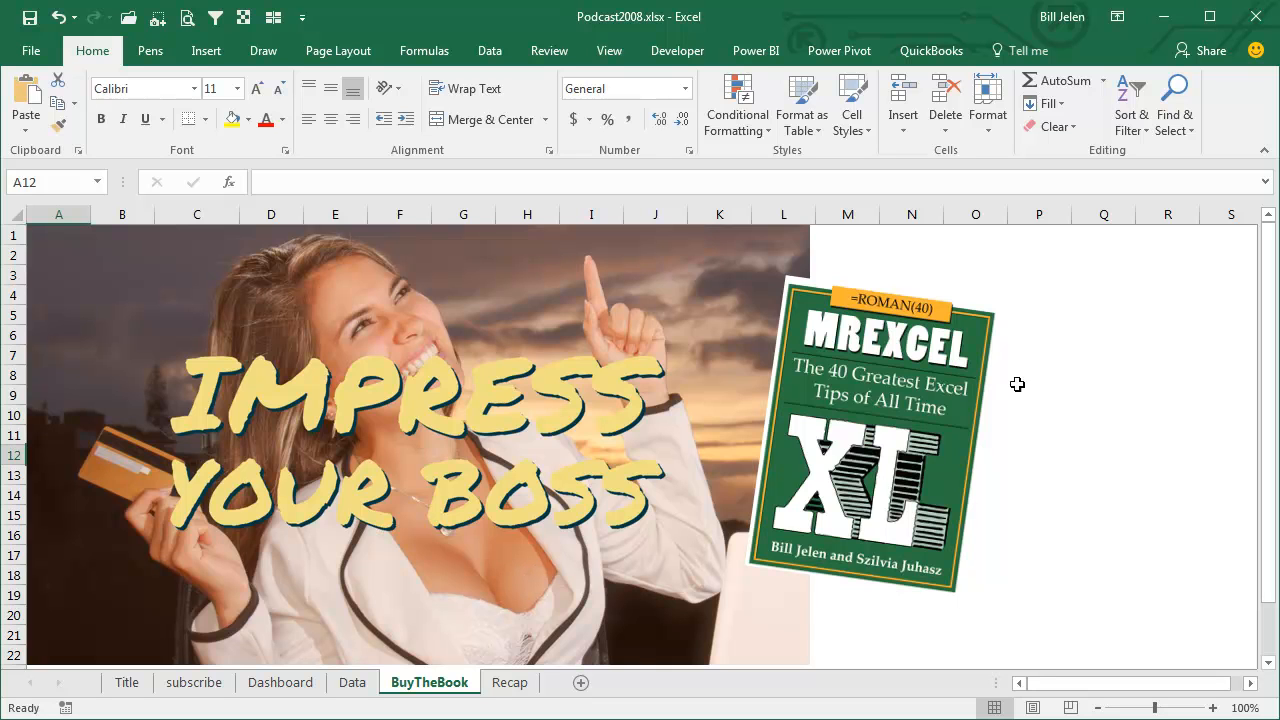
mouse_move(985, 463)
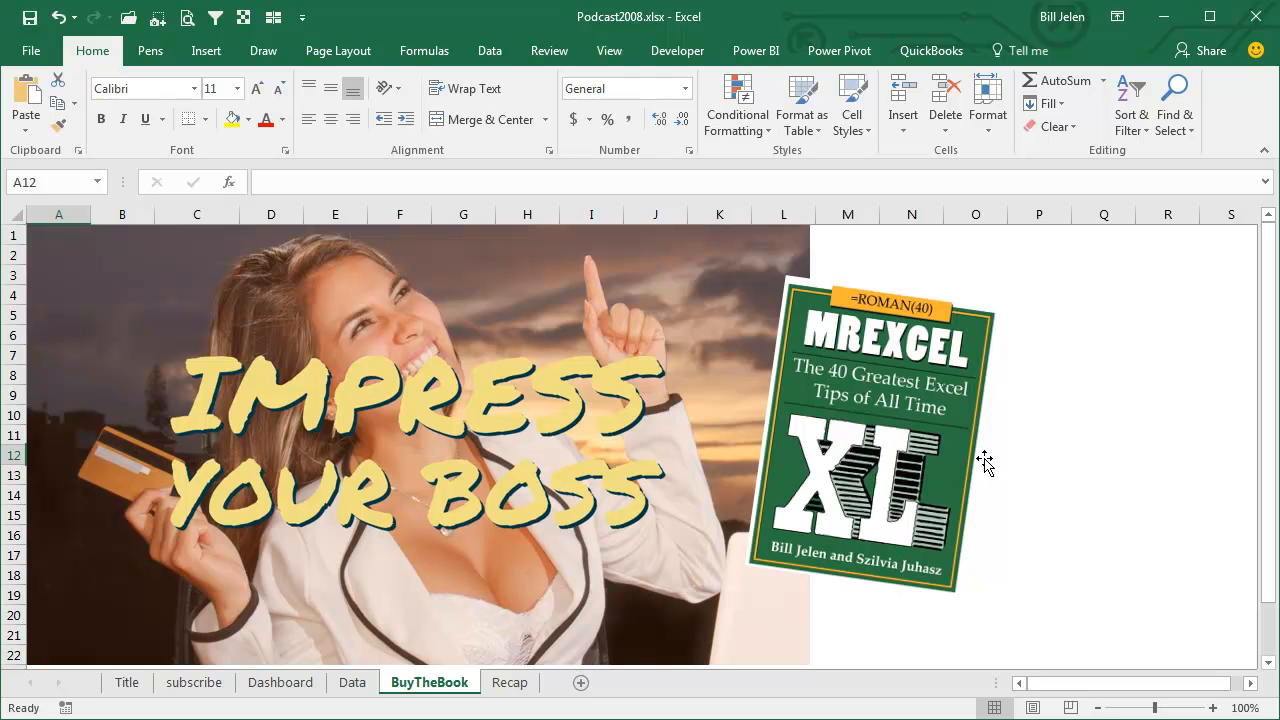
mouse_move(1066, 323)
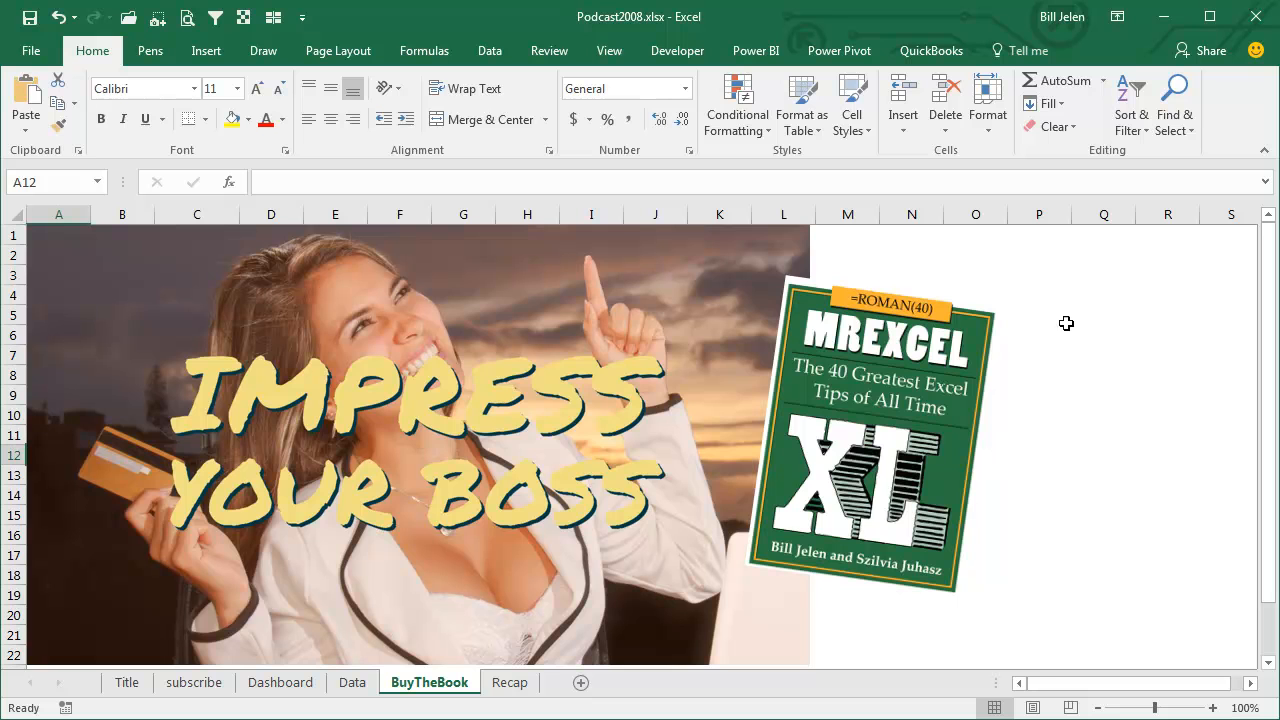
click(509, 682)
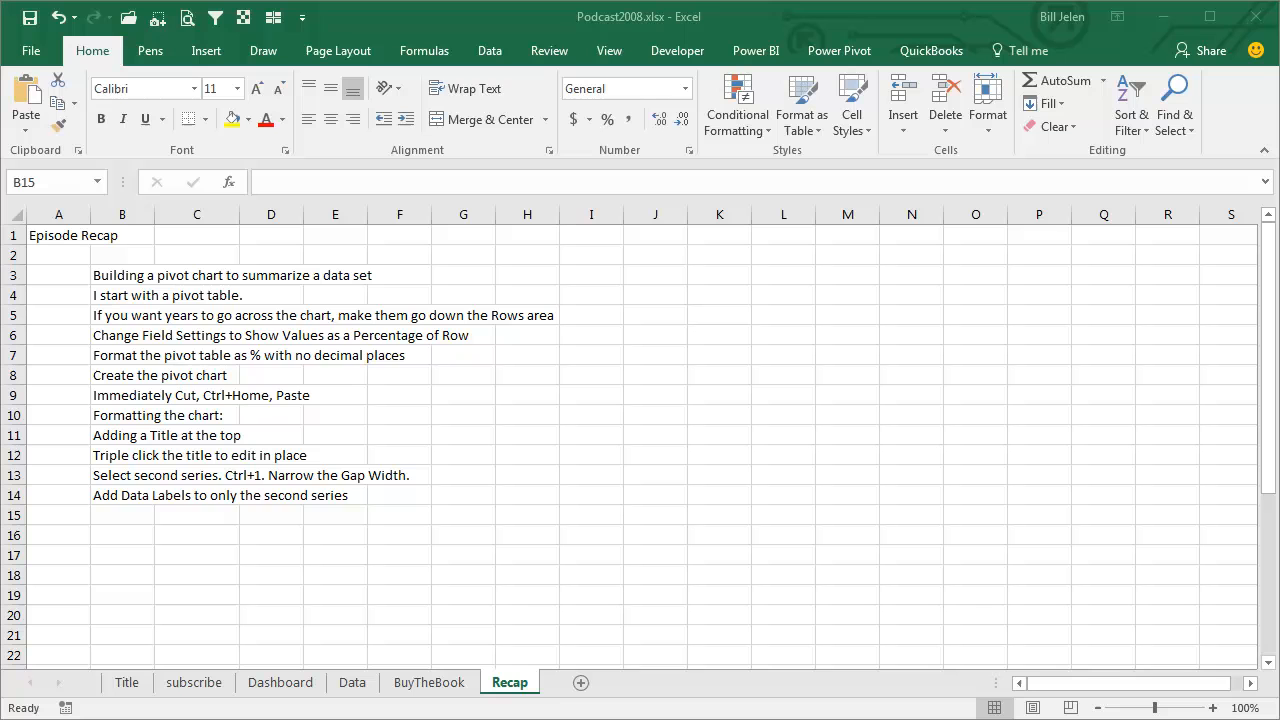
mouse_move(975, 600)
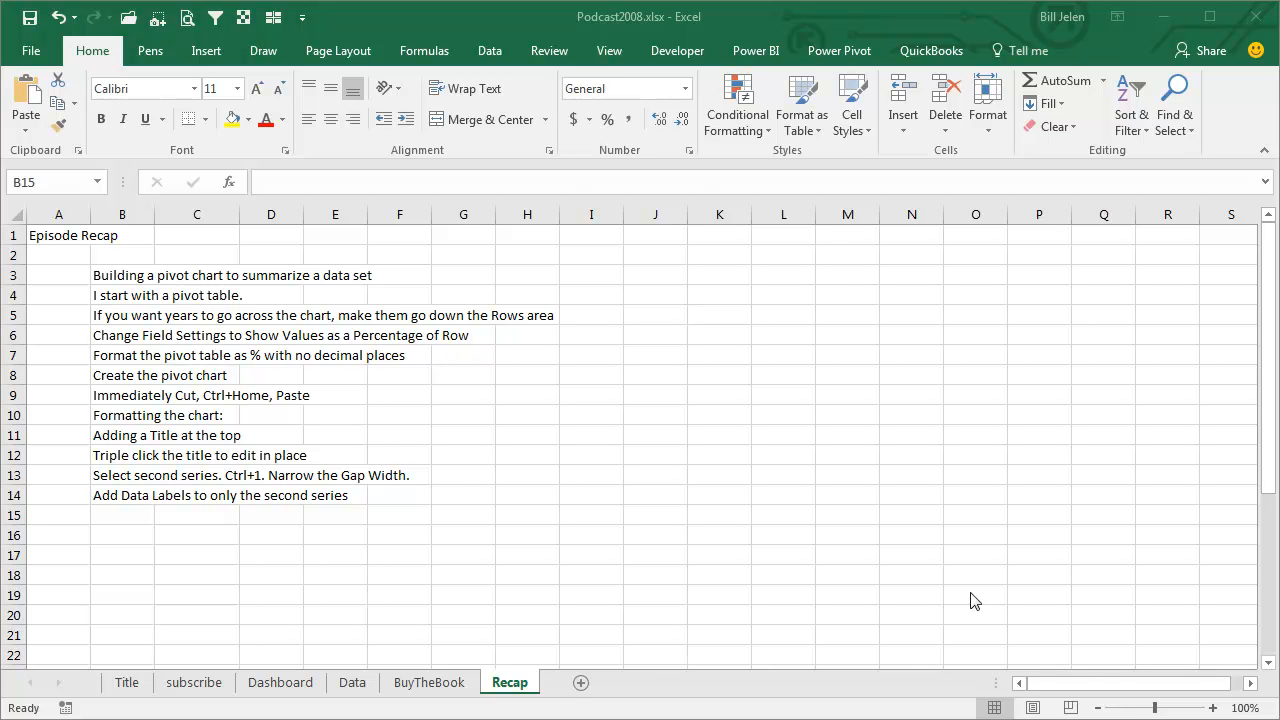
mouse_move(548, 340)
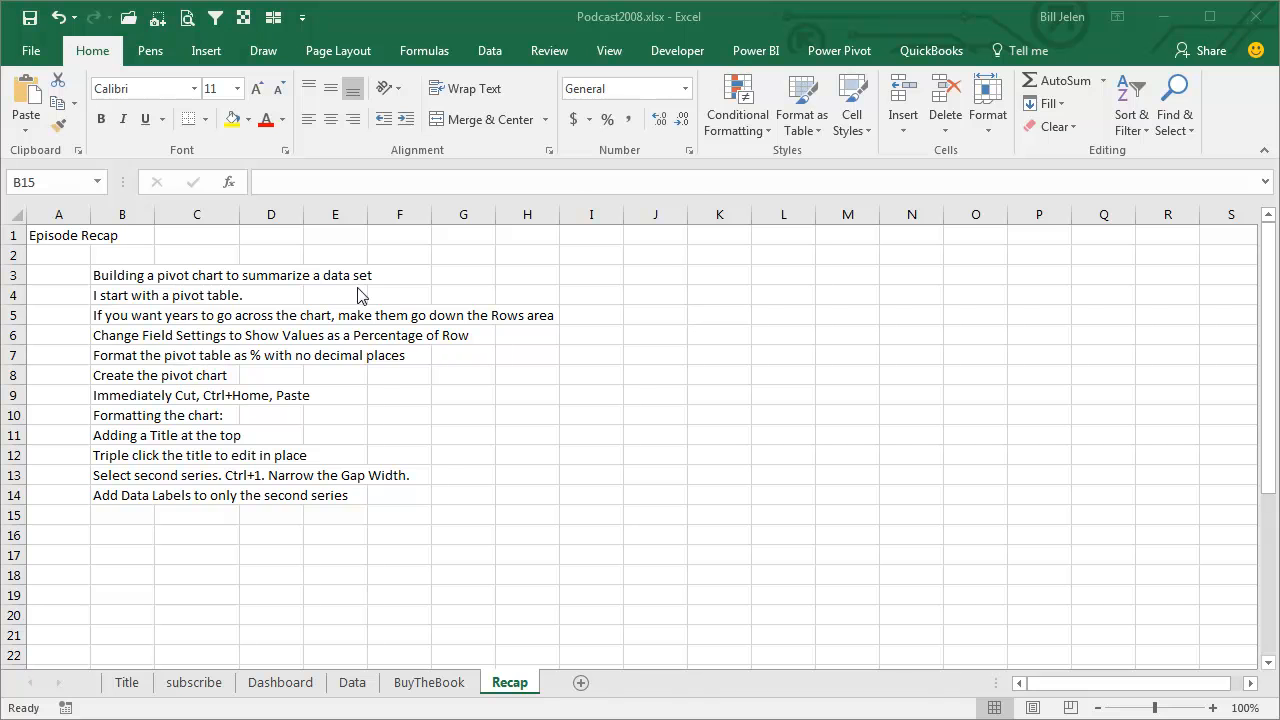
mouse_move(285, 325)
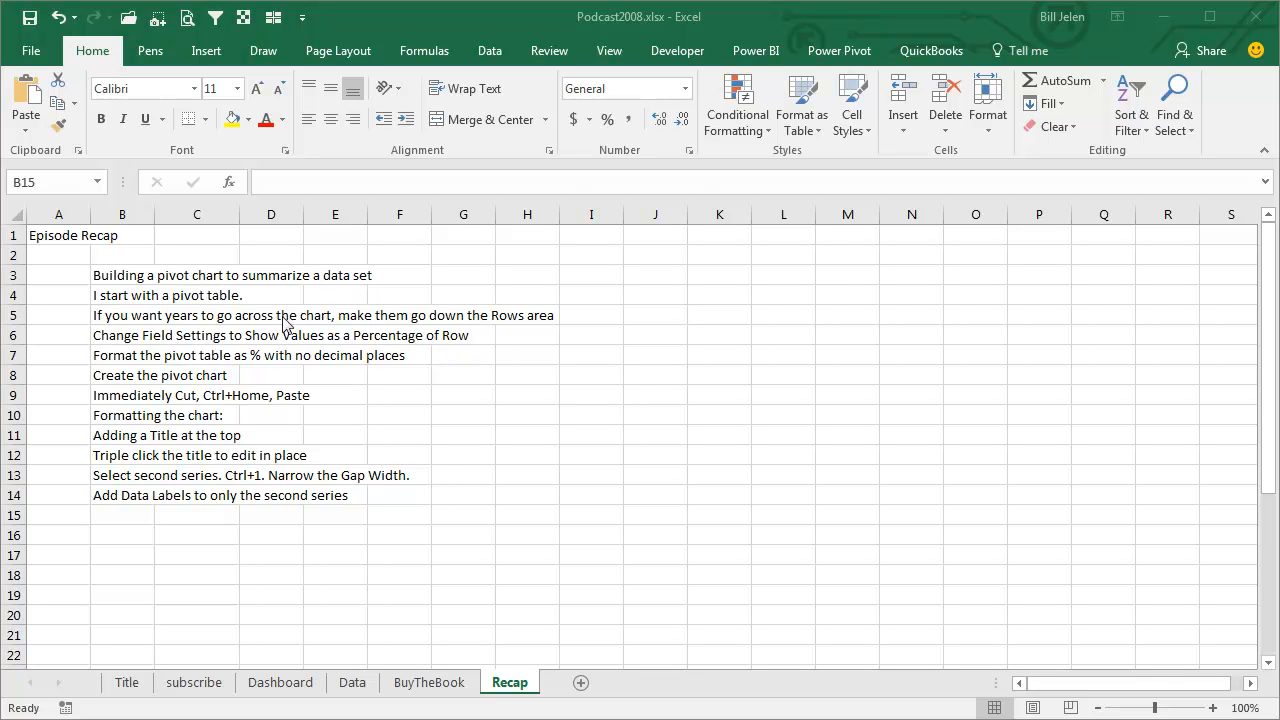
mouse_move(465, 430)
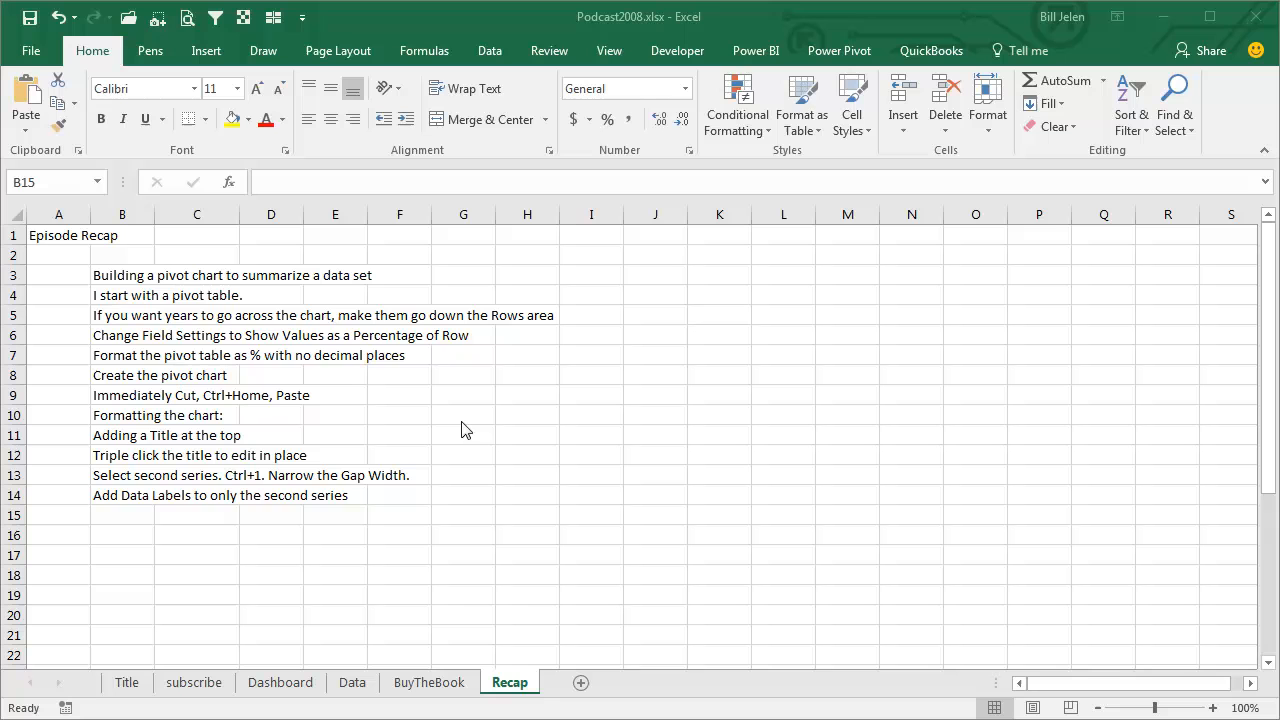
mouse_move(218, 345)
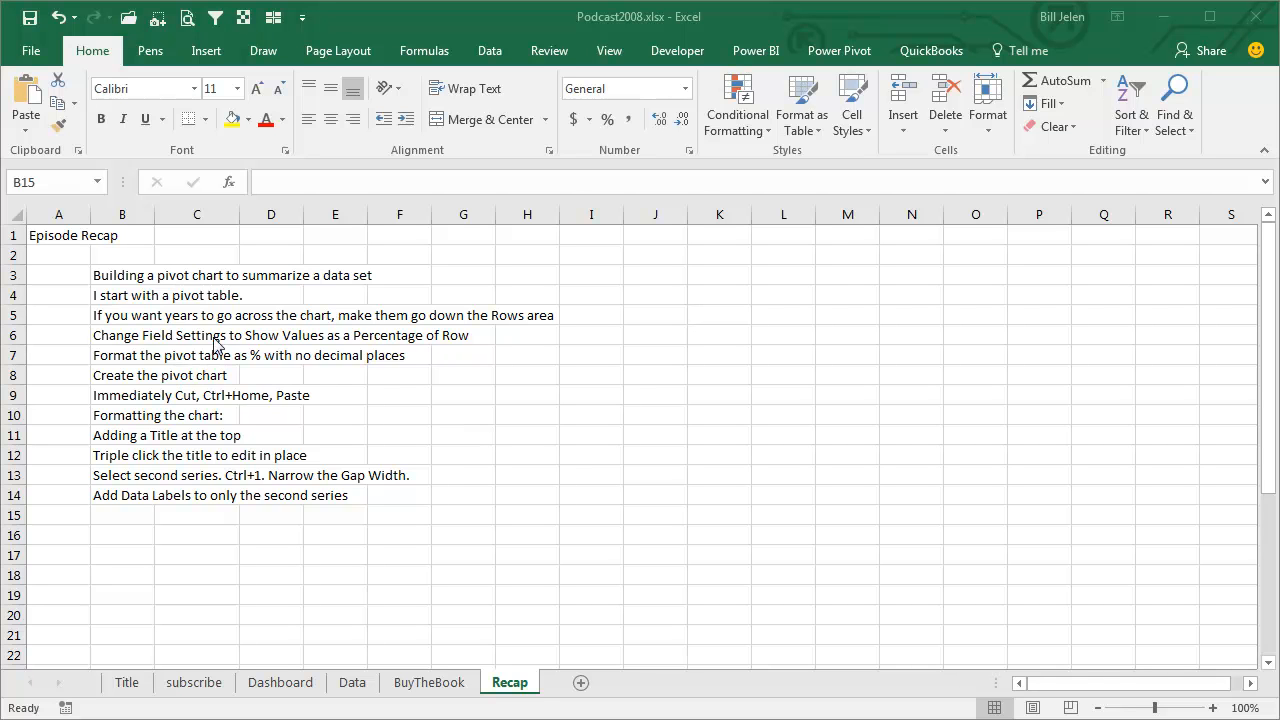
mouse_move(385, 348)
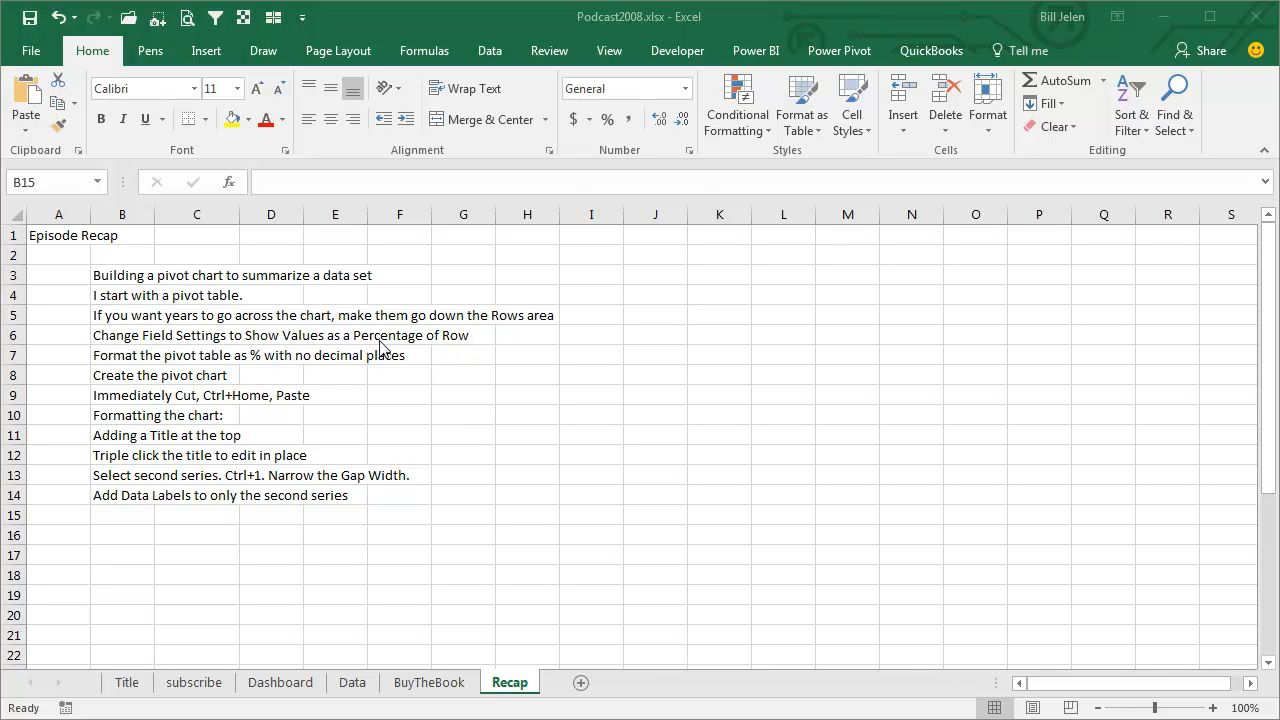
mouse_move(305, 373)
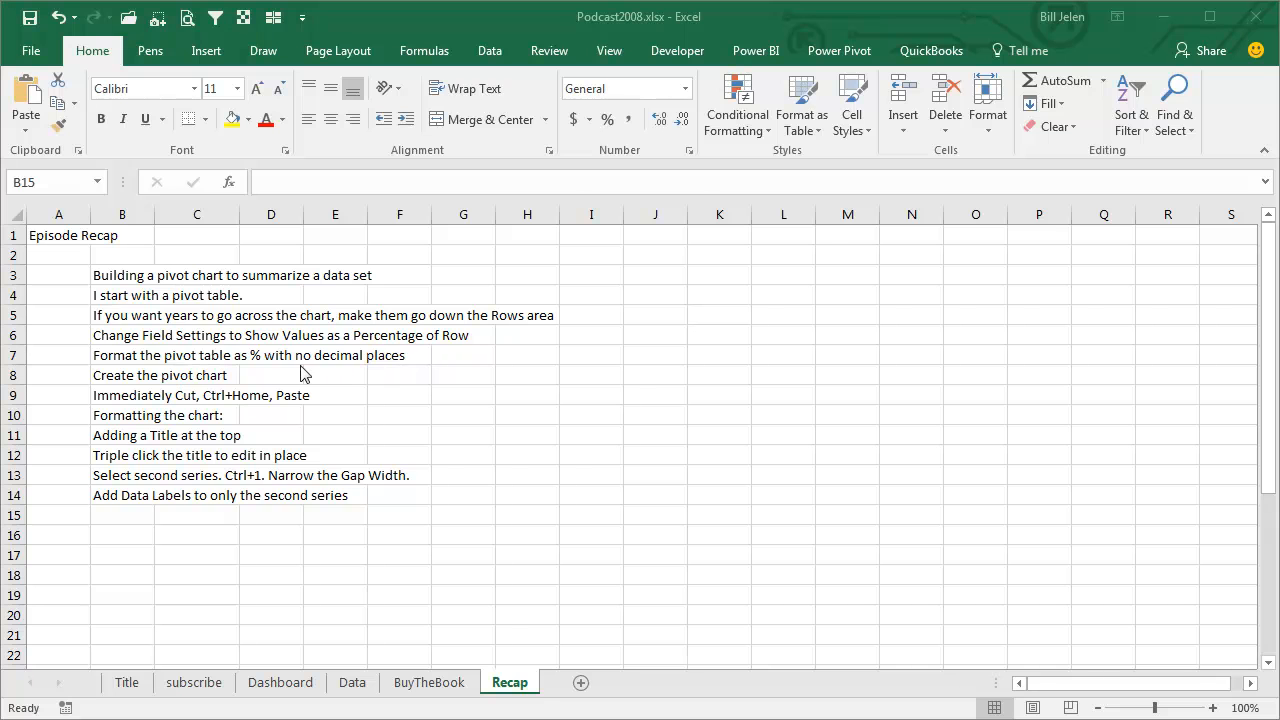
mouse_move(309, 373)
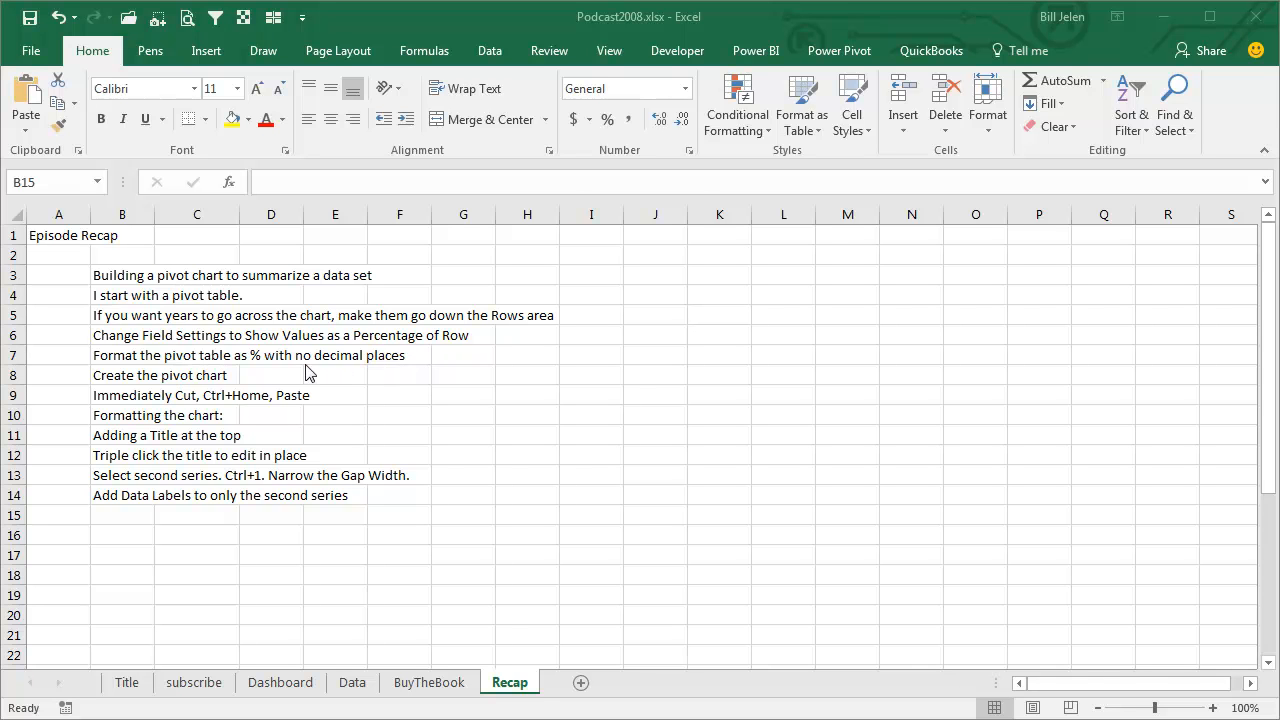
mouse_move(170, 378)
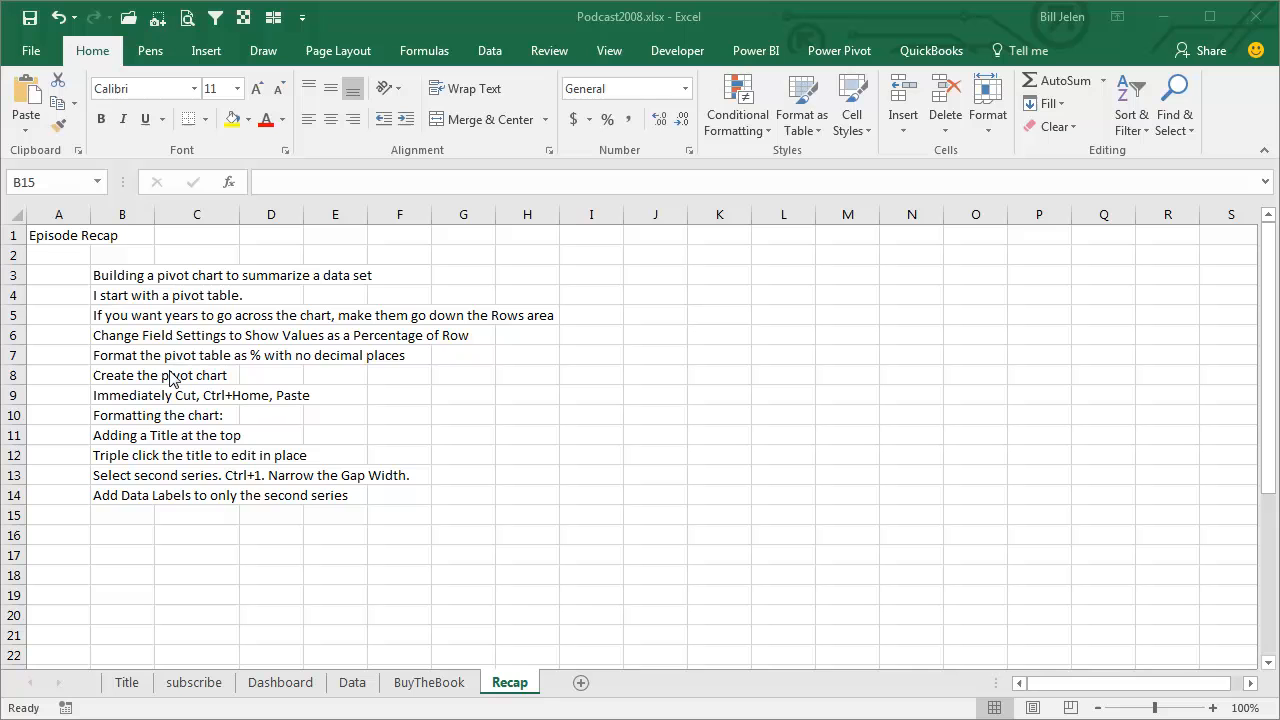
mouse_move(78, 381)
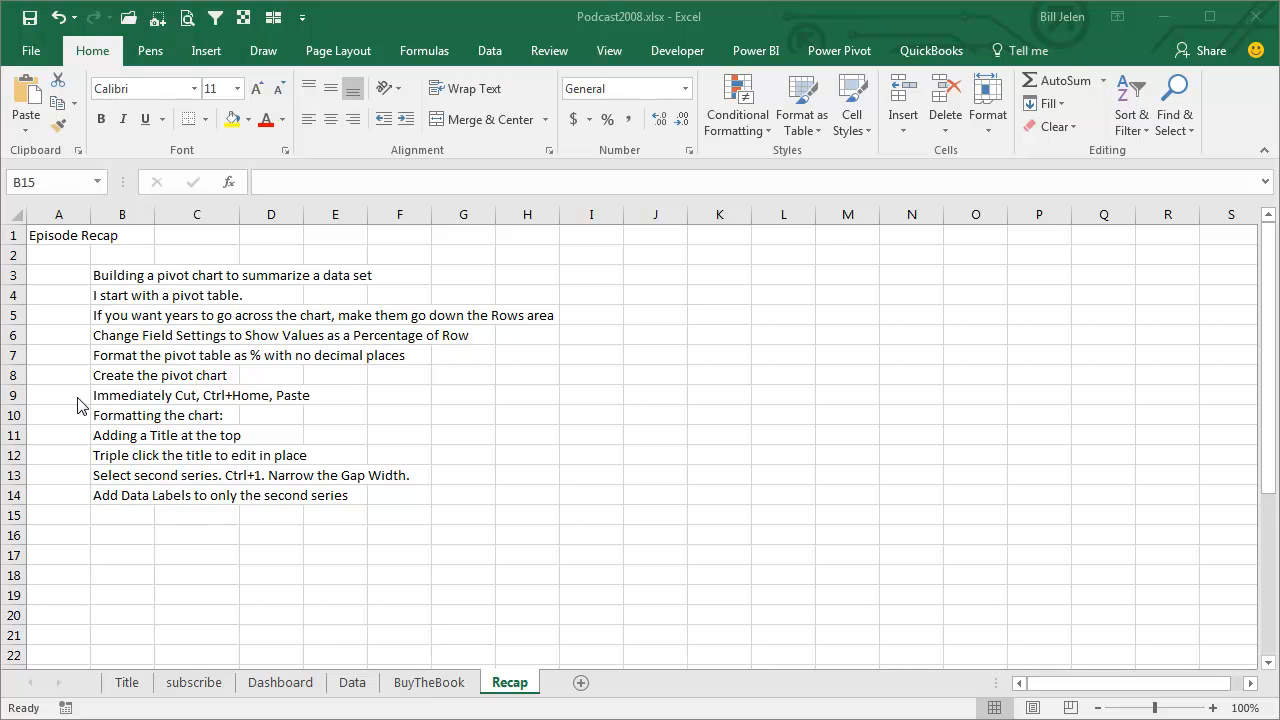
mouse_move(88, 448)
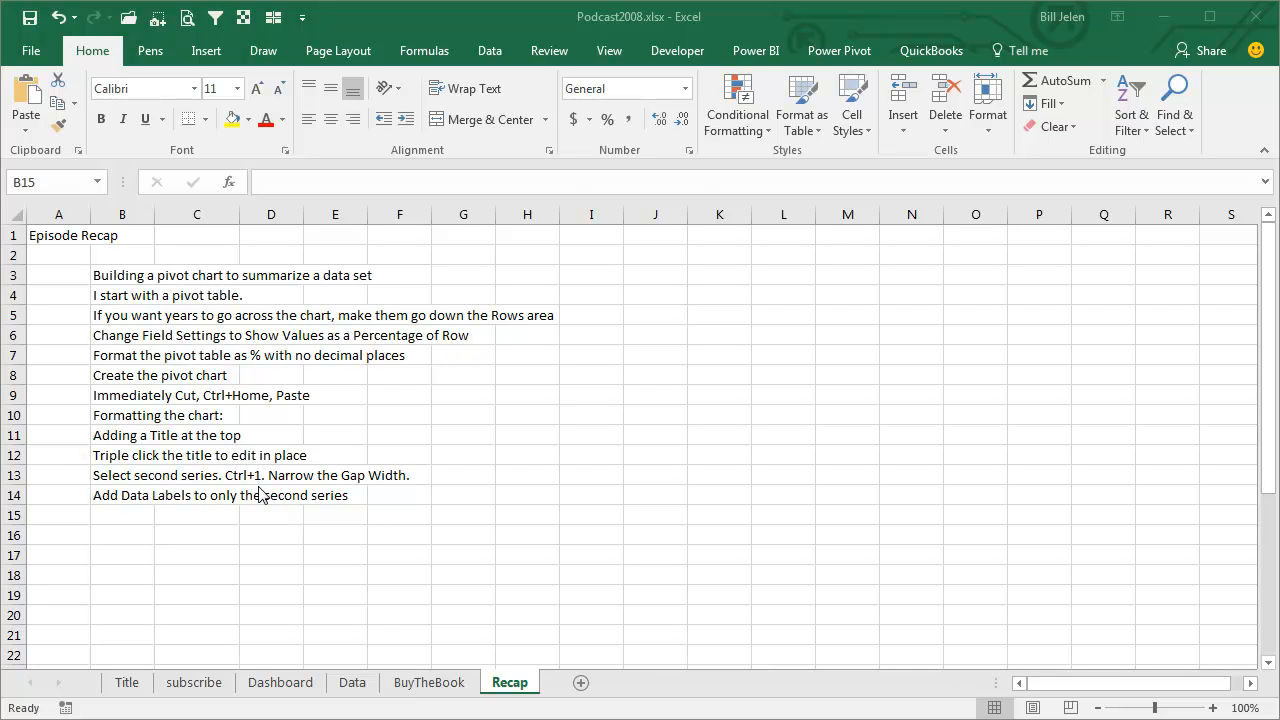
mouse_move(130, 518)
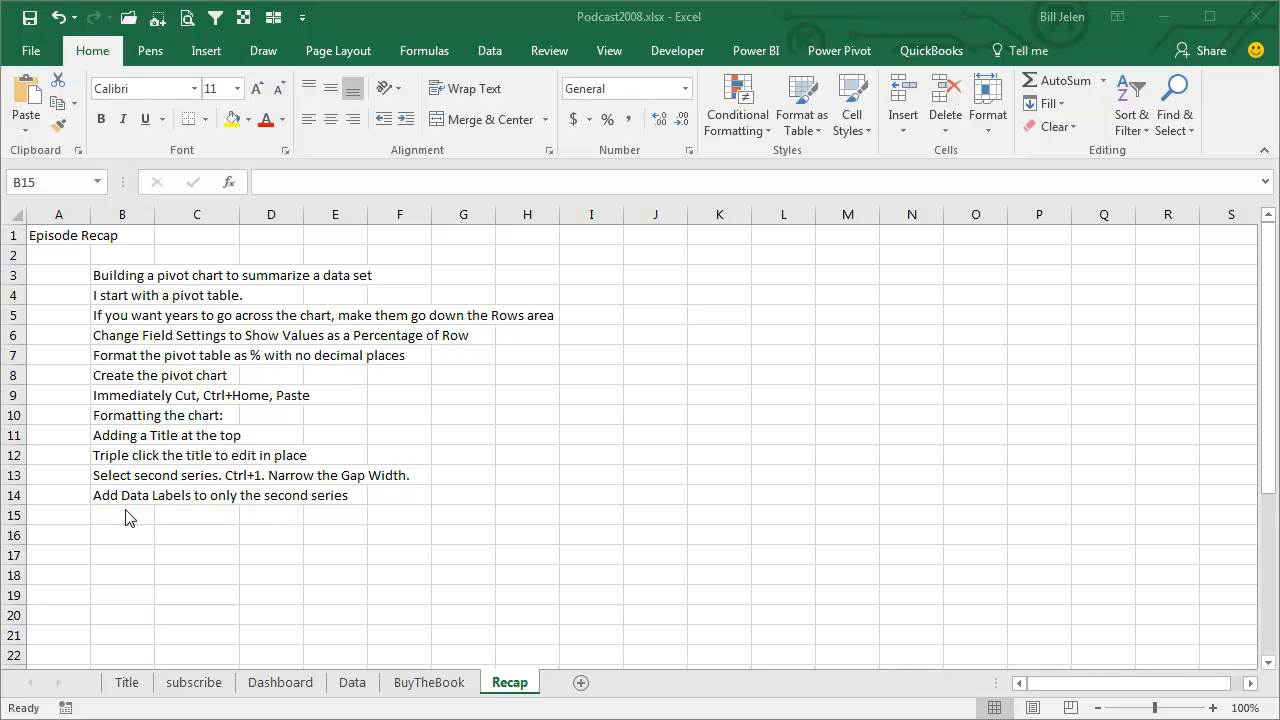
mouse_move(210, 510)
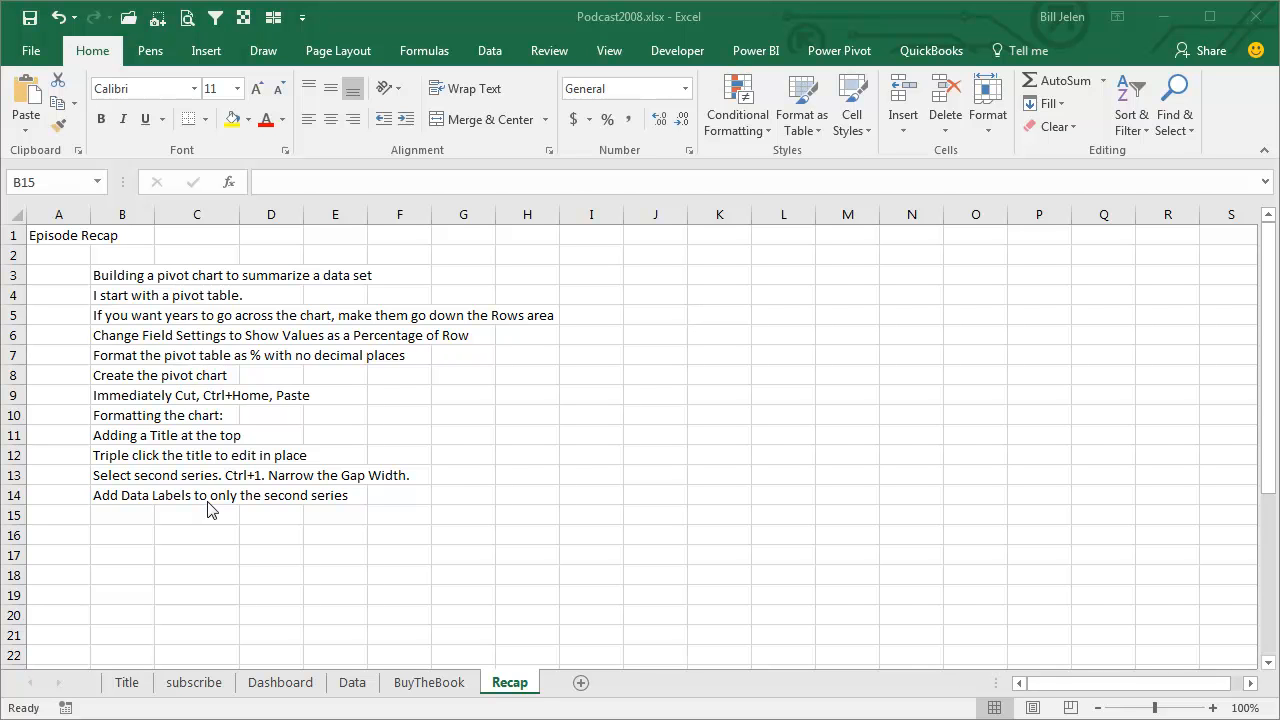
mouse_move(482, 597)
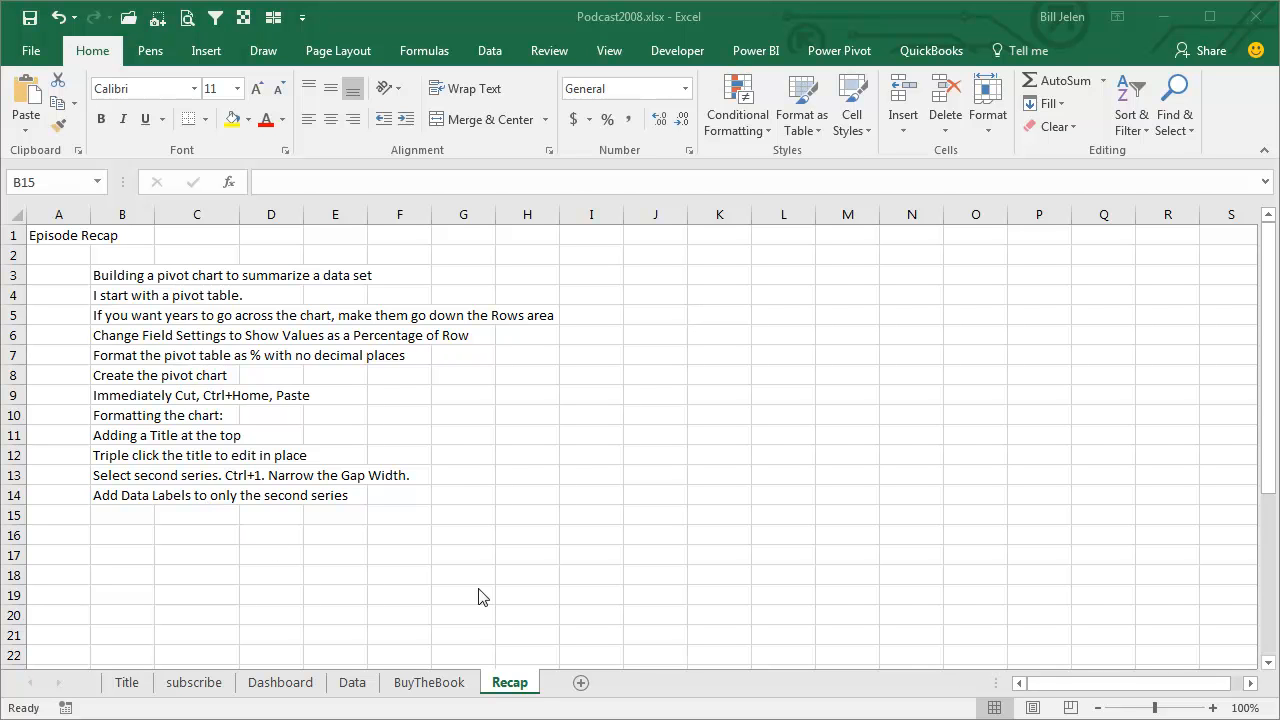